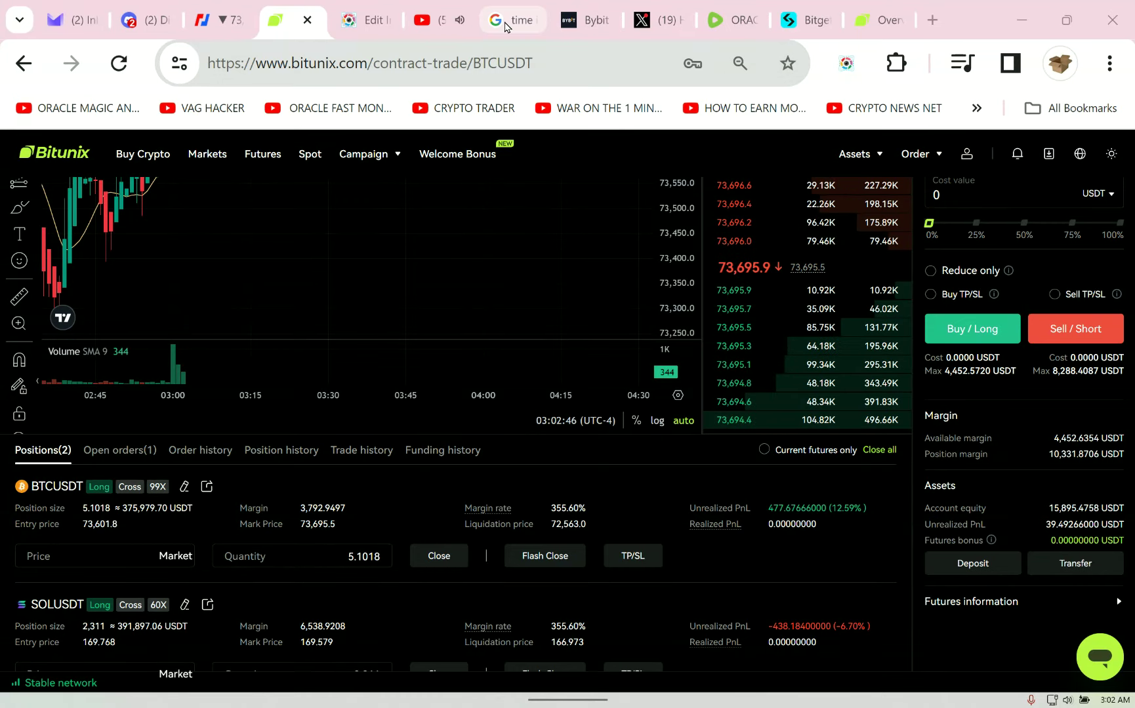
Switch to the Google 'time in nyc' results showing 03:02 in New York.
left_click(511, 20)
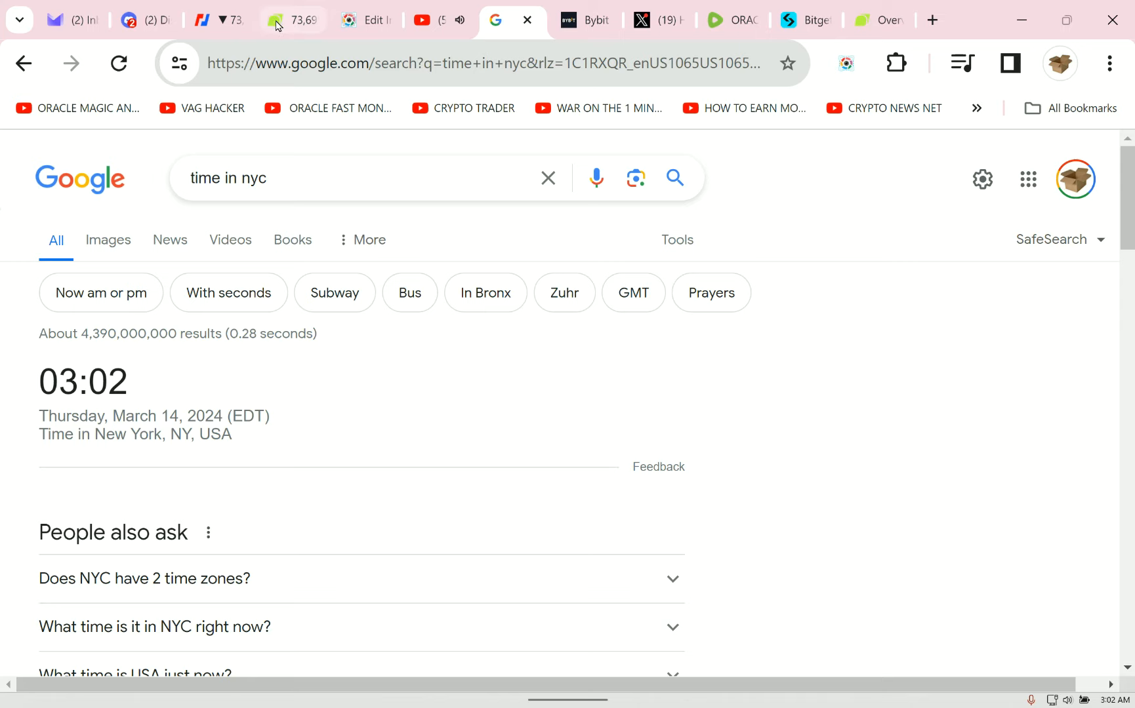
left_click(292, 20)
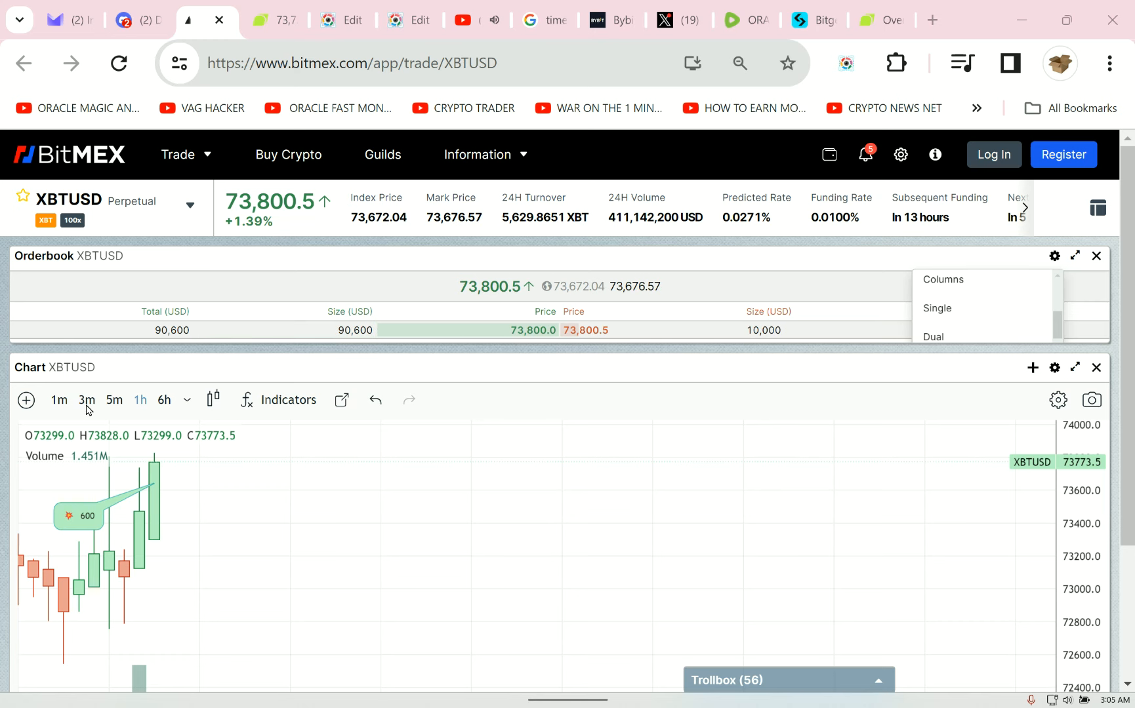
Set the BitMEX XBTUSD chart to 3-minute candles and return to Bitunix BTCUSDT.
left_click(86, 399)
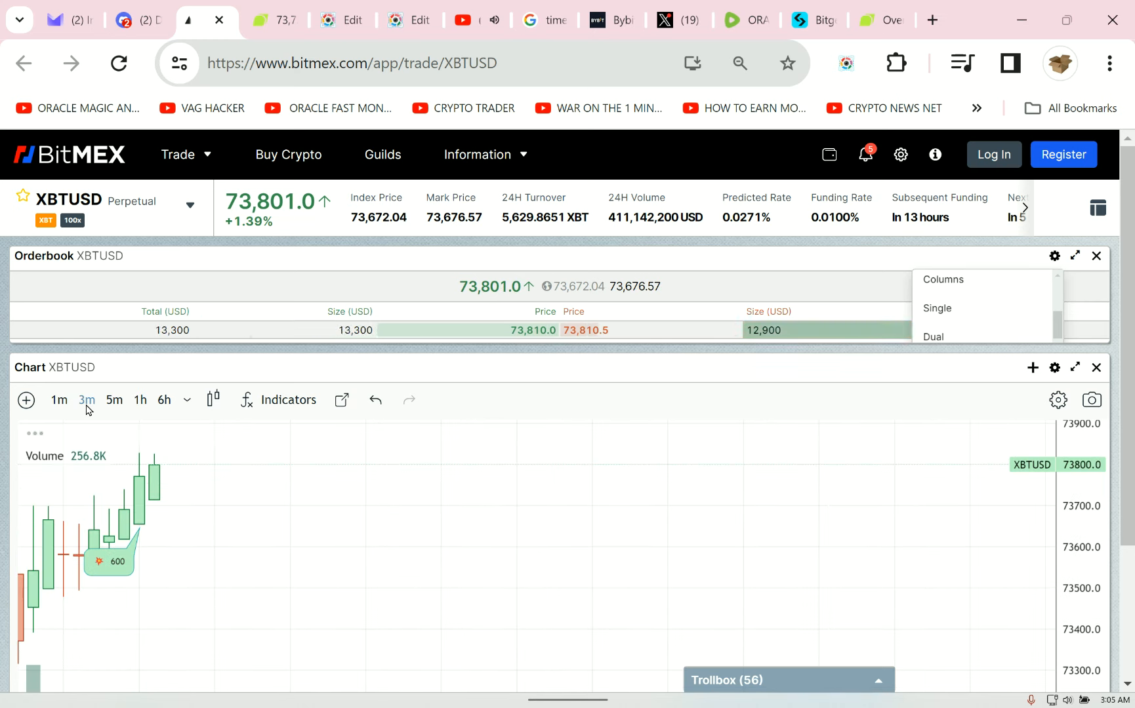
left_click(58, 400)
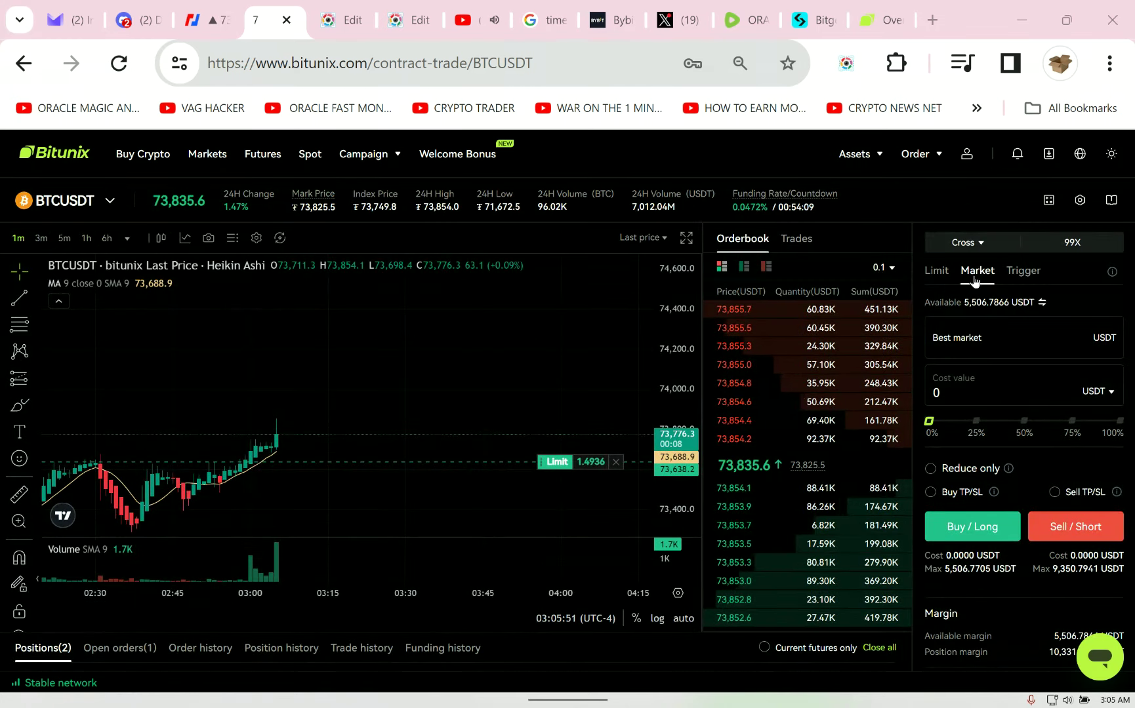
Switch the order form to Limit, view positions, and open the SOLUSDT contract.
left_click(934, 270)
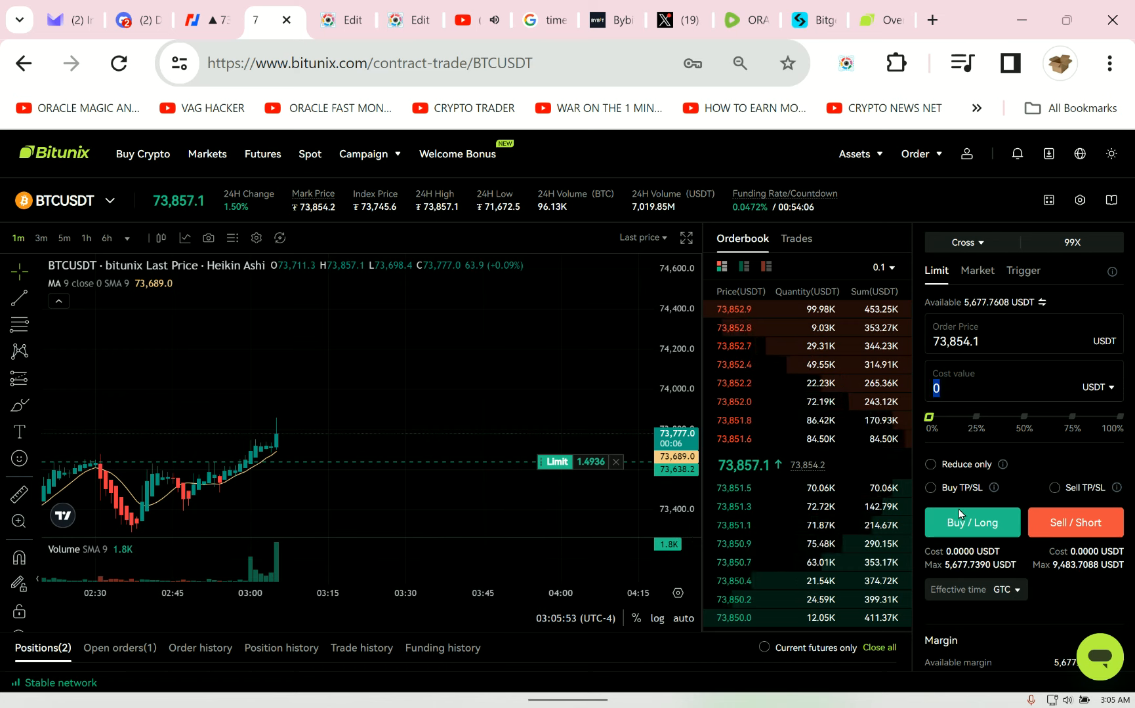
left_click(976, 271)
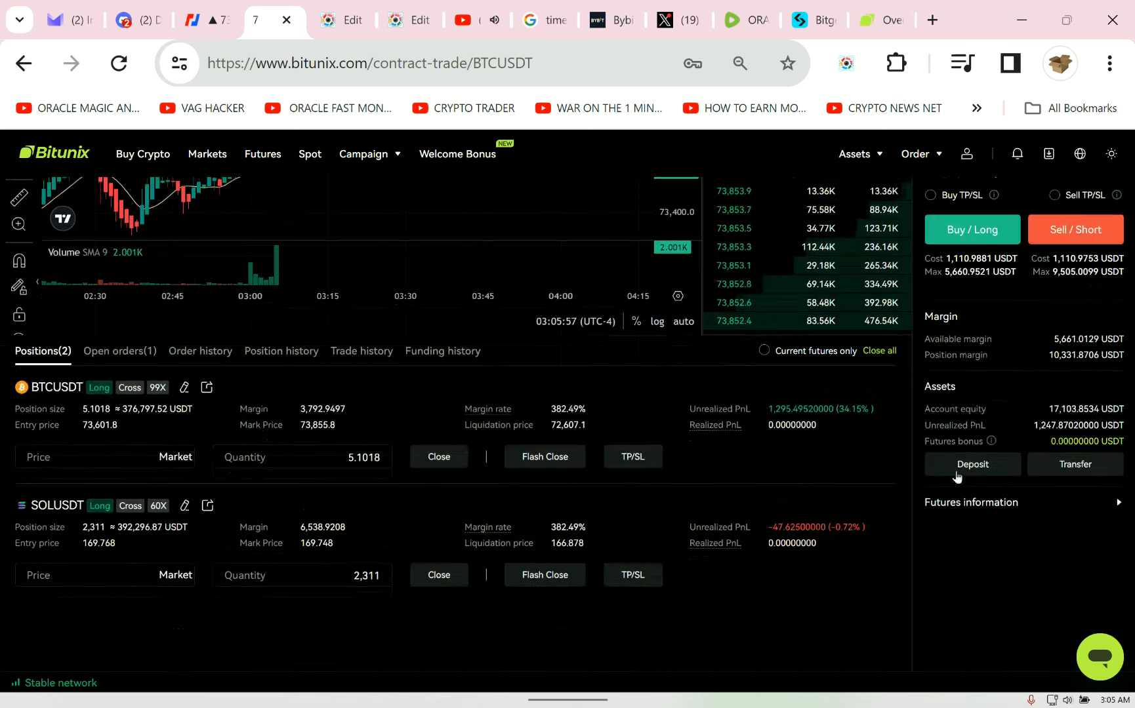
left_click(971, 229)
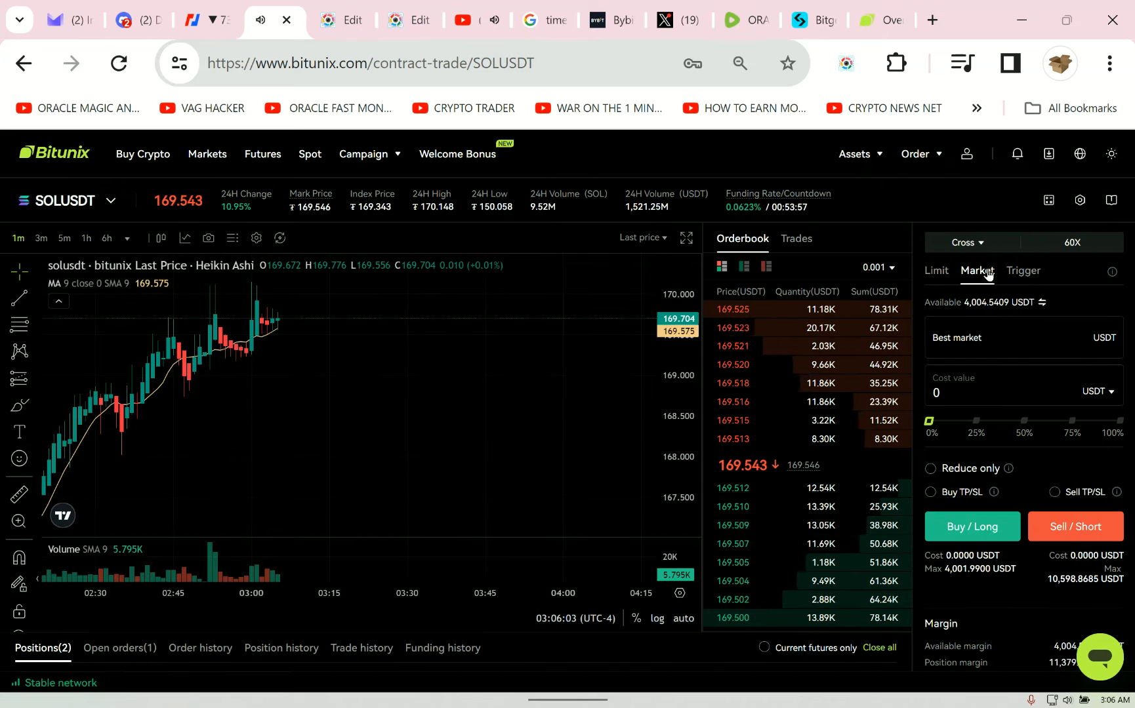
Set a SOLUSDT limit order with cost value 1111.
left_click(936, 271)
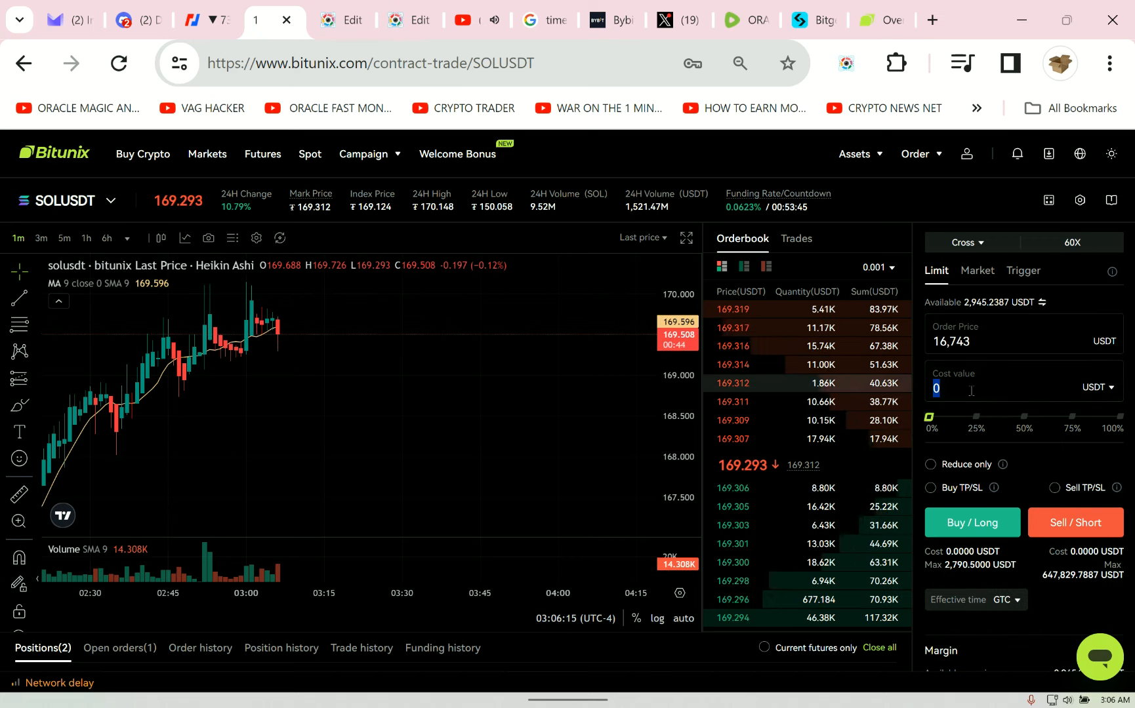
type("111")
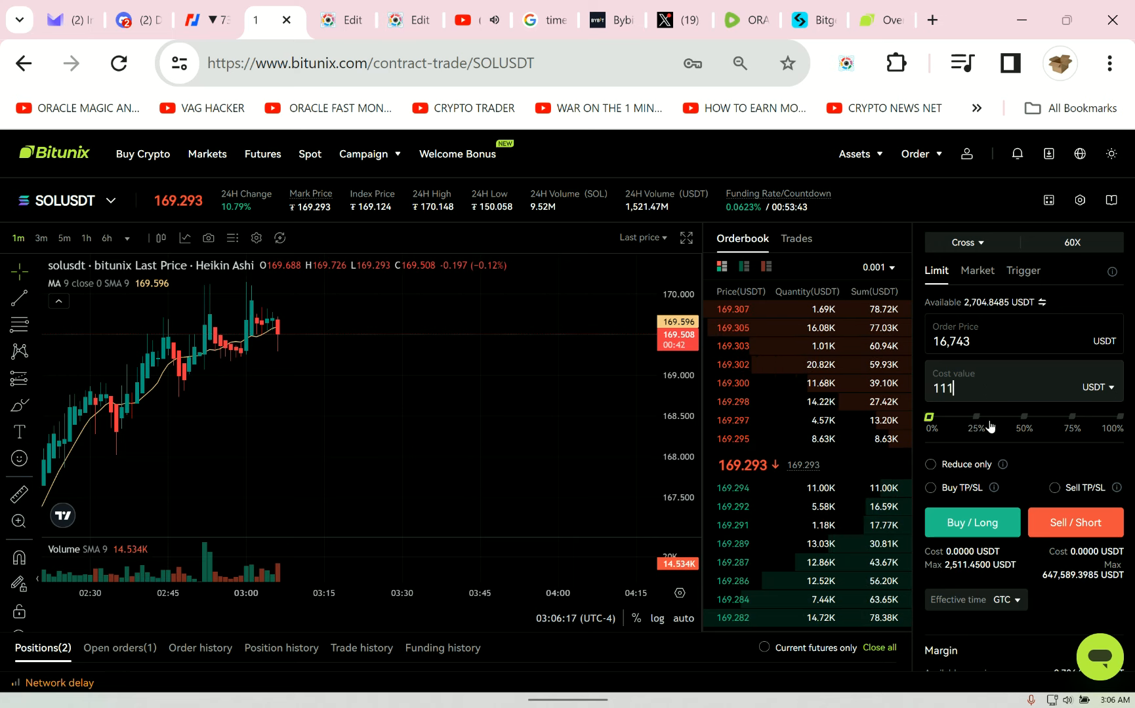
type("1")
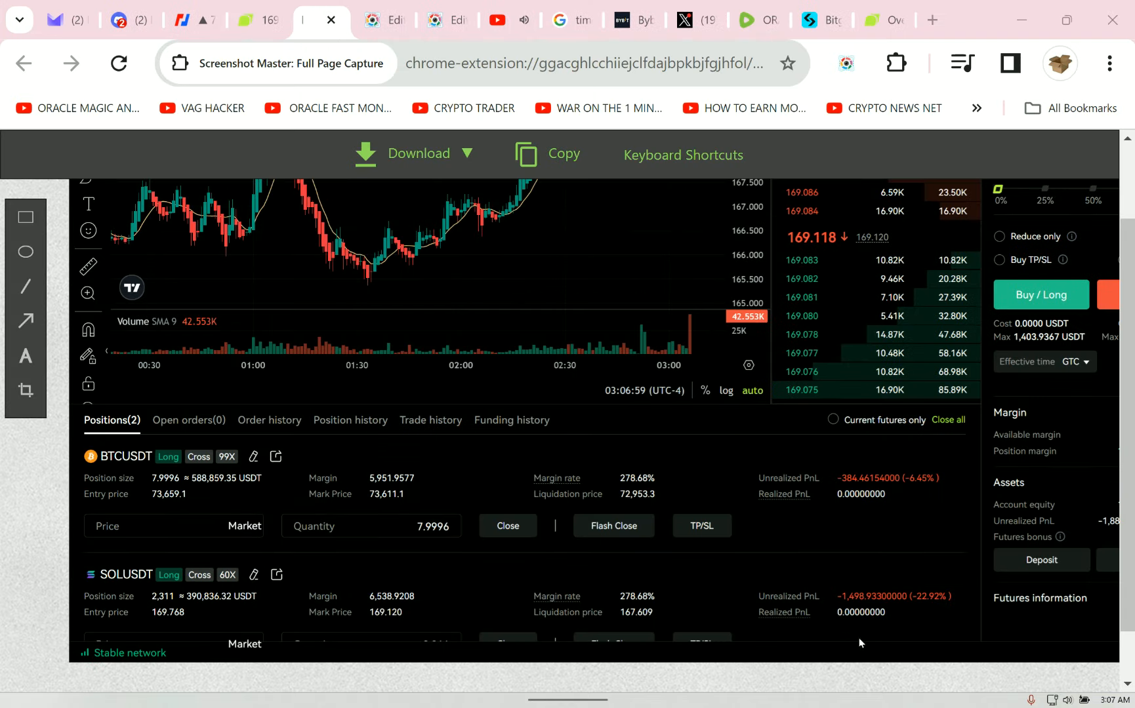
mouse_move(590, 327)
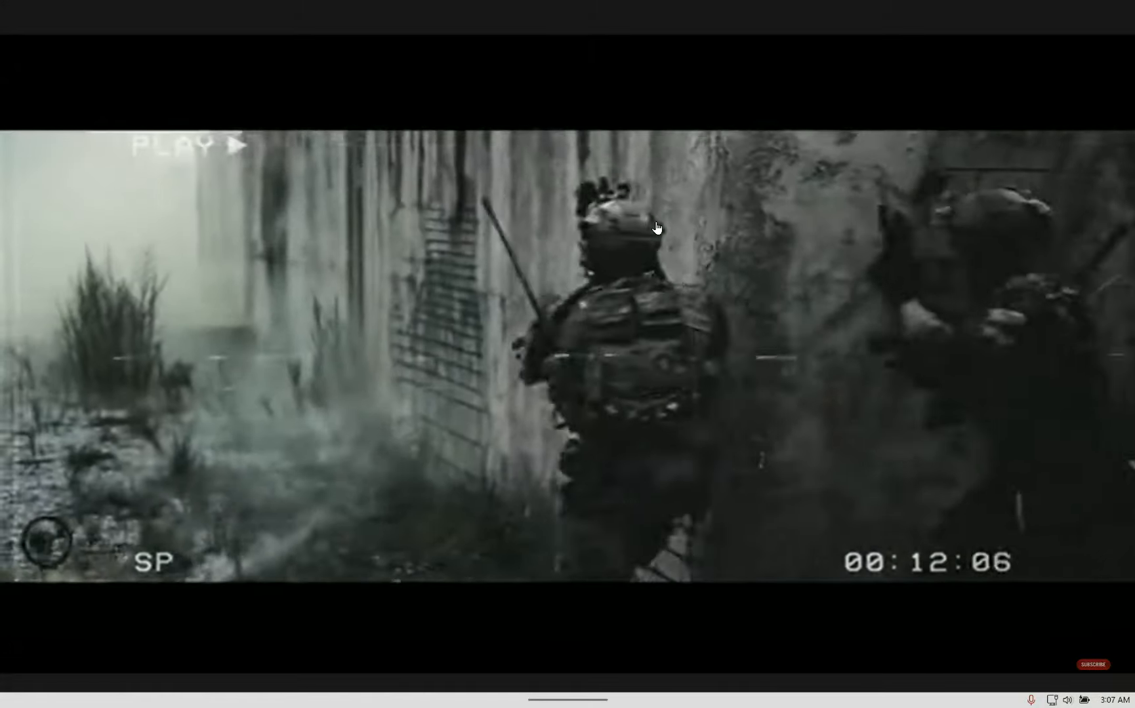
left_click(243, 20)
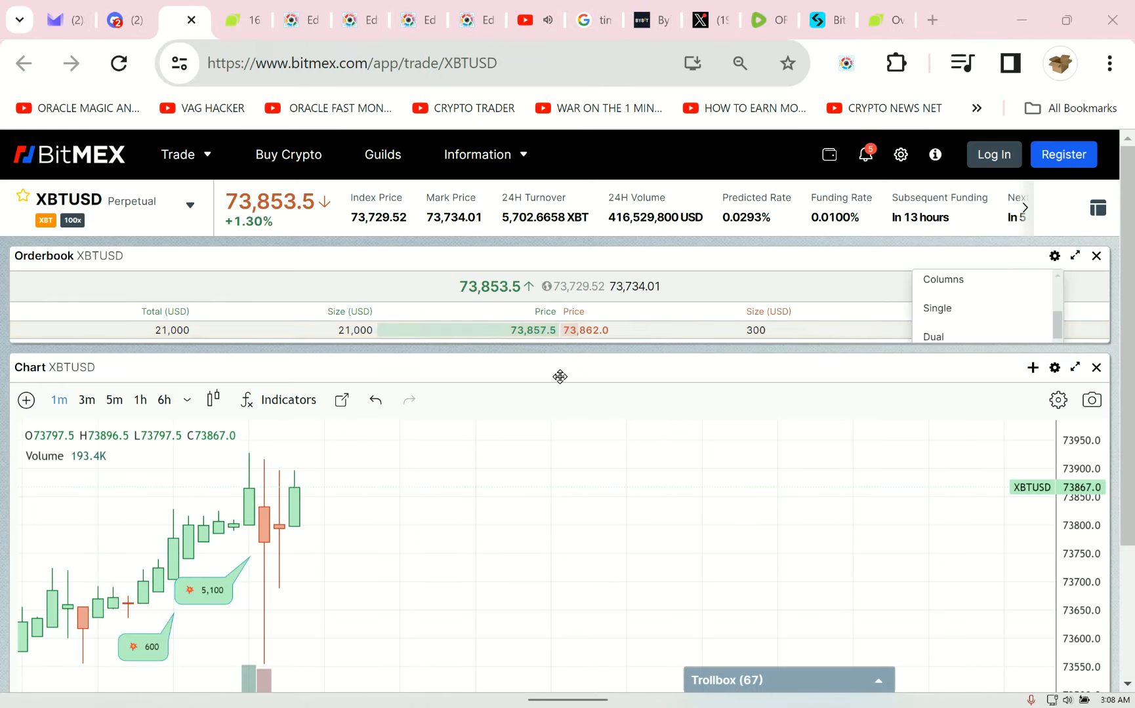
mouse_move(376, 434)
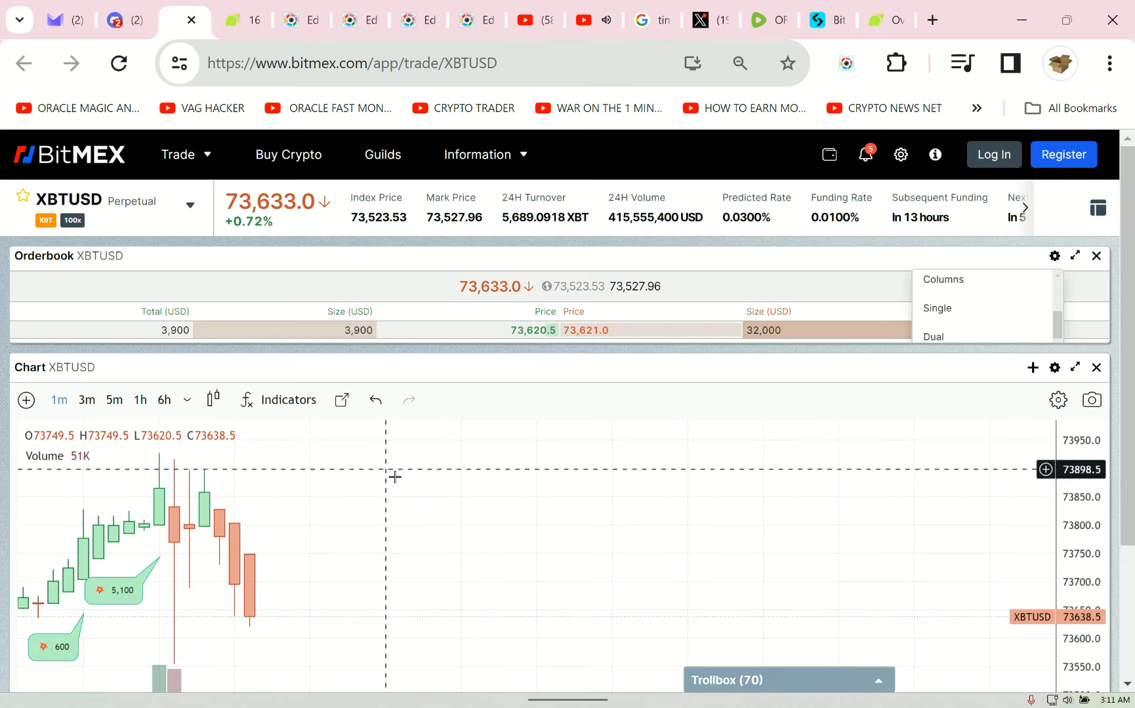
Capture the Bitunix positions page with Screenshot Master, then return to the NYC time search.
left_click(140, 400)
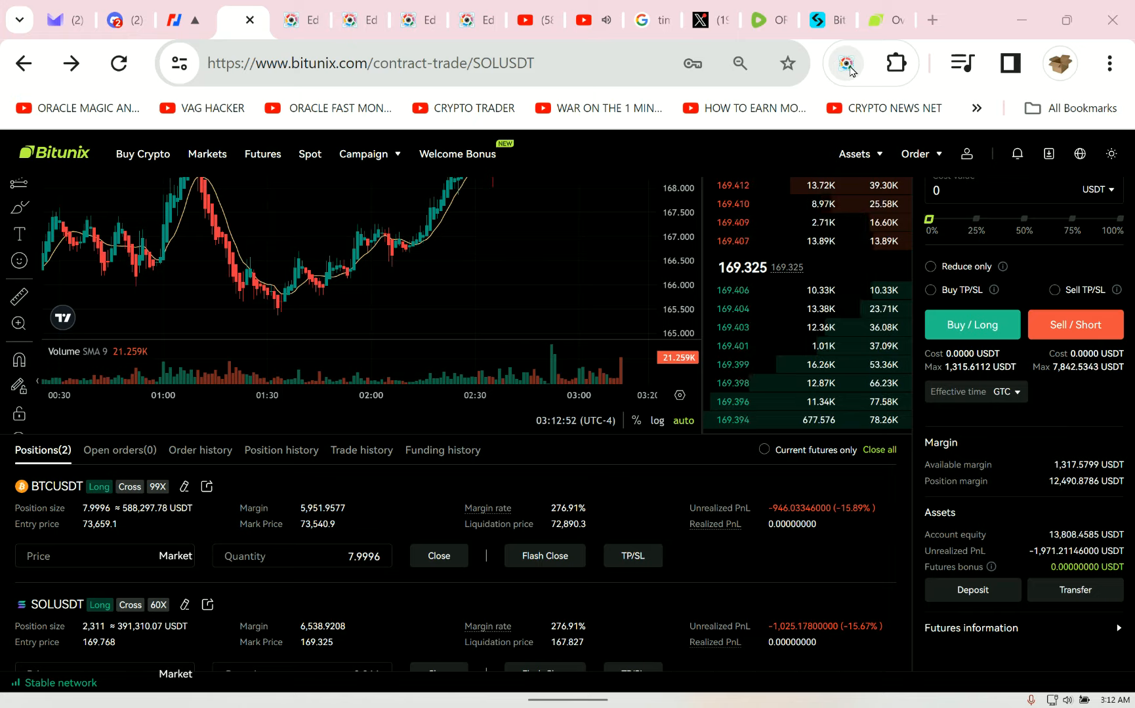
left_click(844, 63)
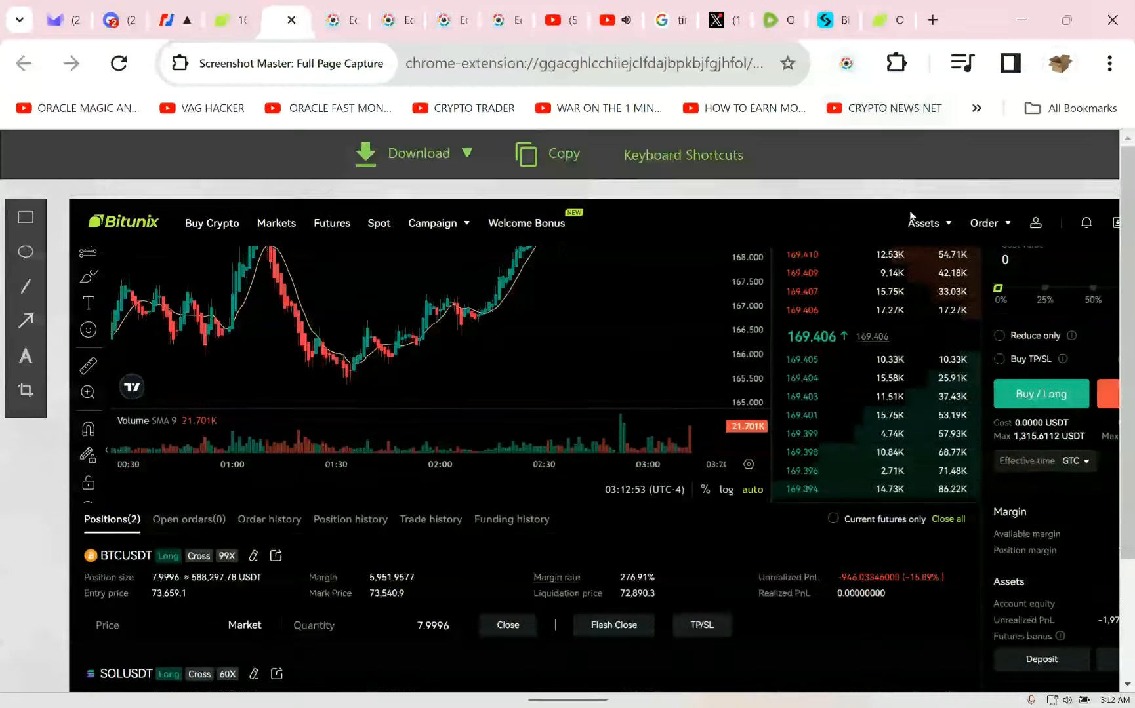
scroll("down", 3)
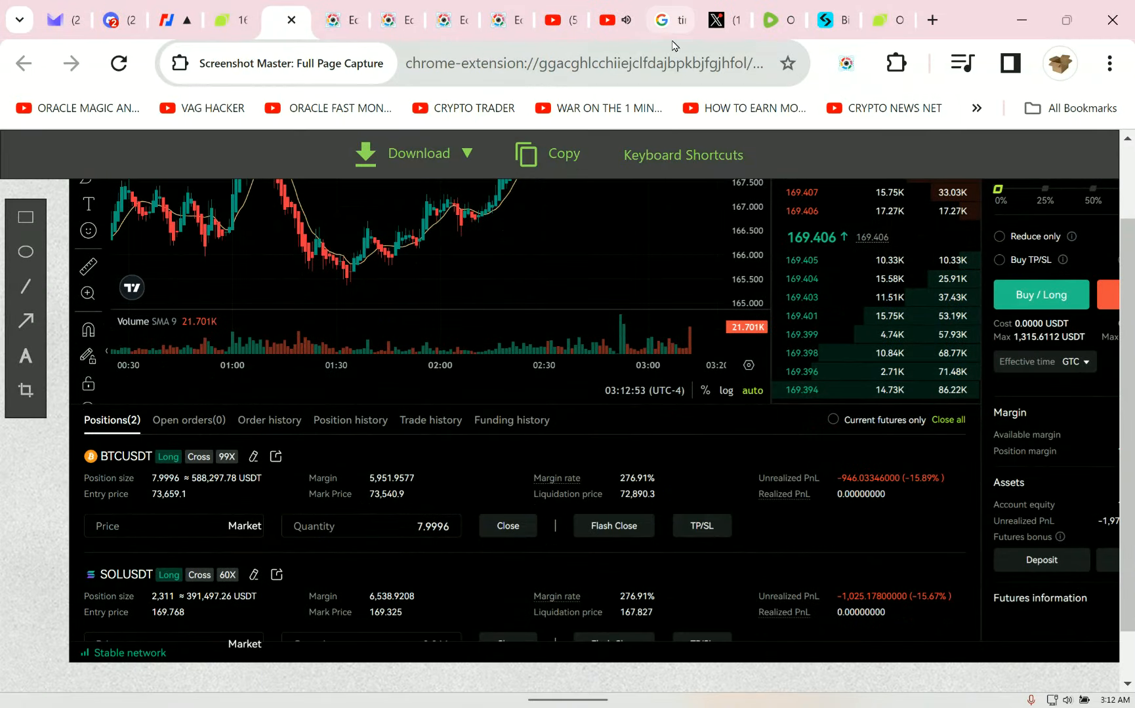
left_click(668, 20)
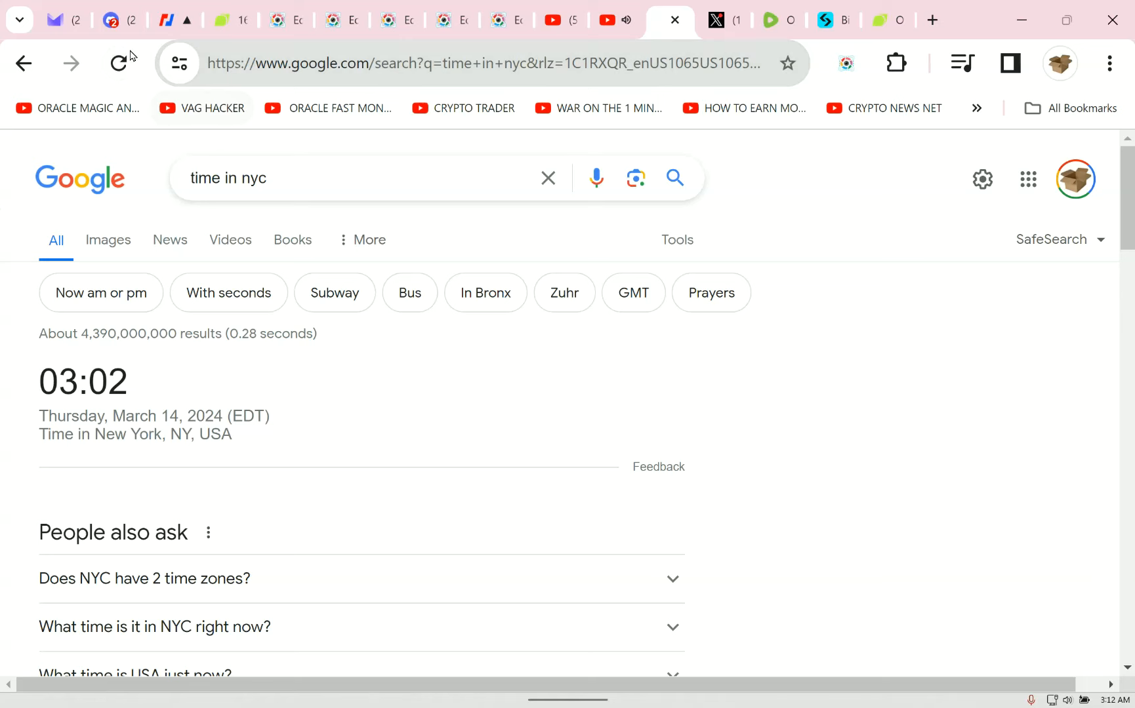
Switch to the Discord ORACLE WAR ROOM ravinite-social-club channel.
left_click(118, 63)
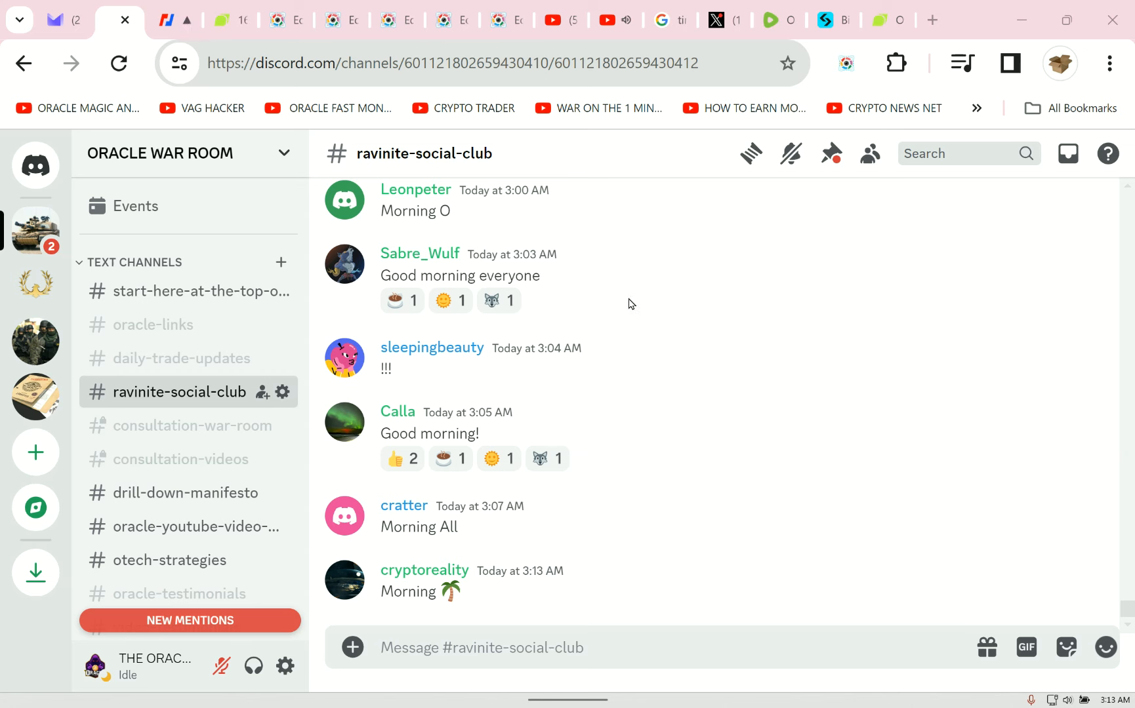
mouse_move(626, 311)
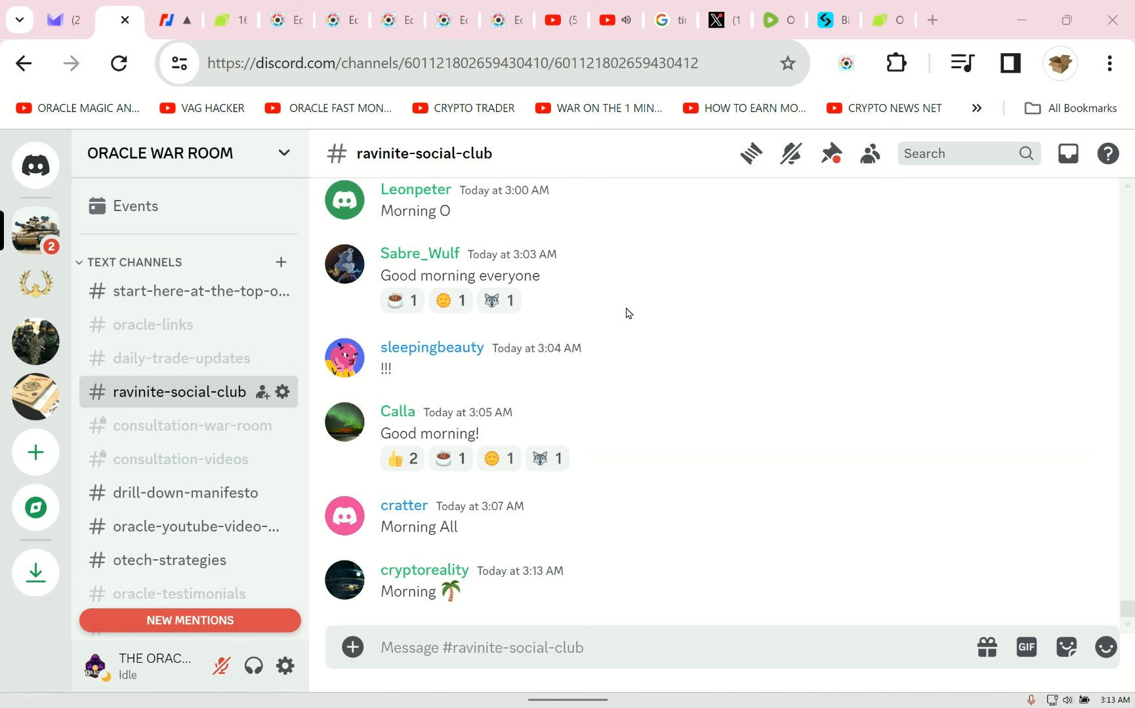
mouse_move(1062, 251)
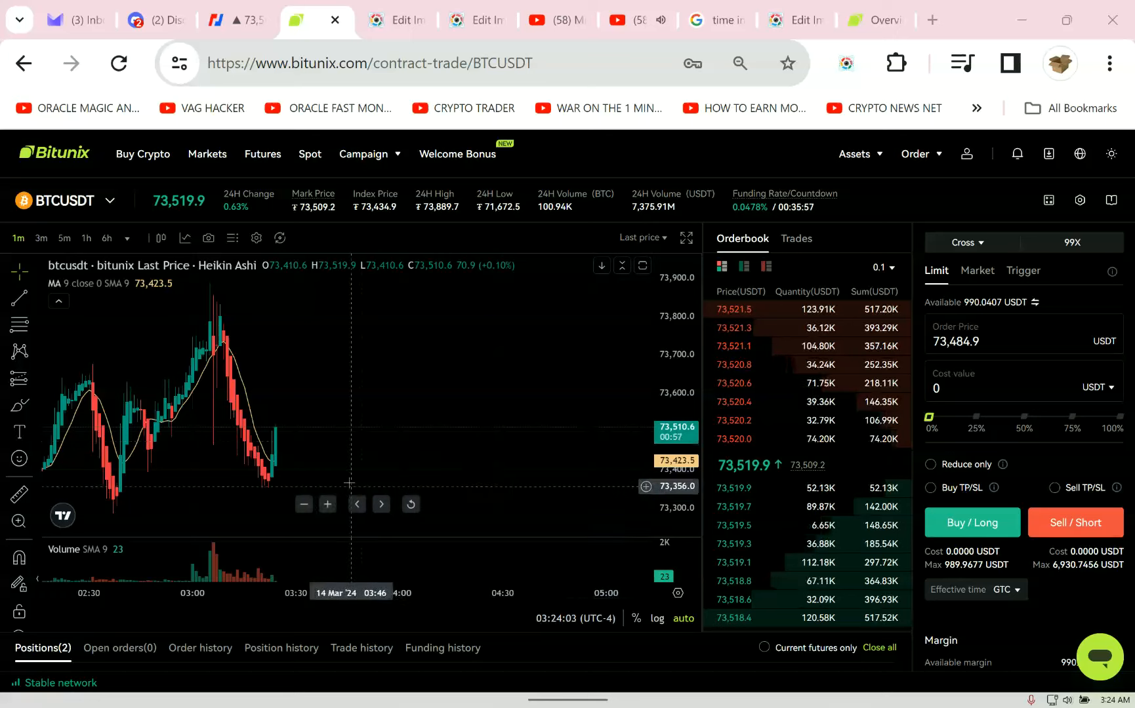
Zoom the BTCUSDT chart in twice on the latest candles near 73,546.
left_click(327, 505)
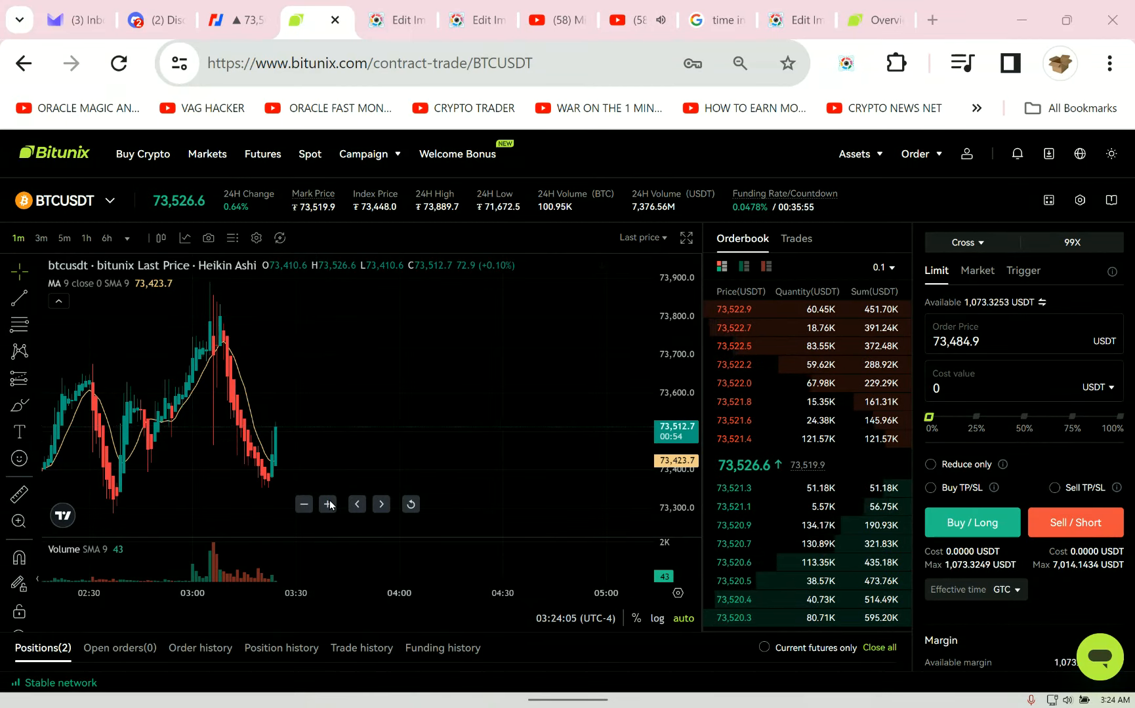
left_click(327, 504)
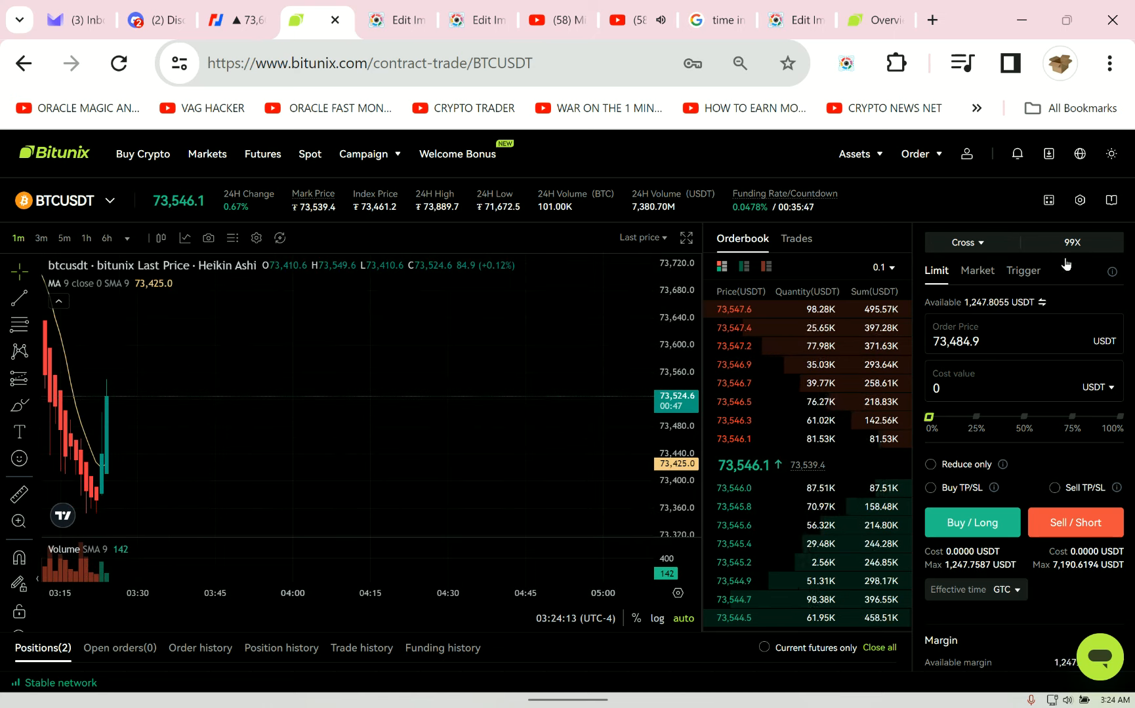
left_click(156, 19)
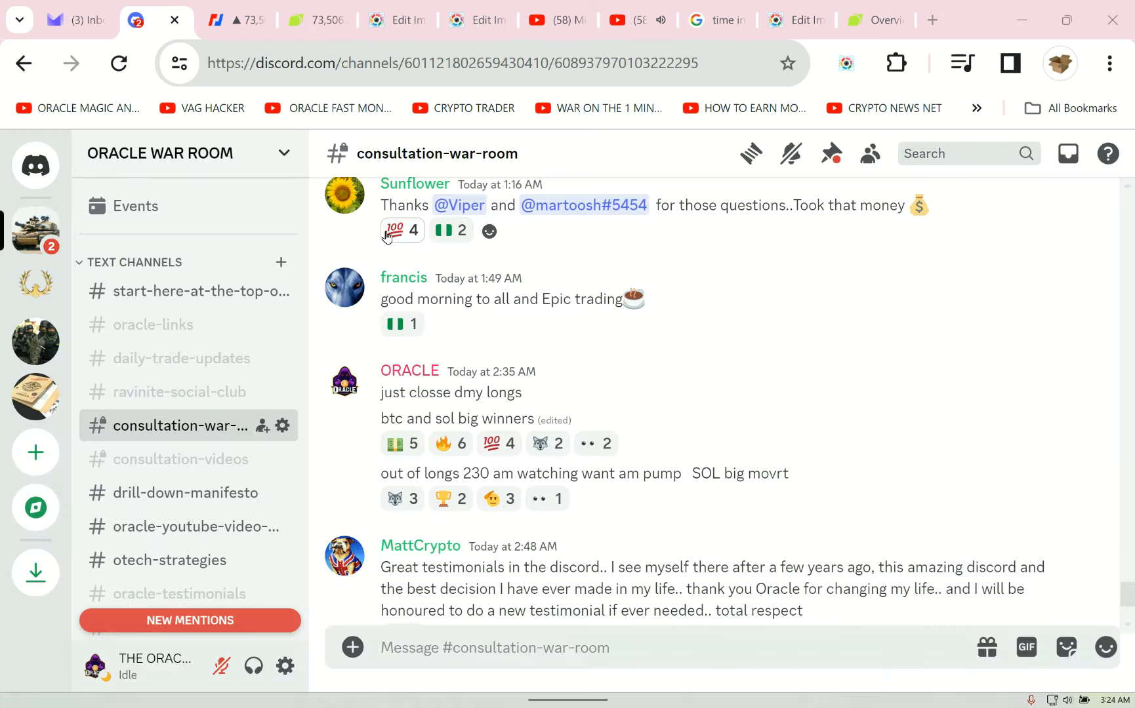
mouse_move(527, 324)
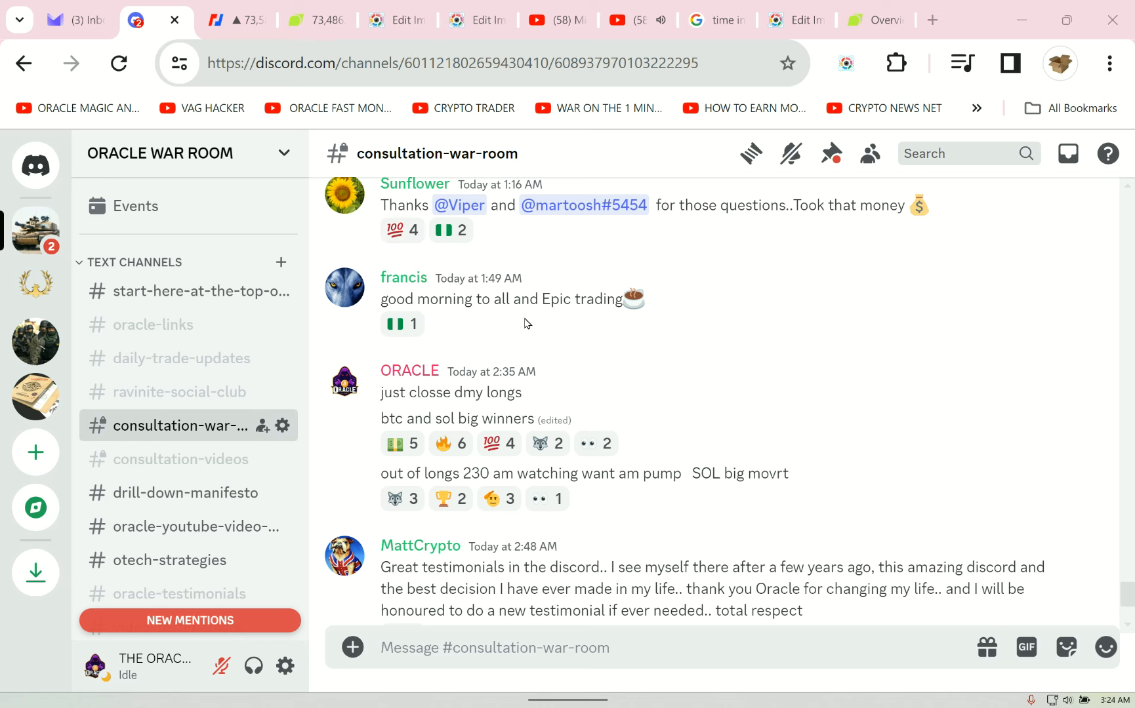
mouse_move(1036, 588)
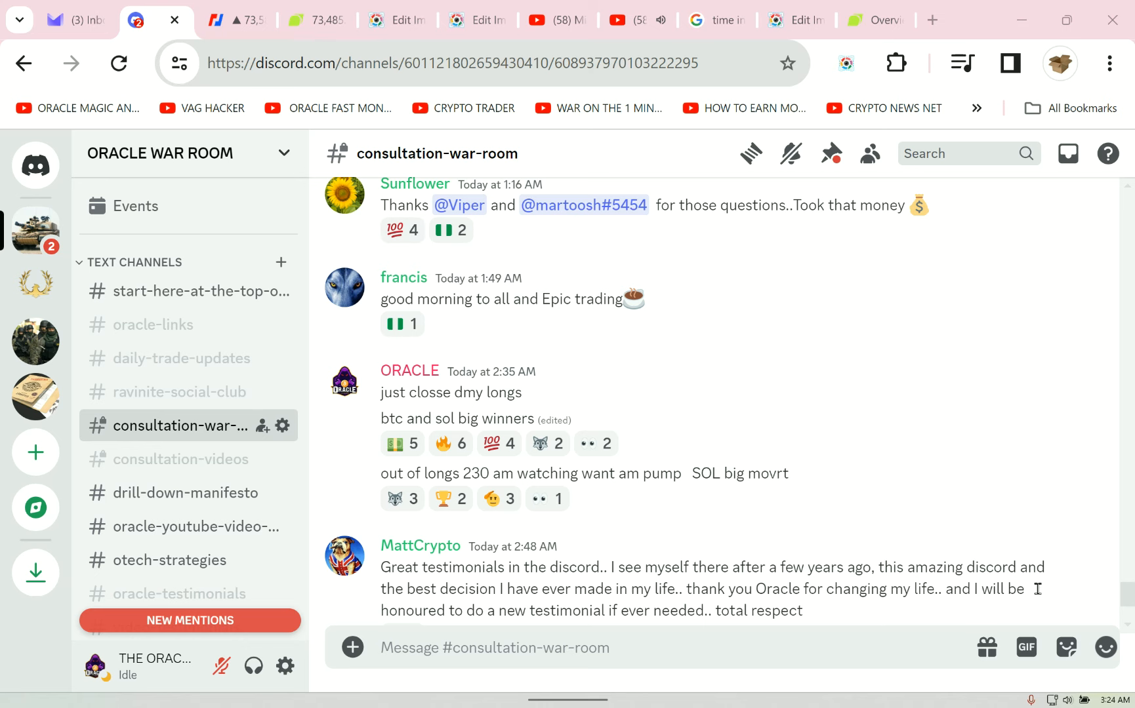
mouse_move(1094, 551)
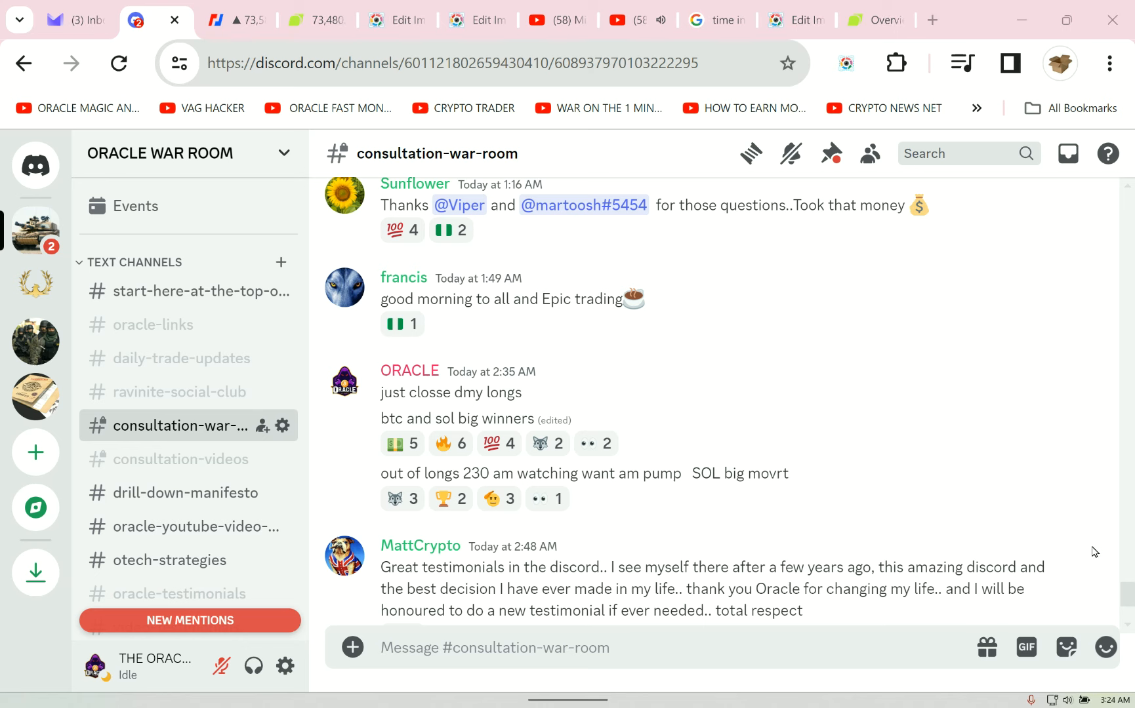
mouse_move(815, 334)
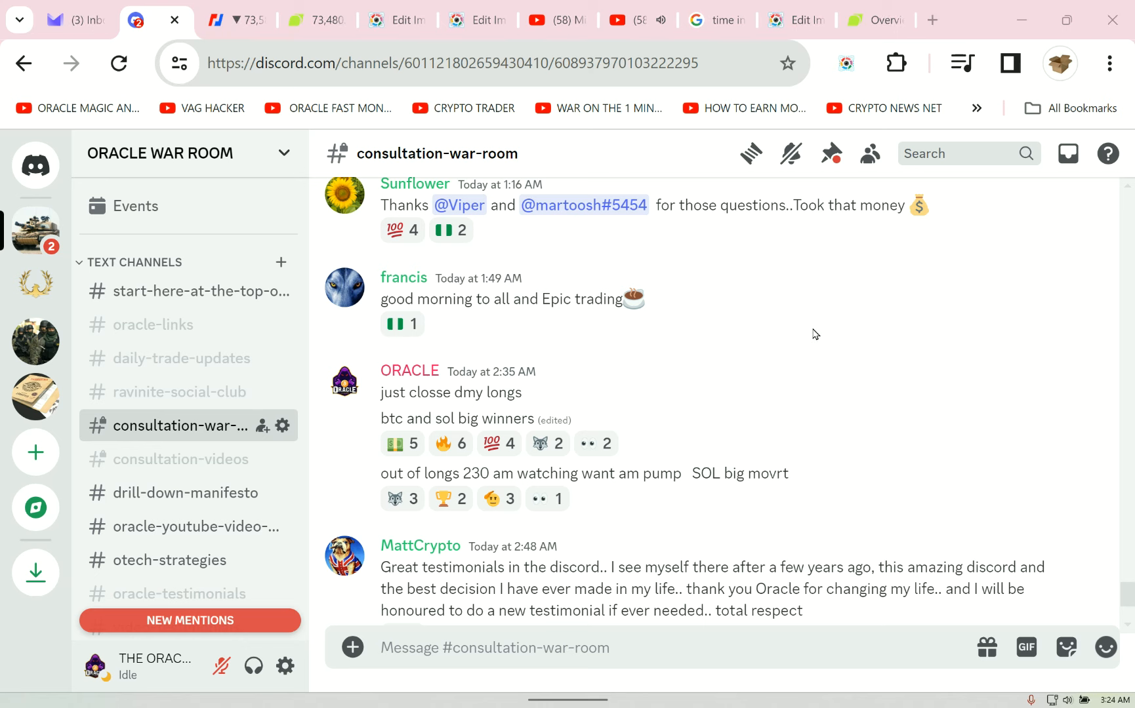
mouse_move(878, 360)
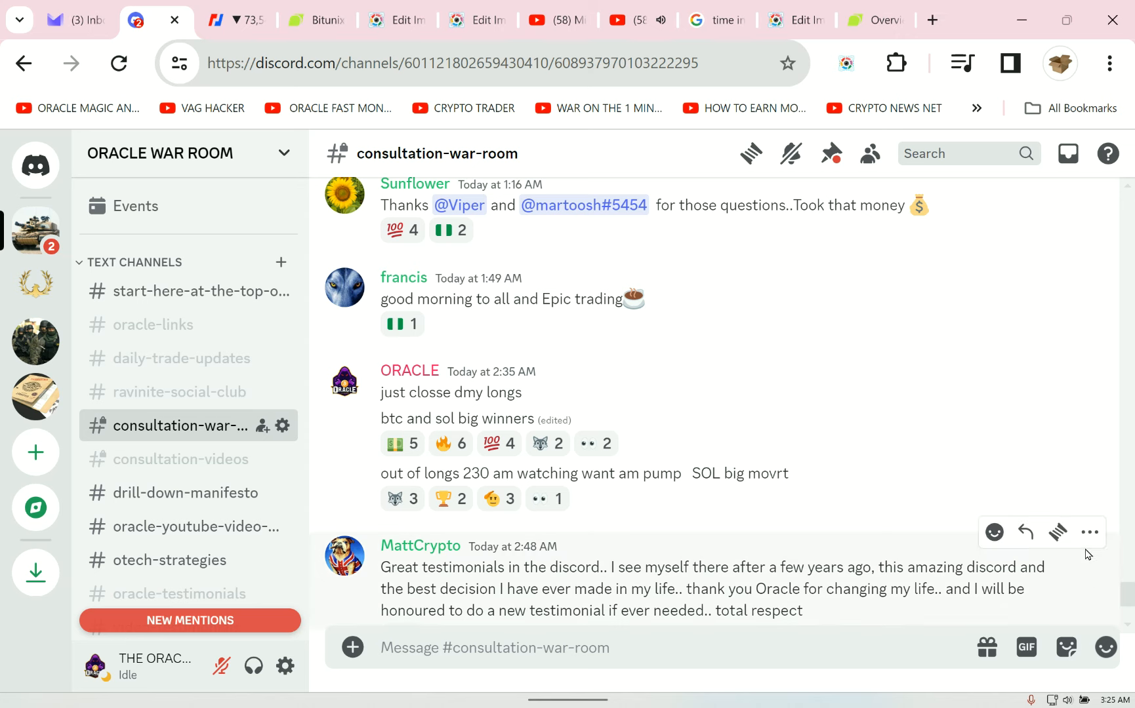
left_click(1088, 533)
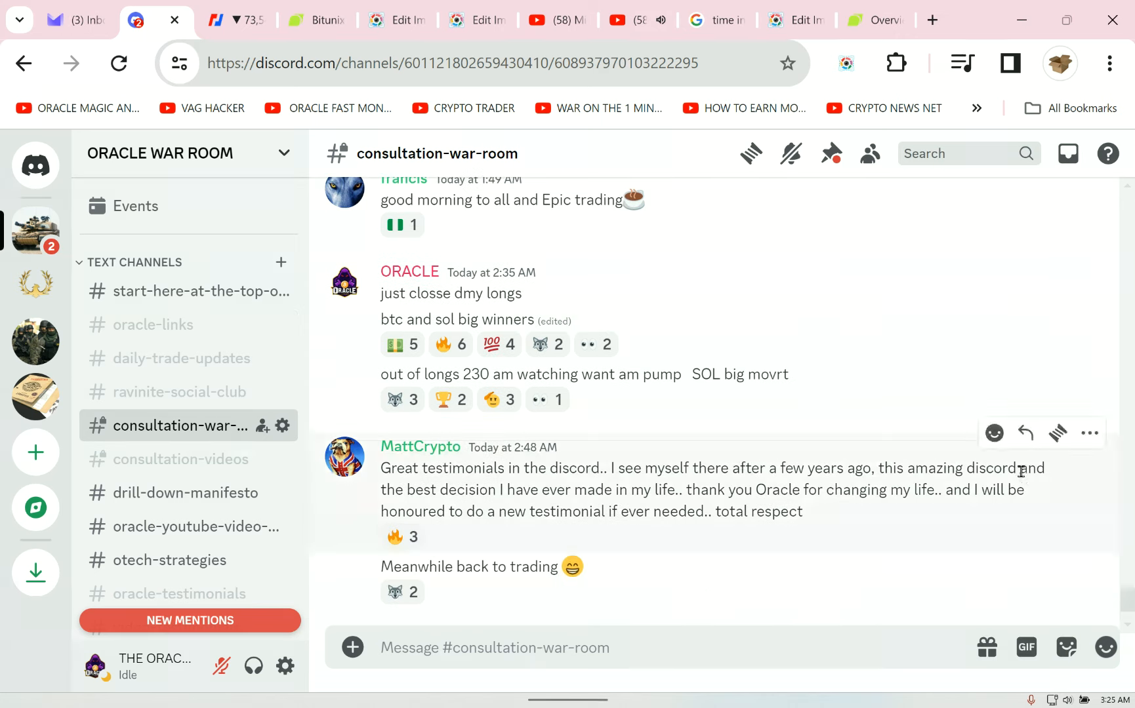
scroll("down", 3)
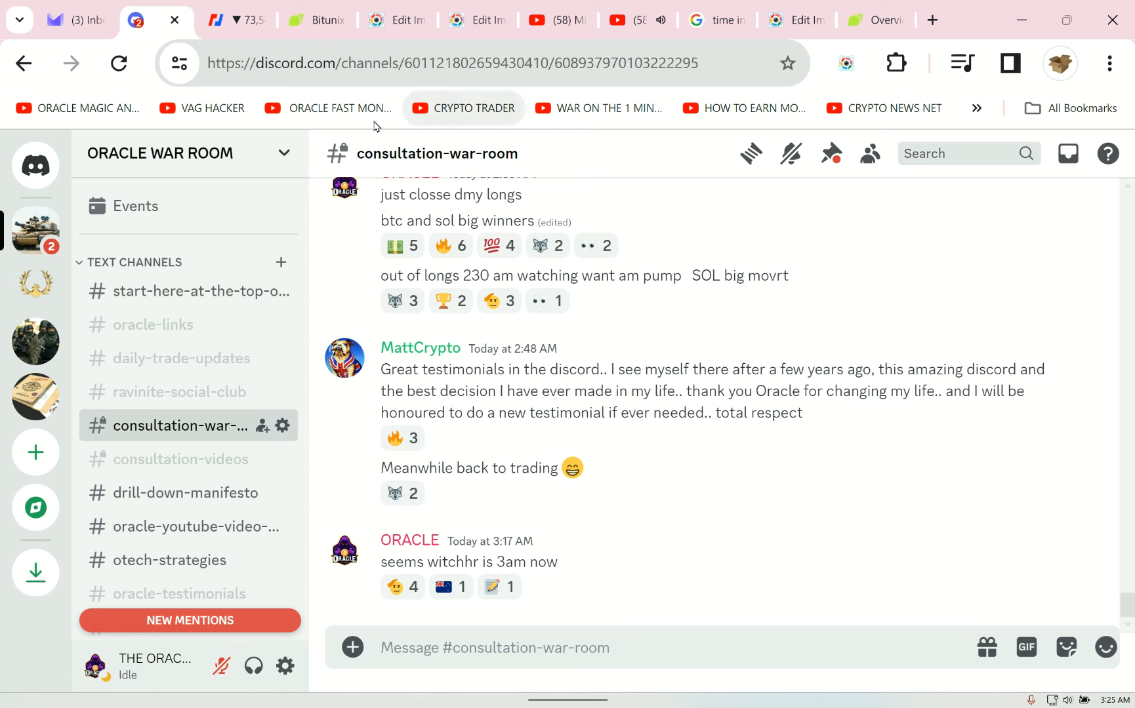
mouse_move(203, 378)
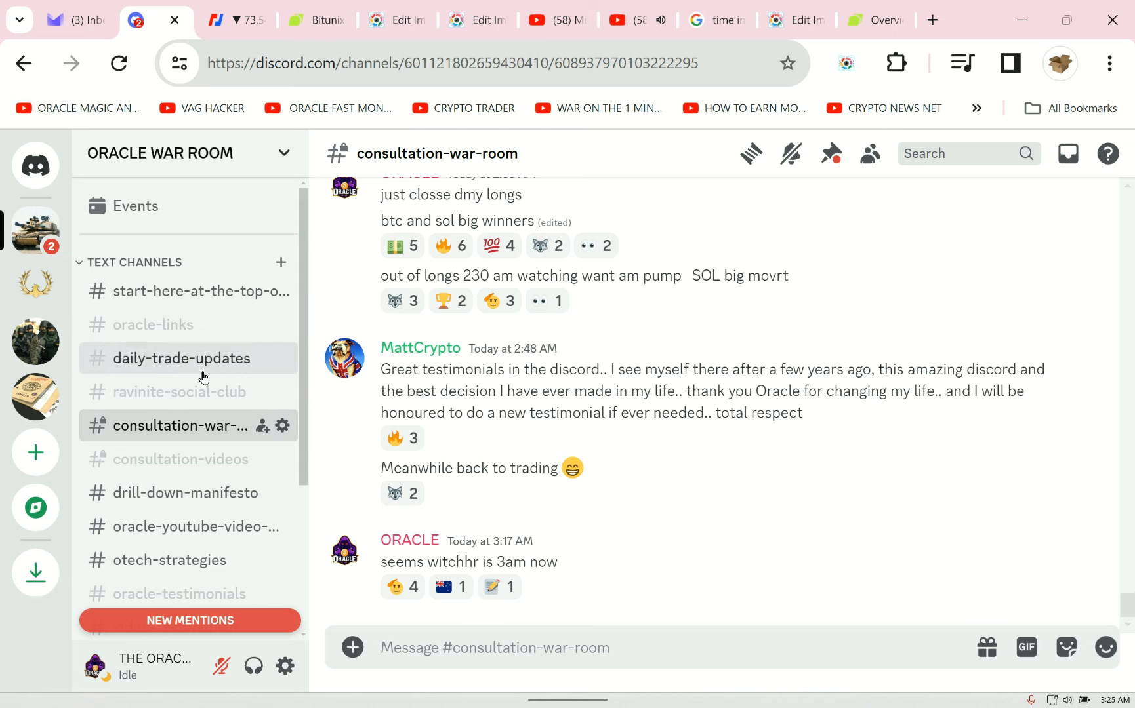
scroll("down", 3)
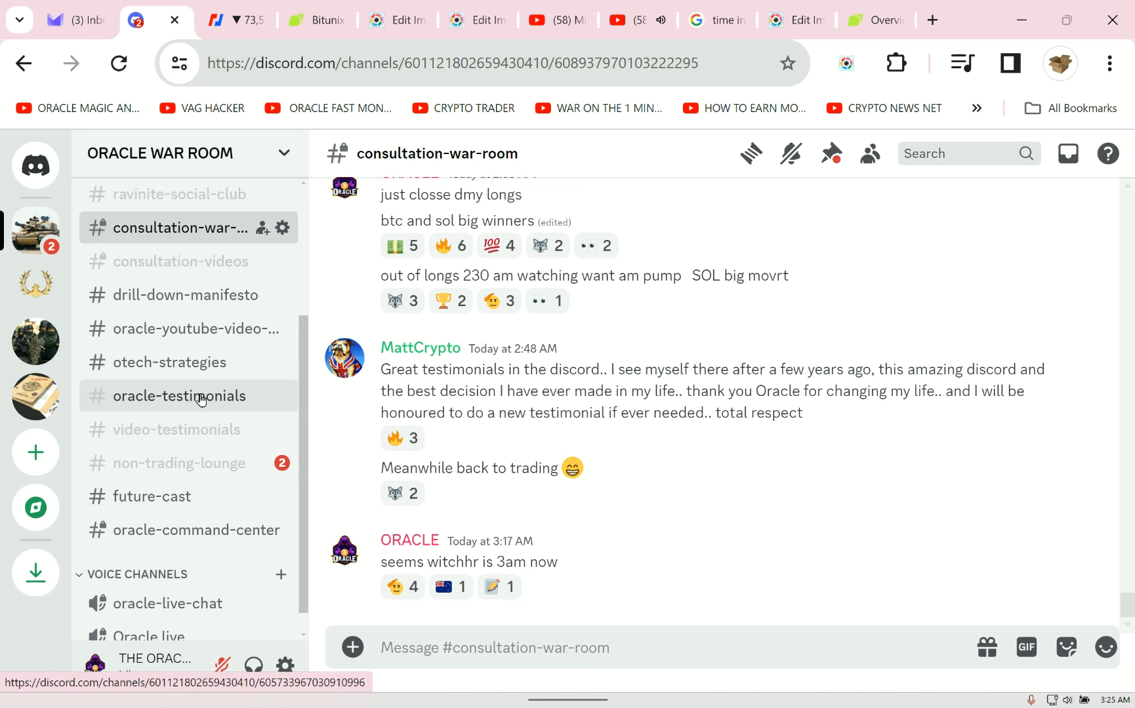
mouse_move(812, 275)
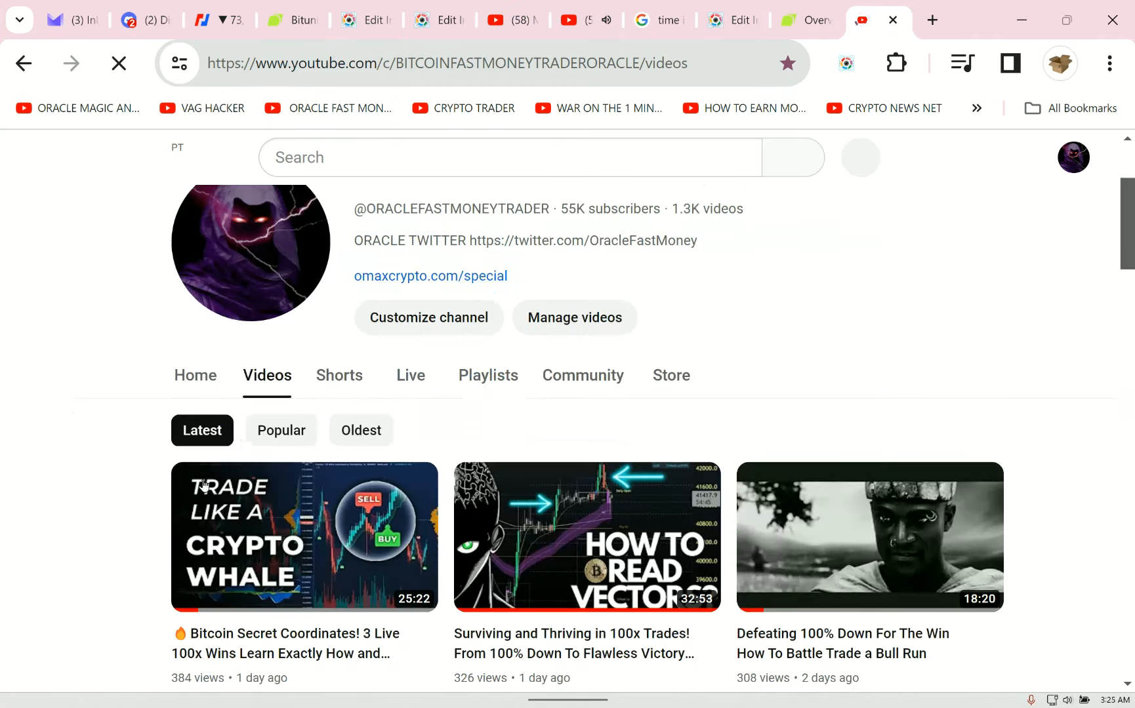
Open the latest Bitcoin Secret Coordinates video's consult link and view the 0.05 BTC package.
left_click(304, 537)
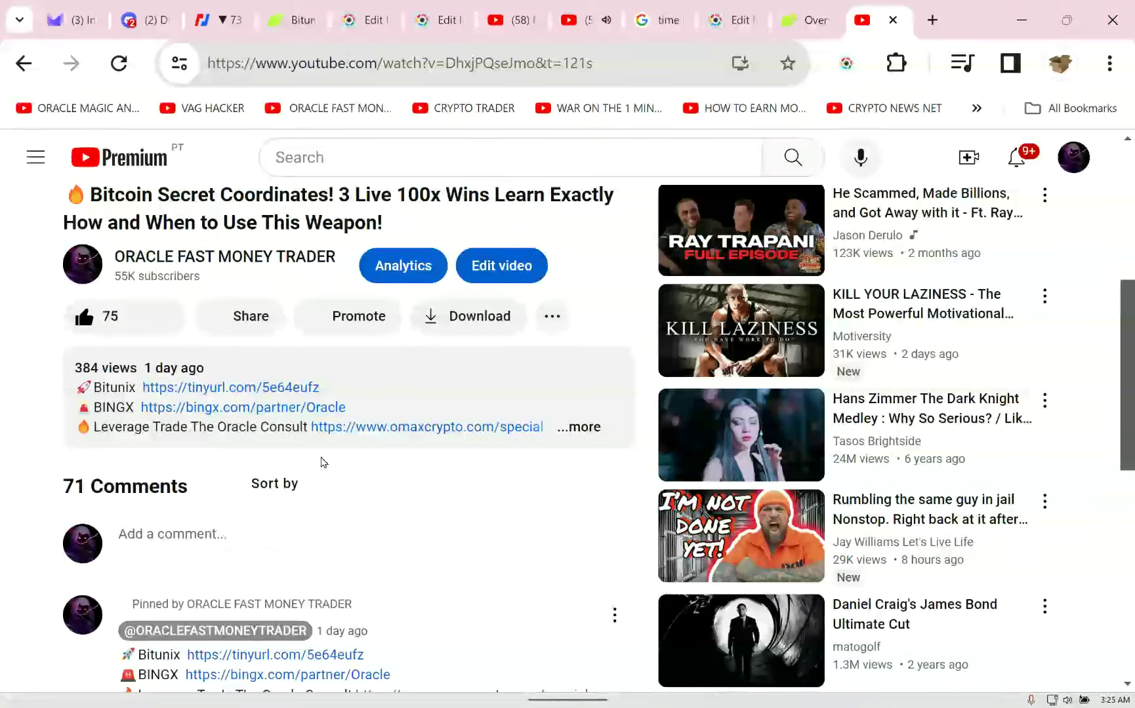
left_click(577, 427)
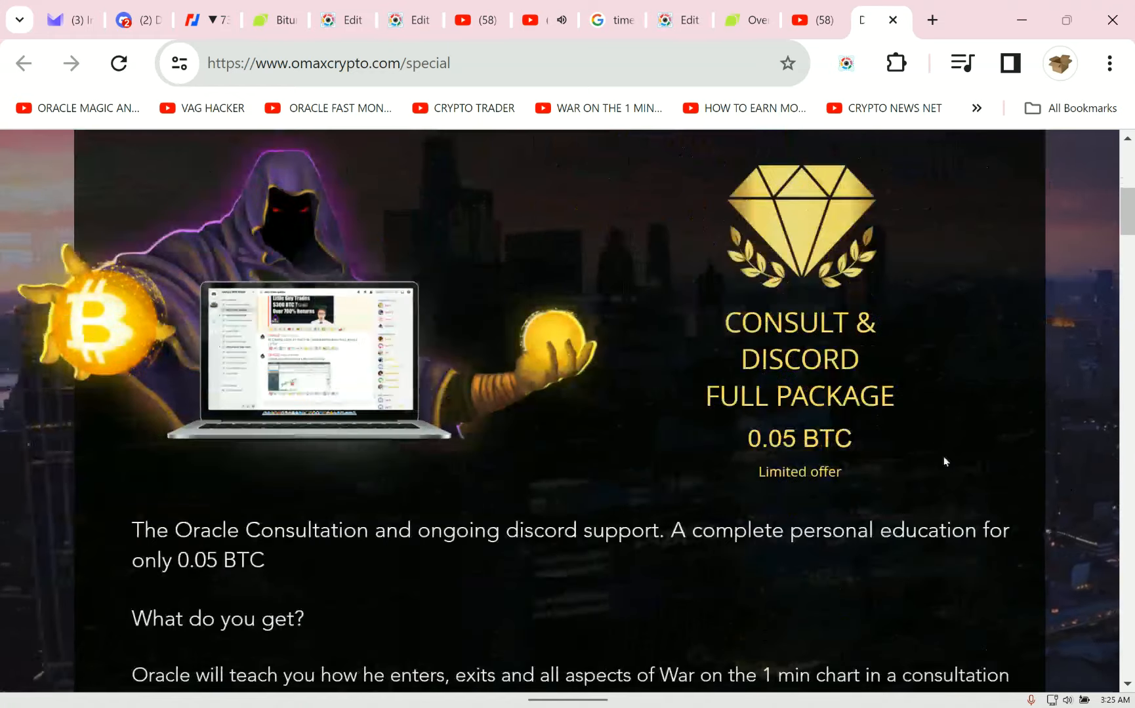
double_click(771, 439)
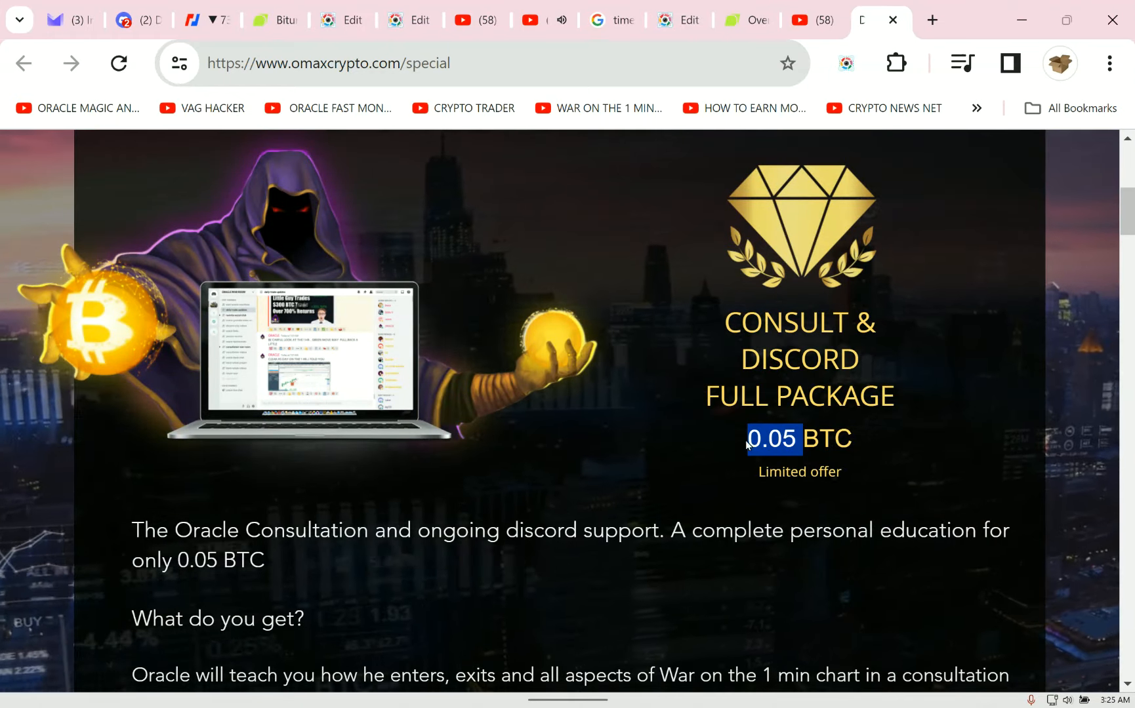
scroll("down", 3)
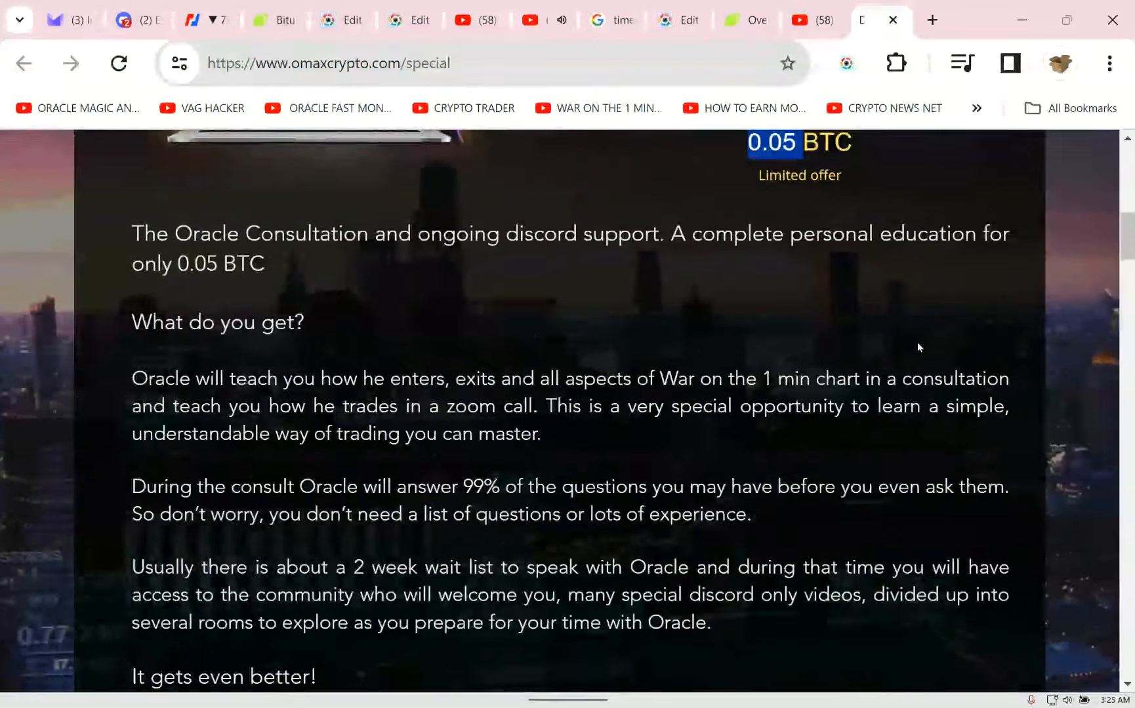
scroll("down", 3)
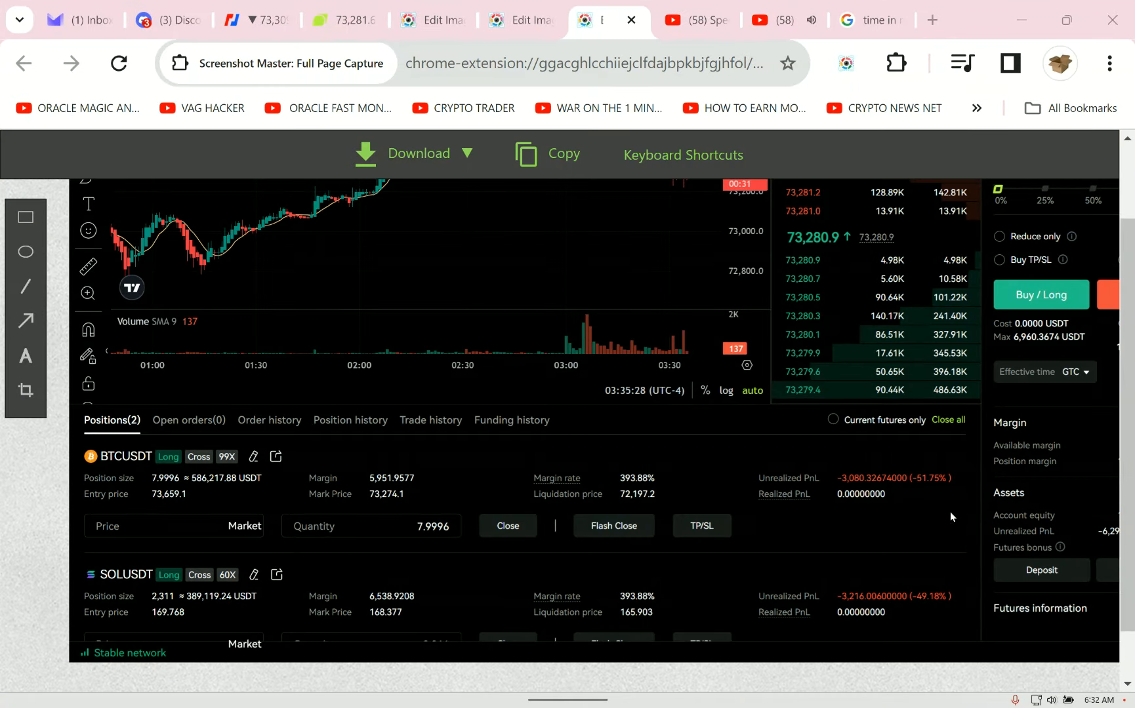
mouse_move(1125, 662)
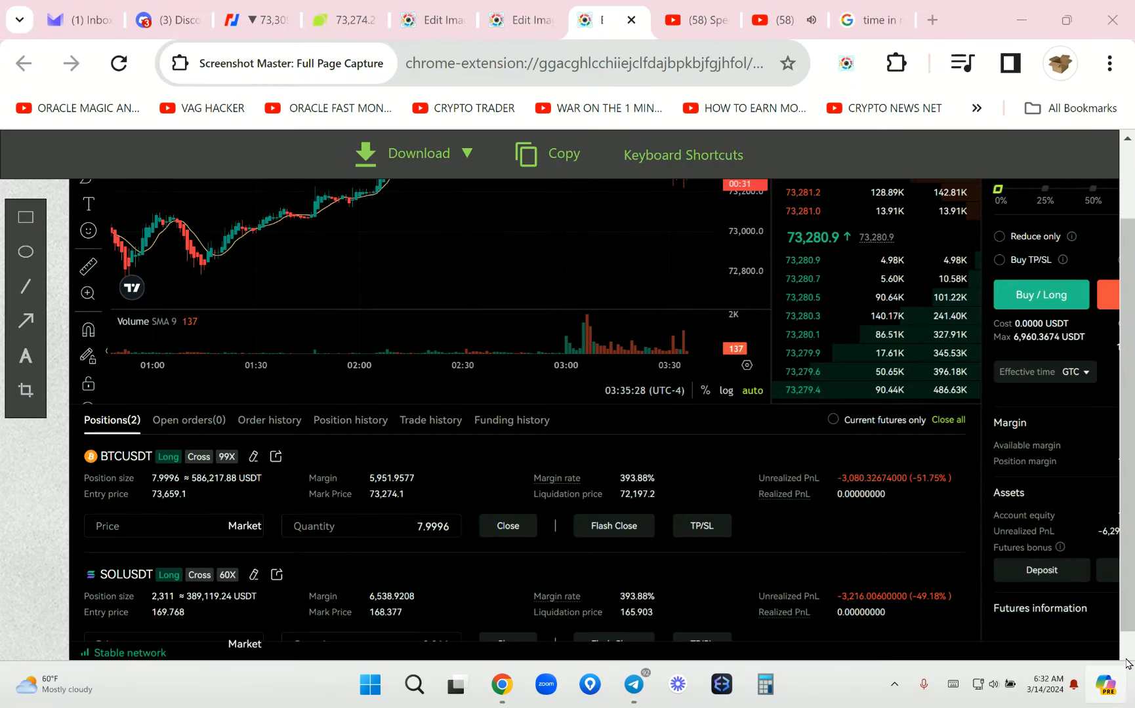
left_click(338, 19)
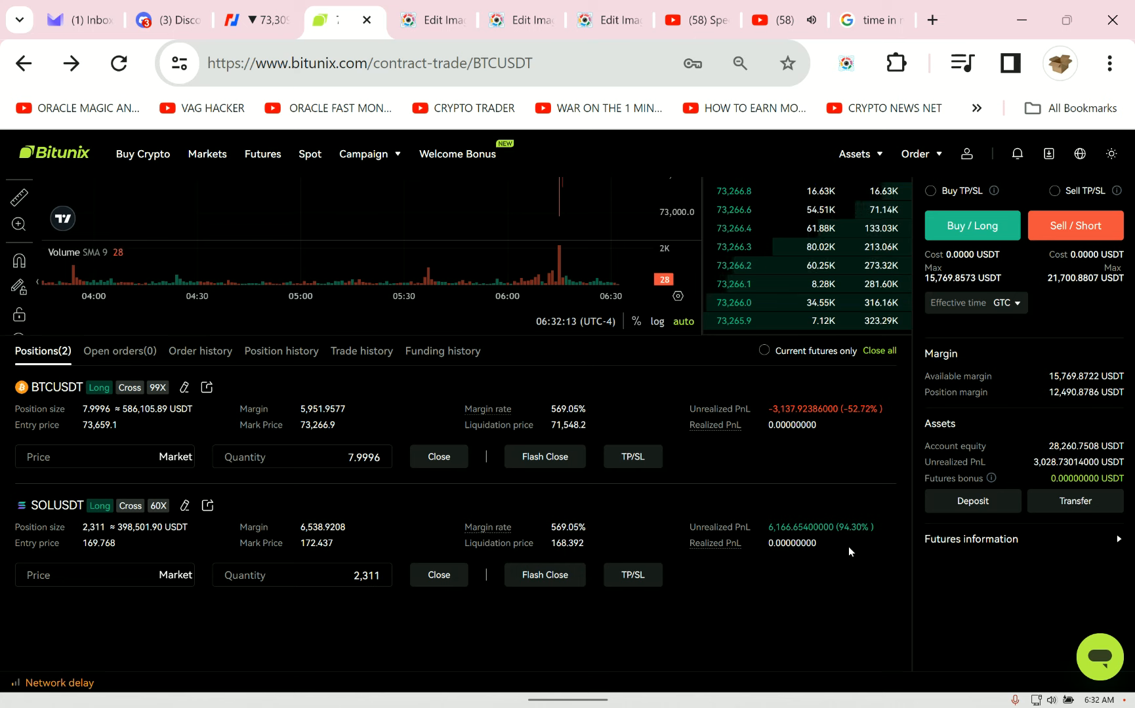
mouse_move(821, 464)
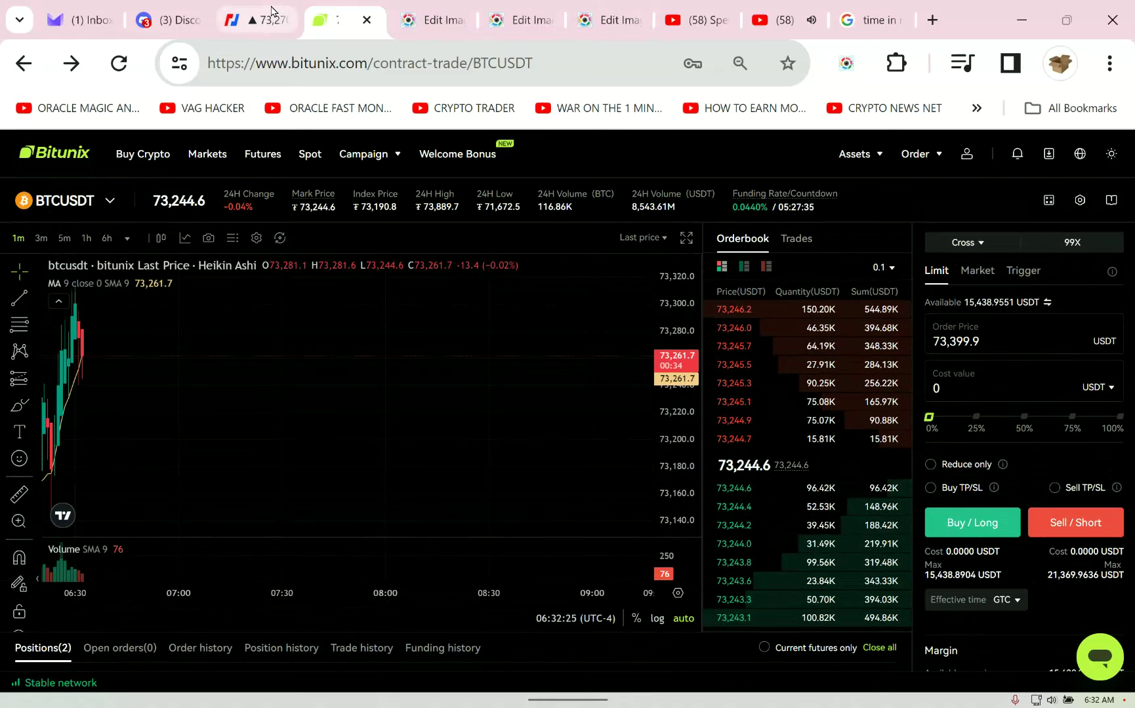
Check the BitMEX XBTUSD chart, then return to the Bitunix BTCUSDT trading page.
left_click(250, 20)
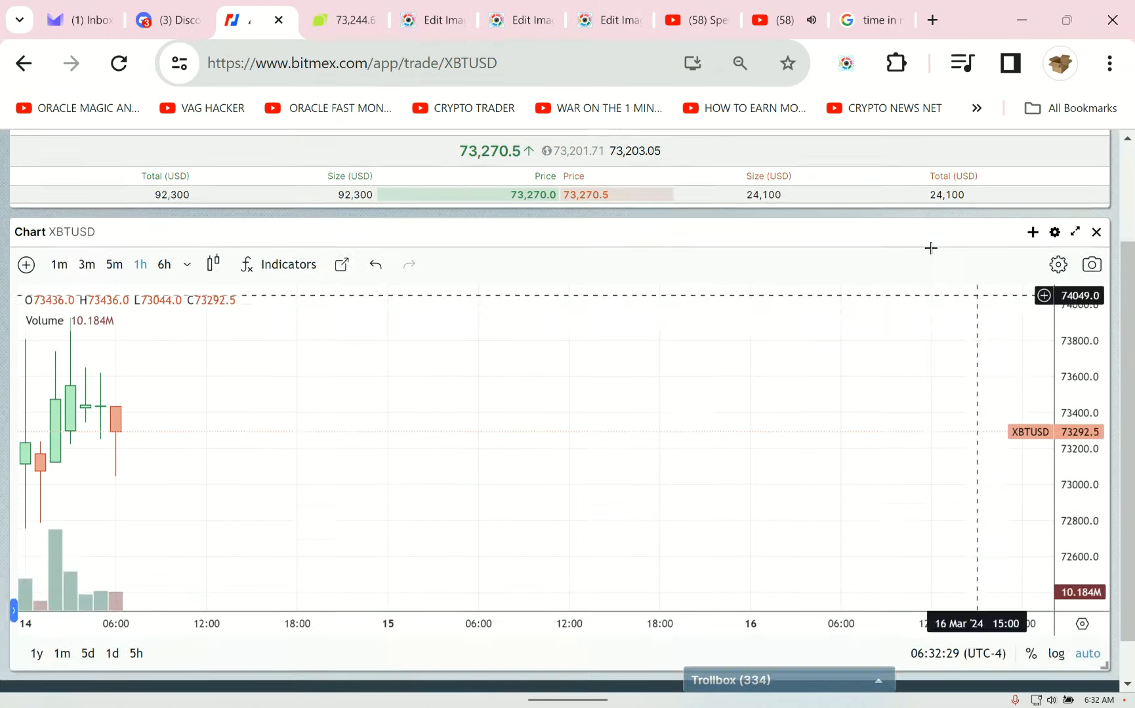
left_click(341, 21)
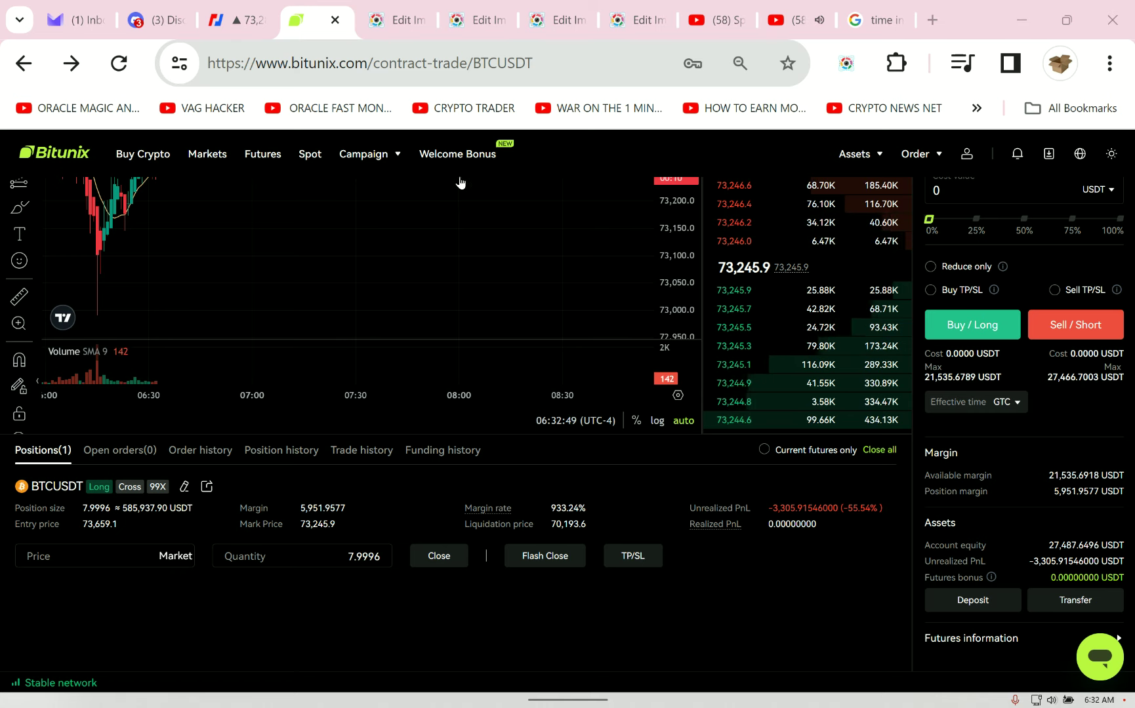
Refresh the NYC time search so it reads 06:35, Thursday, March 14, 2024.
left_click(874, 20)
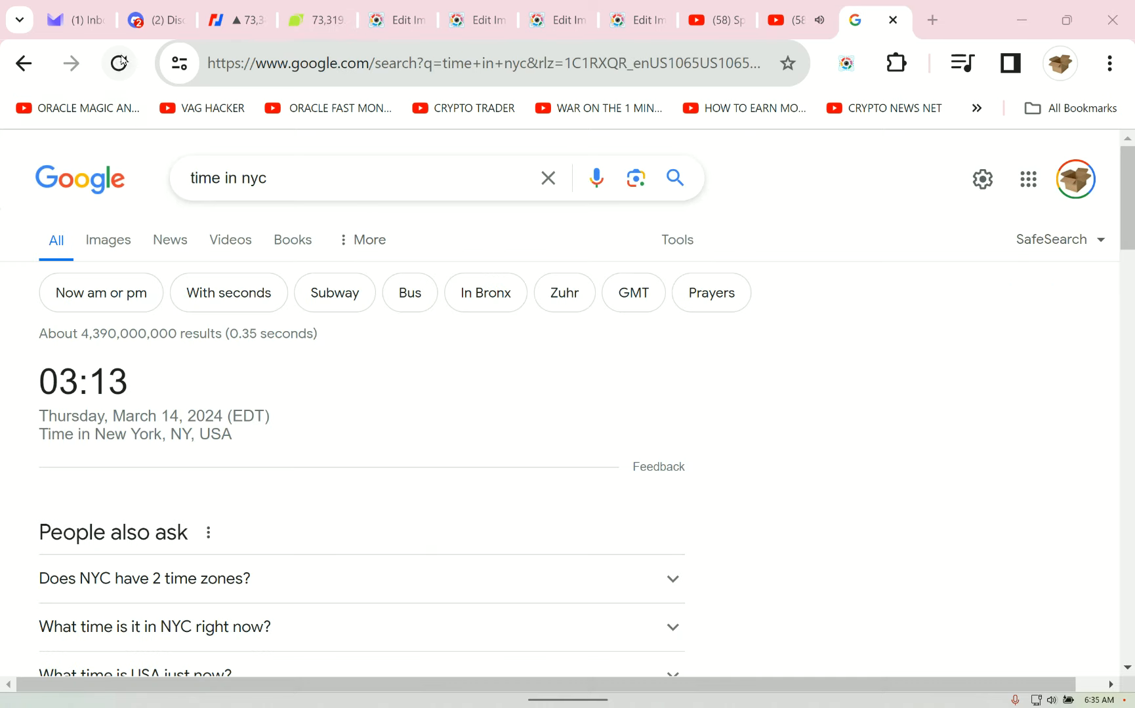
mouse_move(118, 63)
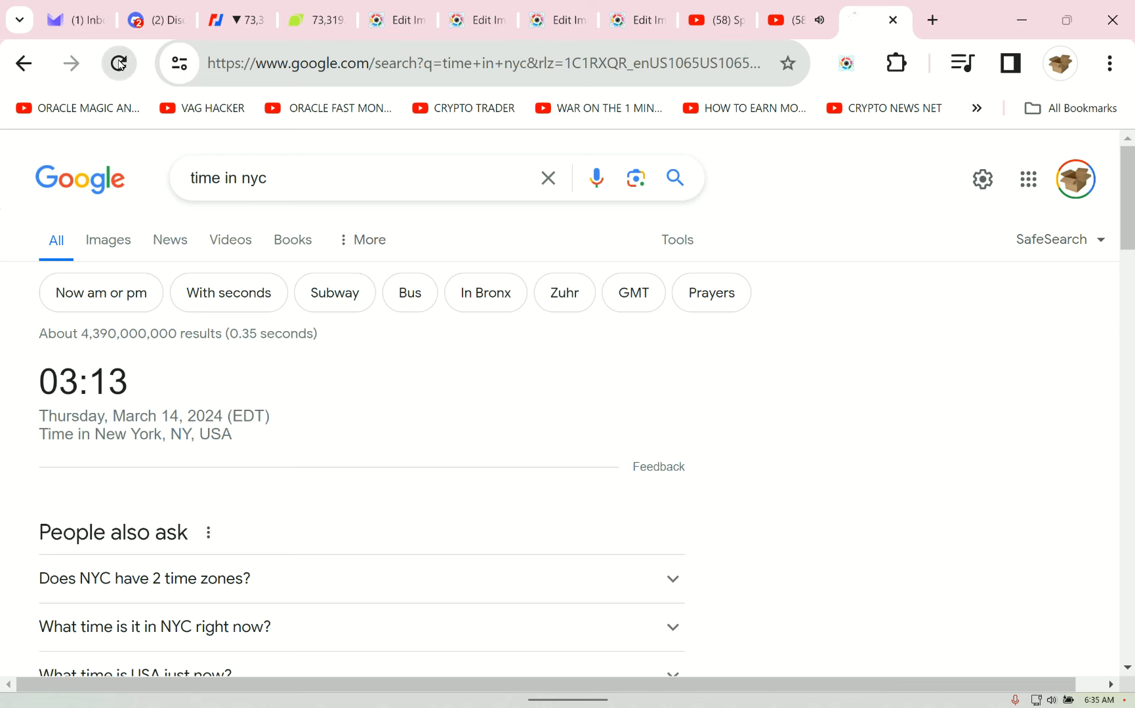
left_click(118, 62)
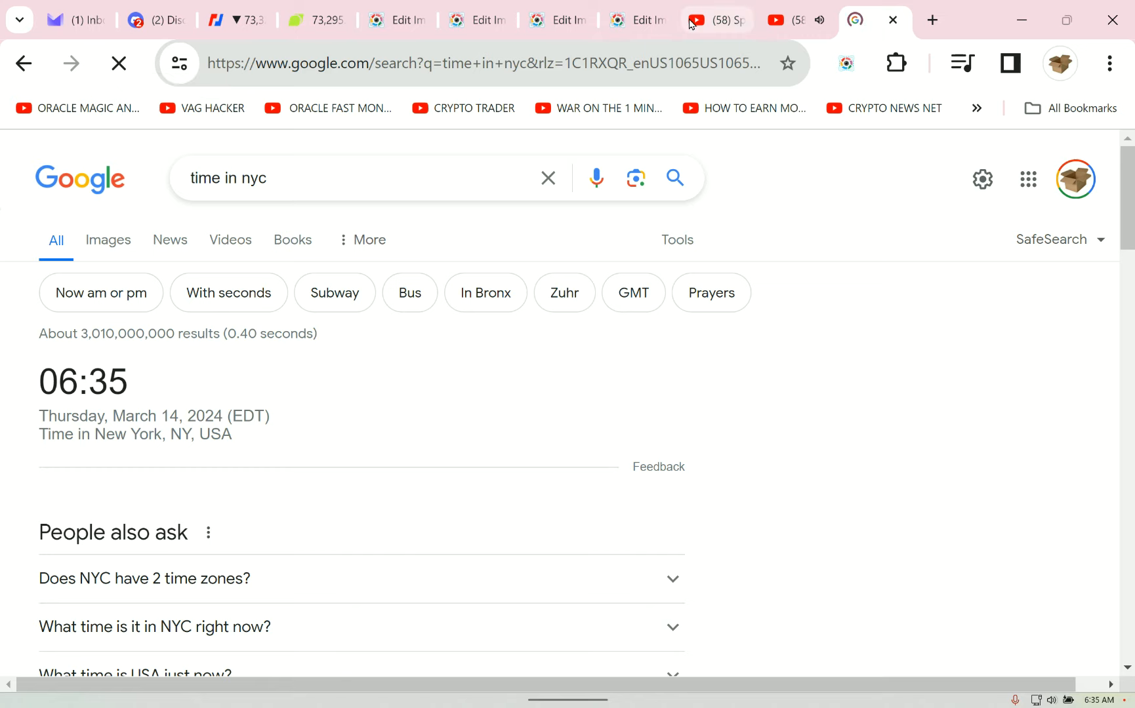
View the later Screenshot Master capture of the Bitunix positions and scroll through it.
left_click(616, 19)
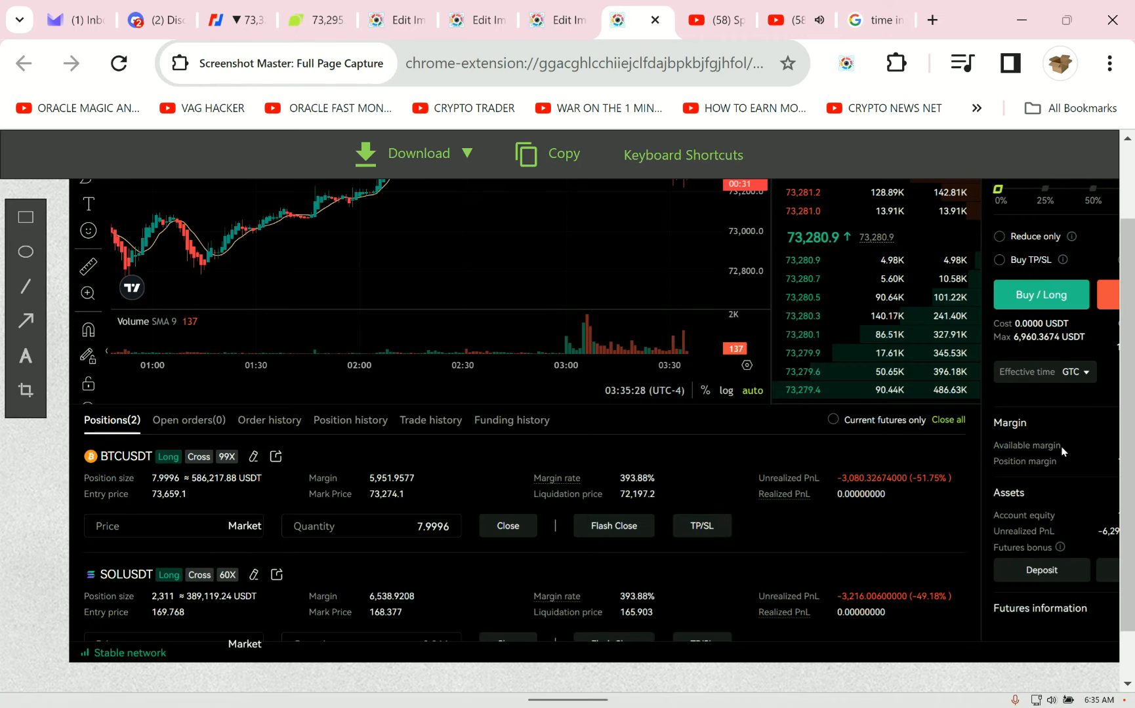
scroll("down", 3)
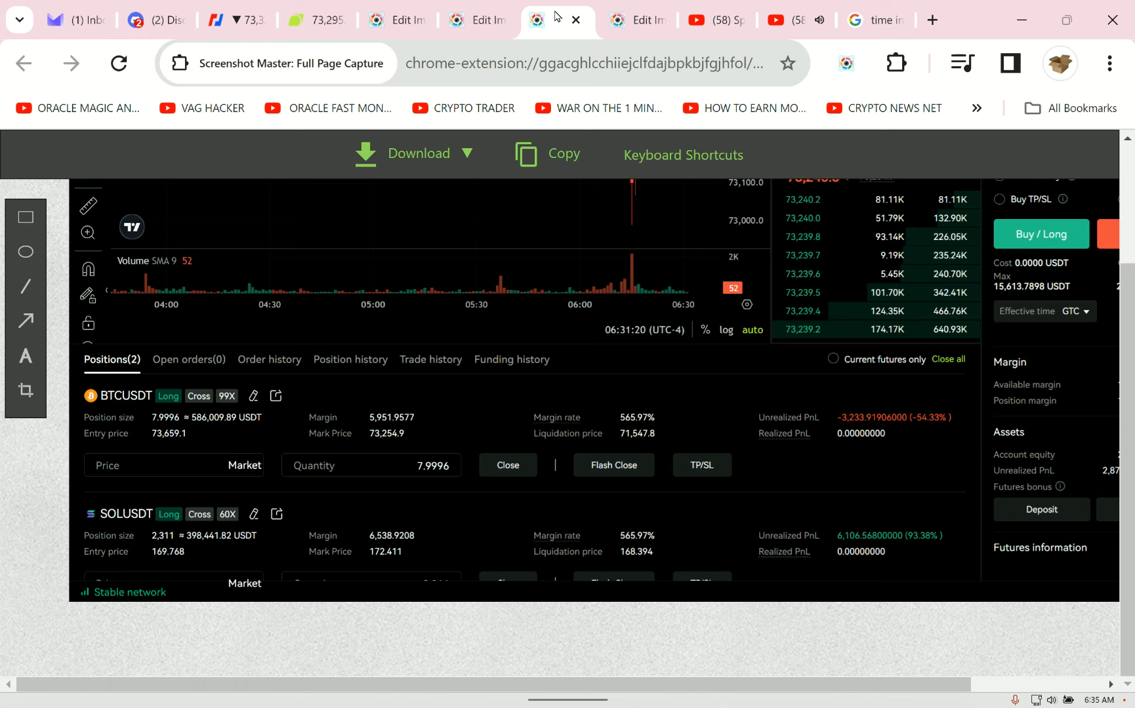
mouse_move(860, 444)
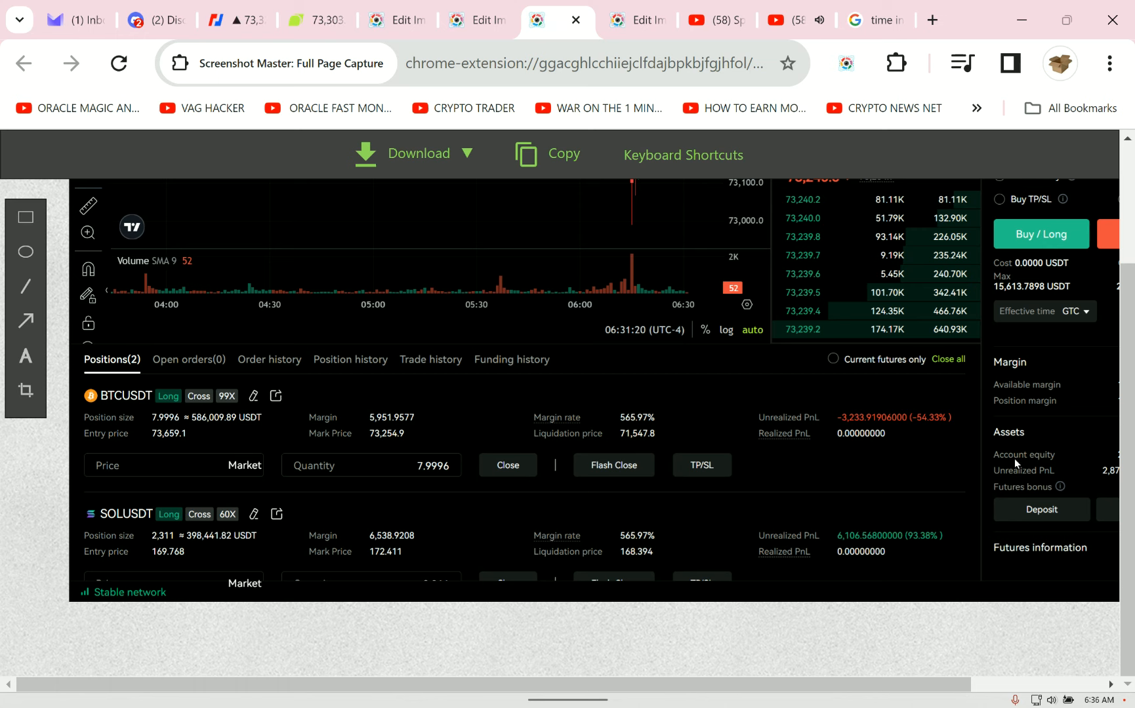
mouse_move(928, 541)
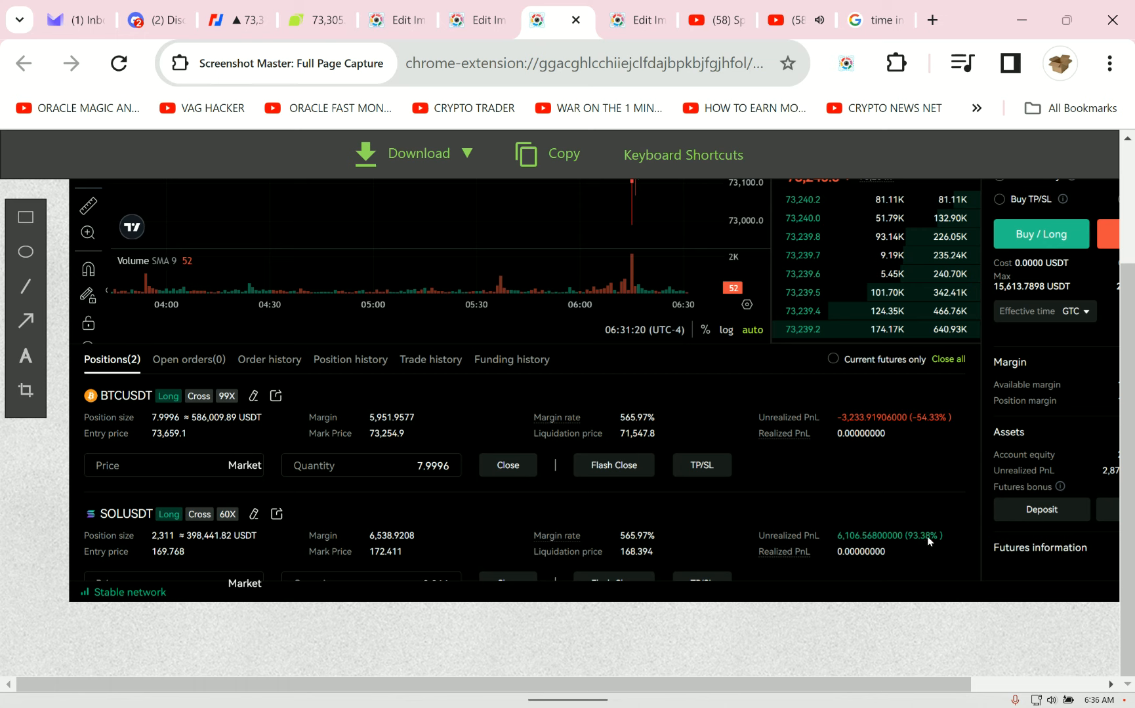
mouse_move(947, 463)
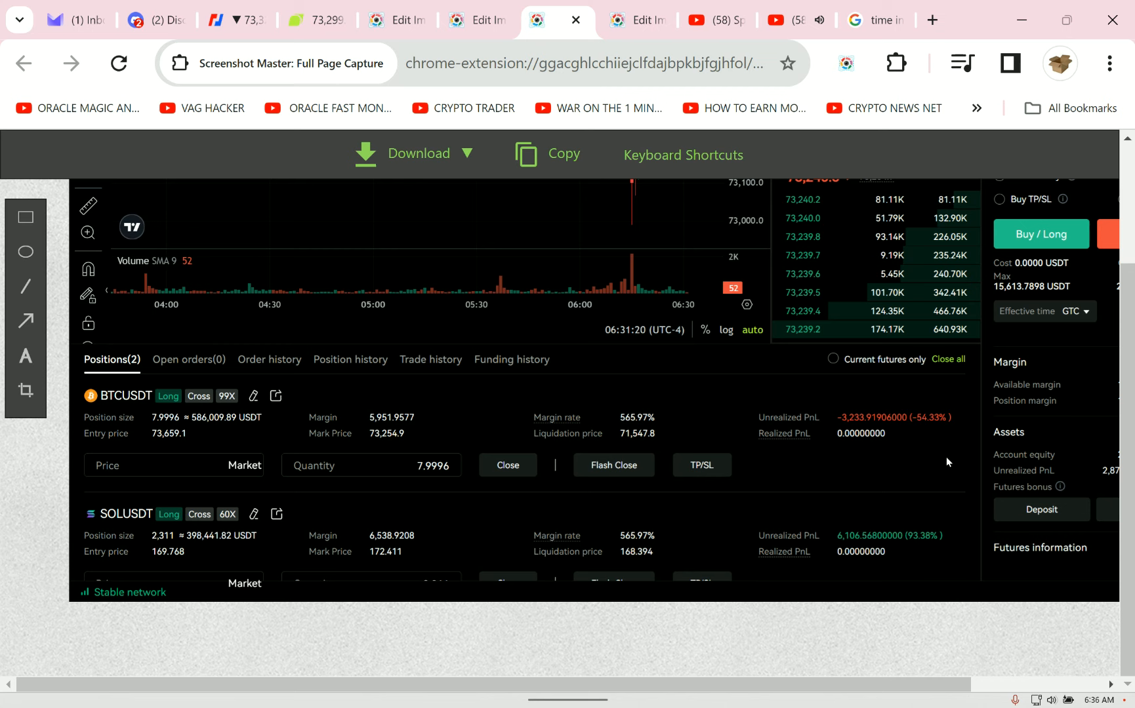
mouse_move(744, 39)
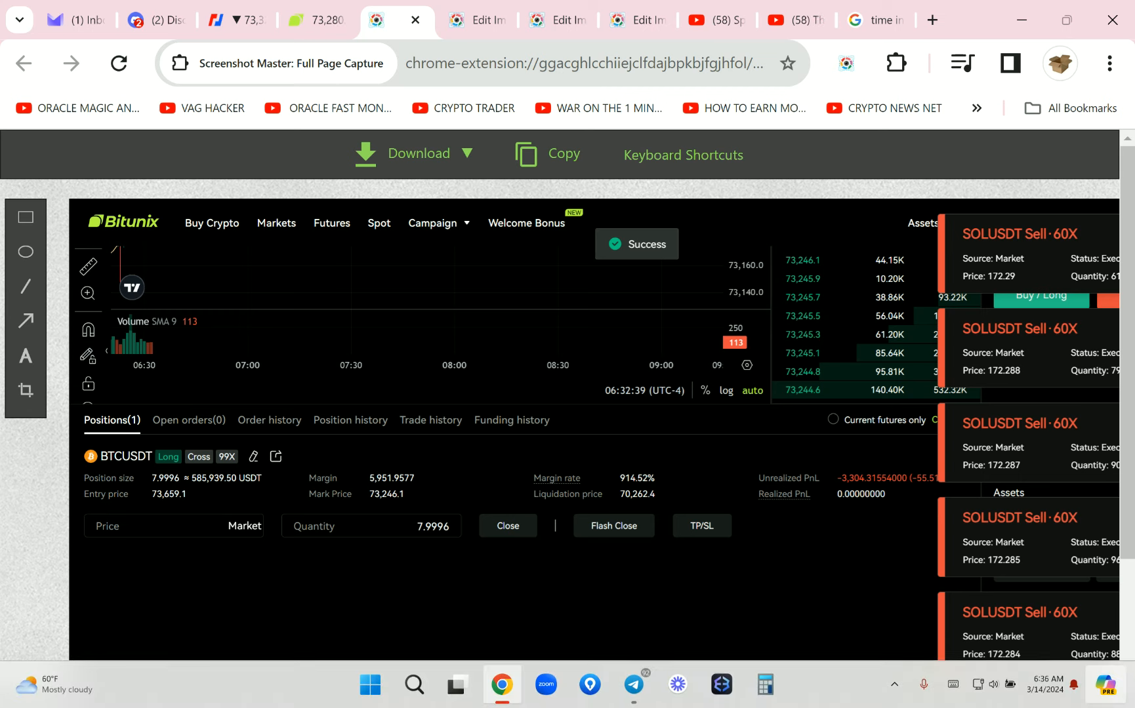
Return to the live Bitunix BTCUSDT futures page and scroll to review the open 99X long.
left_click(416, 19)
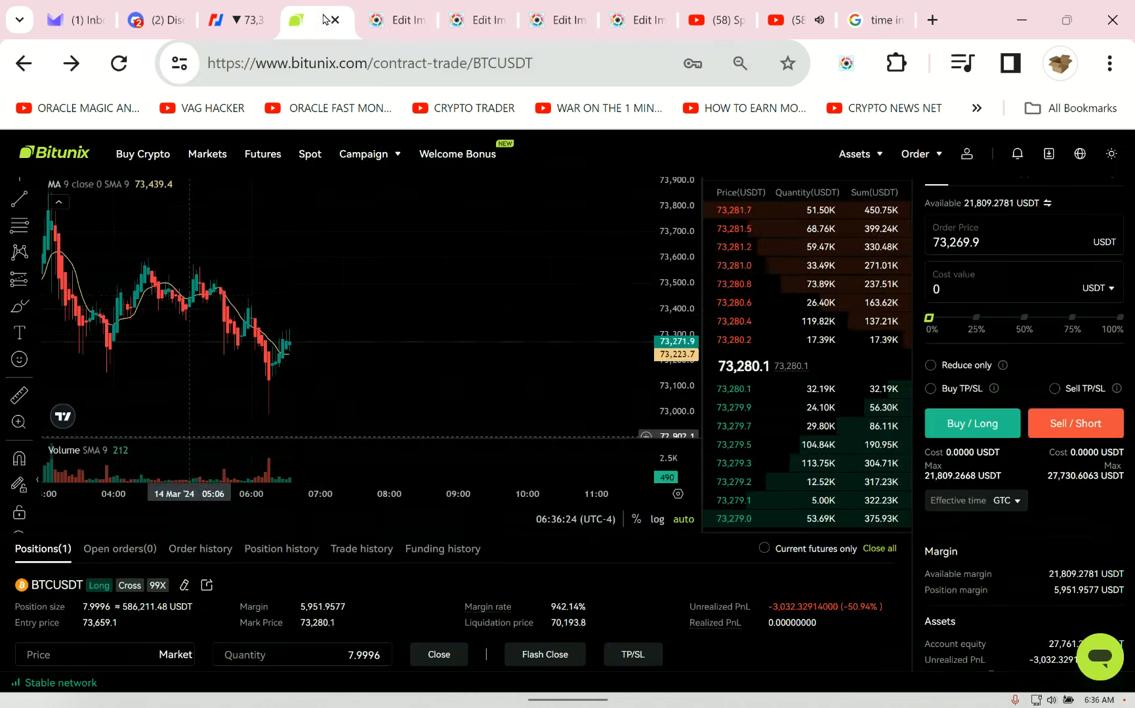
scroll("down", 3)
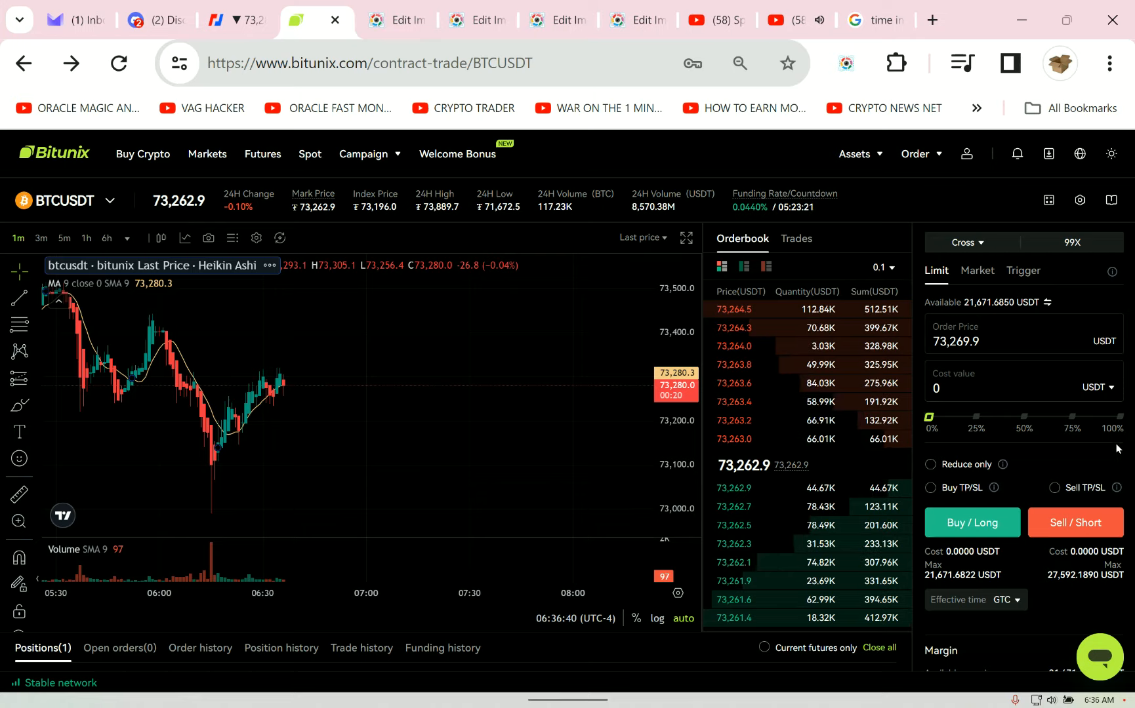
scroll("down", 3)
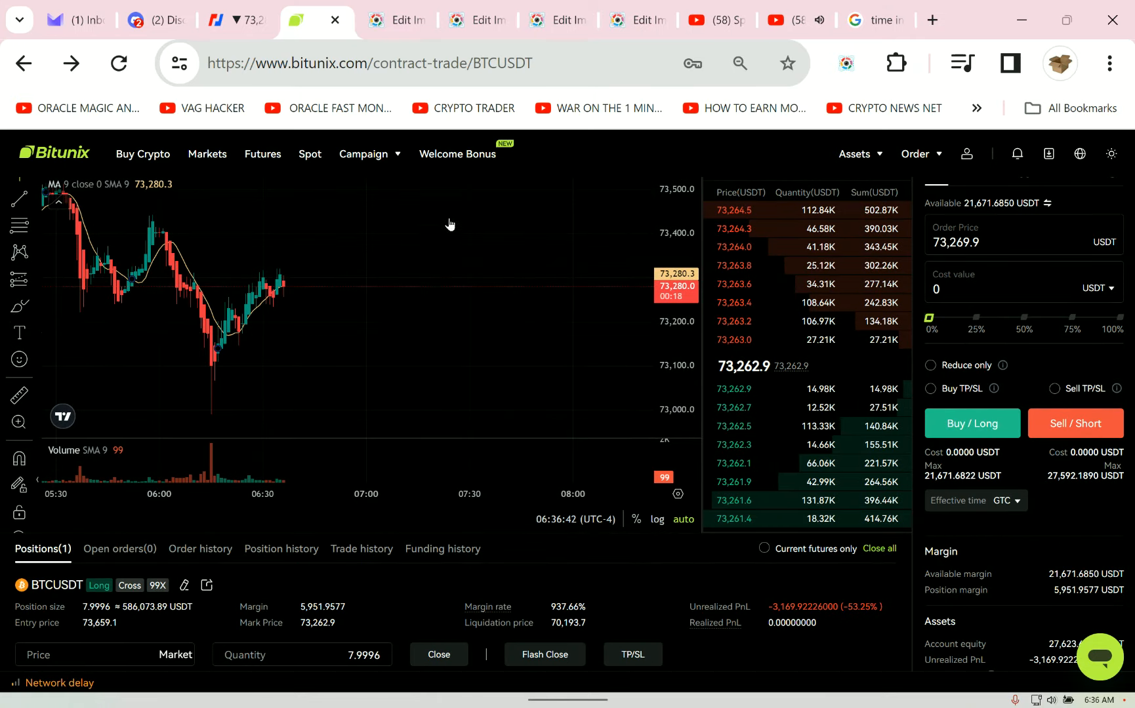
On BitMEX, switch the XBTUSD chart to 3-minute then 1-minute candles, then return.
left_click(232, 19)
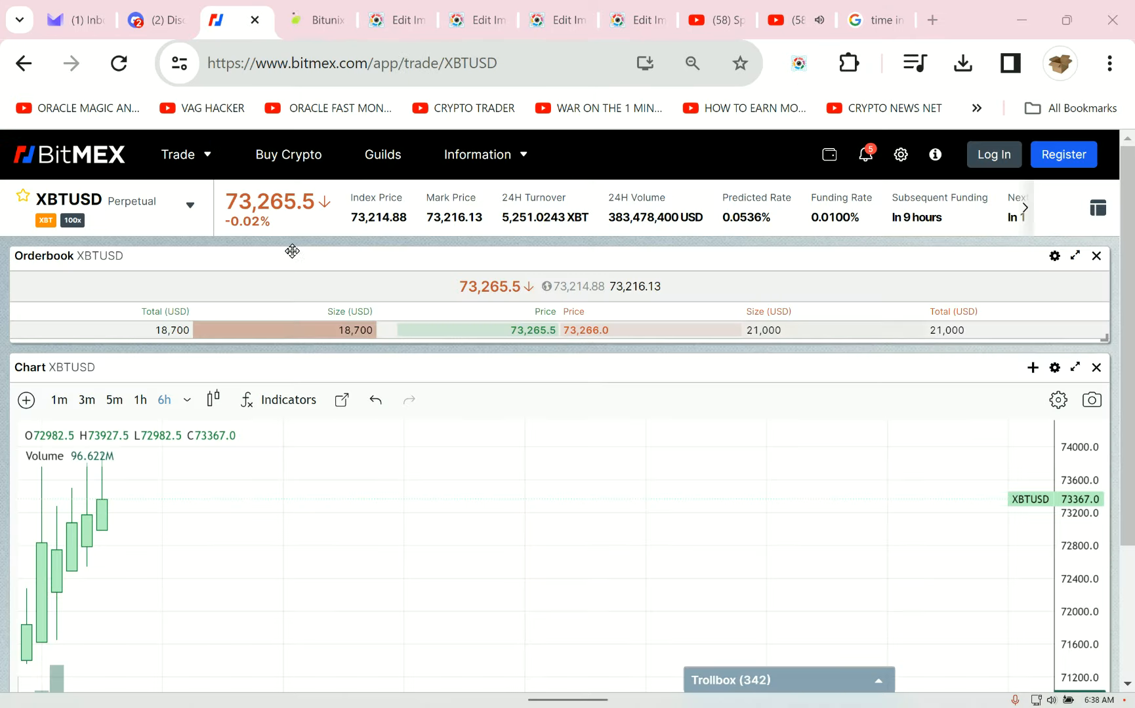
mouse_move(282, 238)
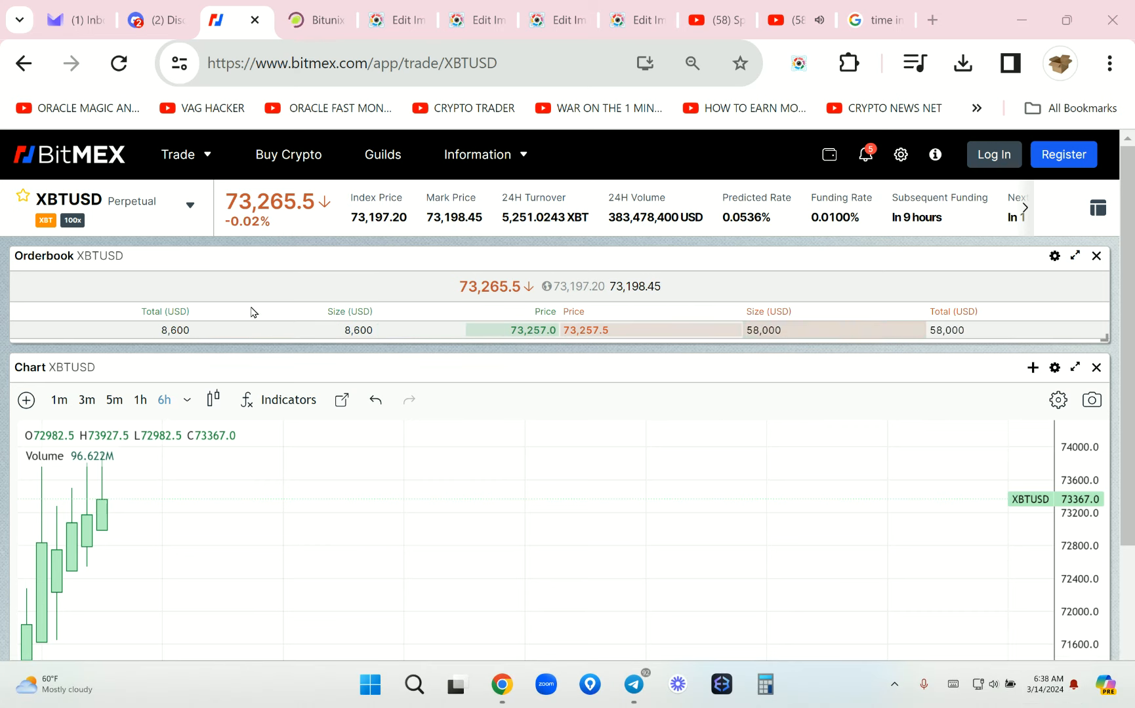
mouse_move(145, 441)
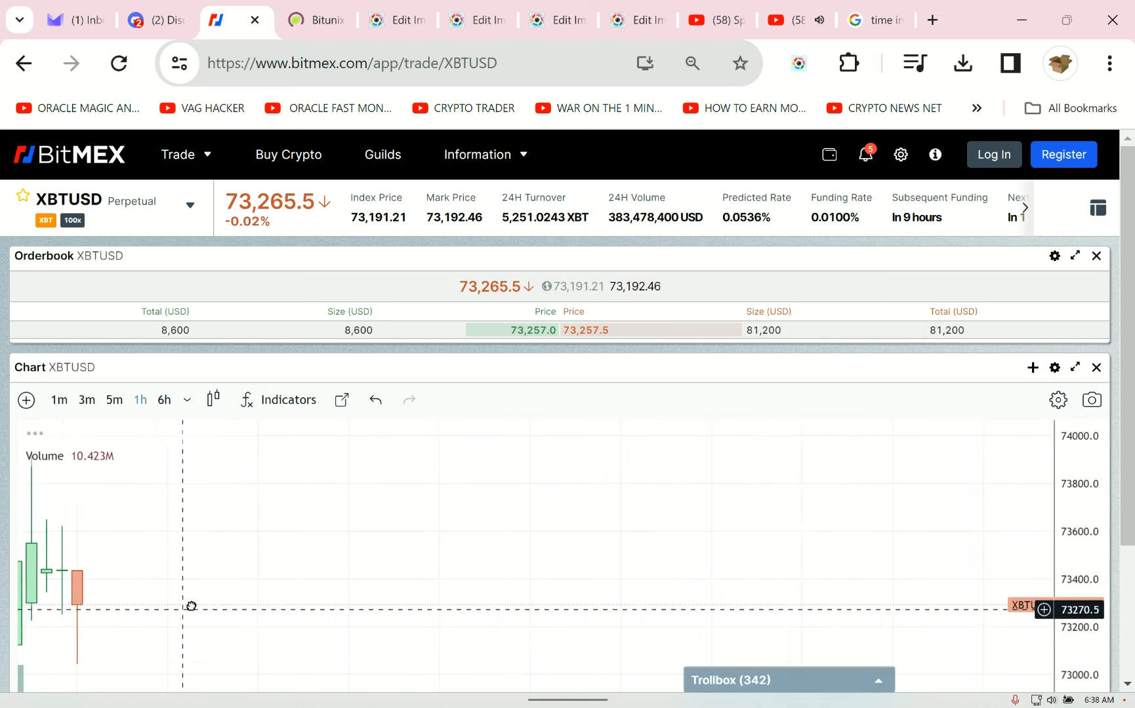
mouse_move(101, 546)
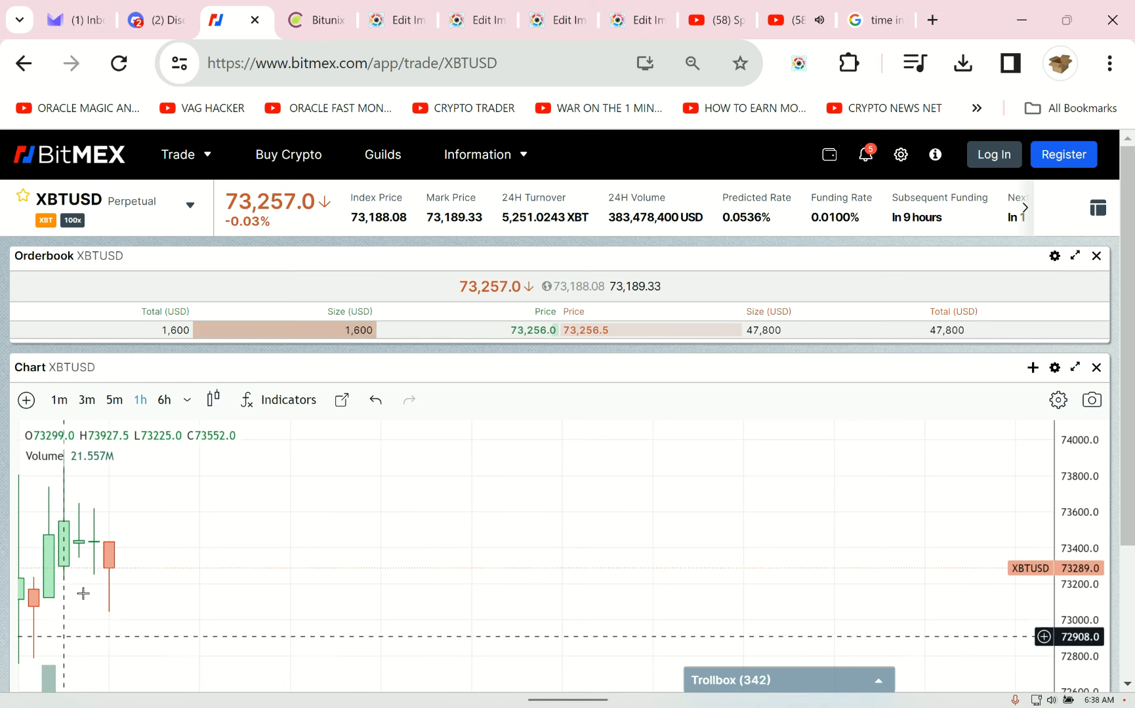
mouse_move(92, 549)
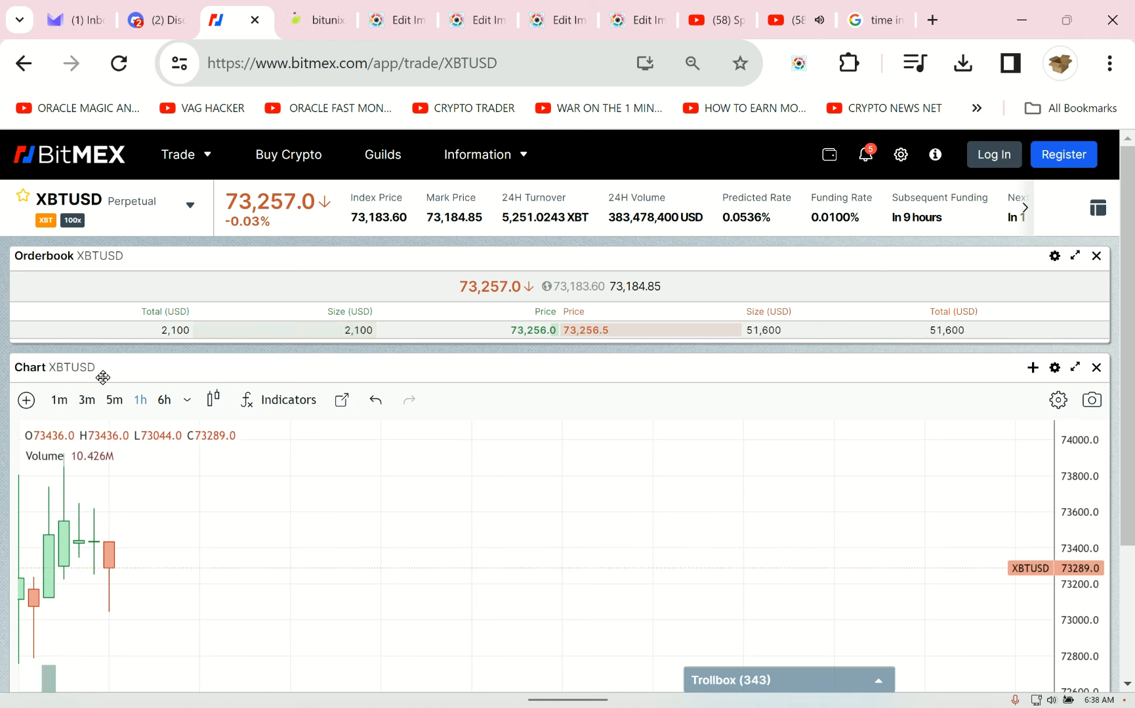
left_click(85, 400)
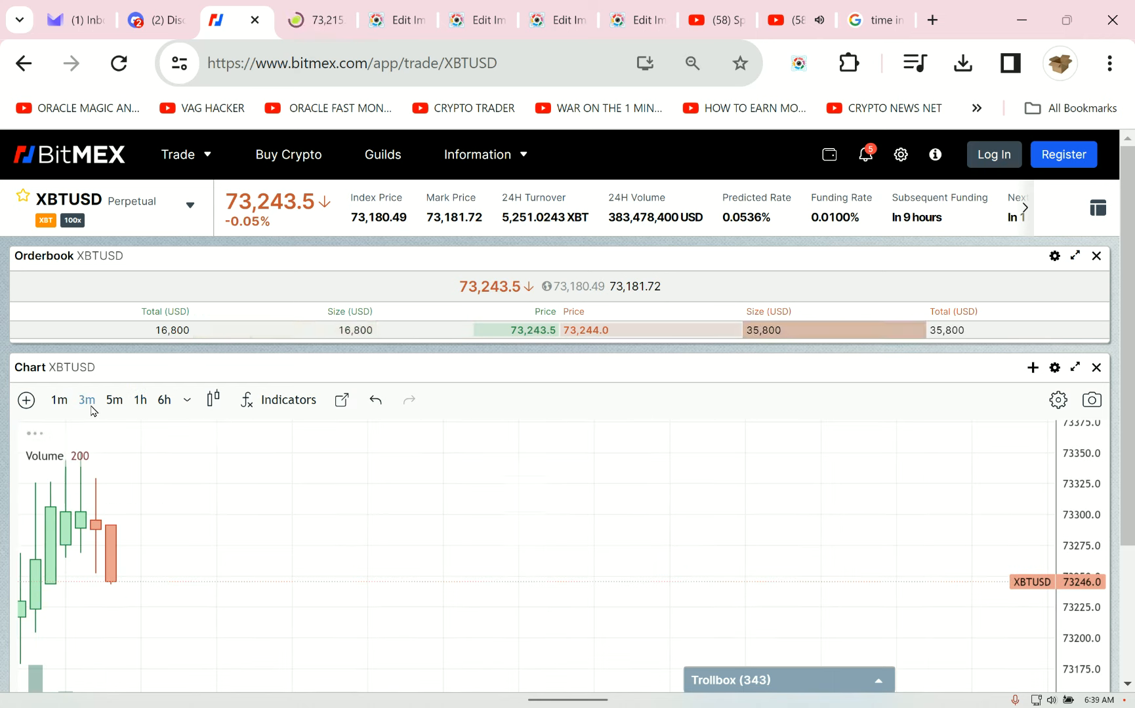
left_click(58, 400)
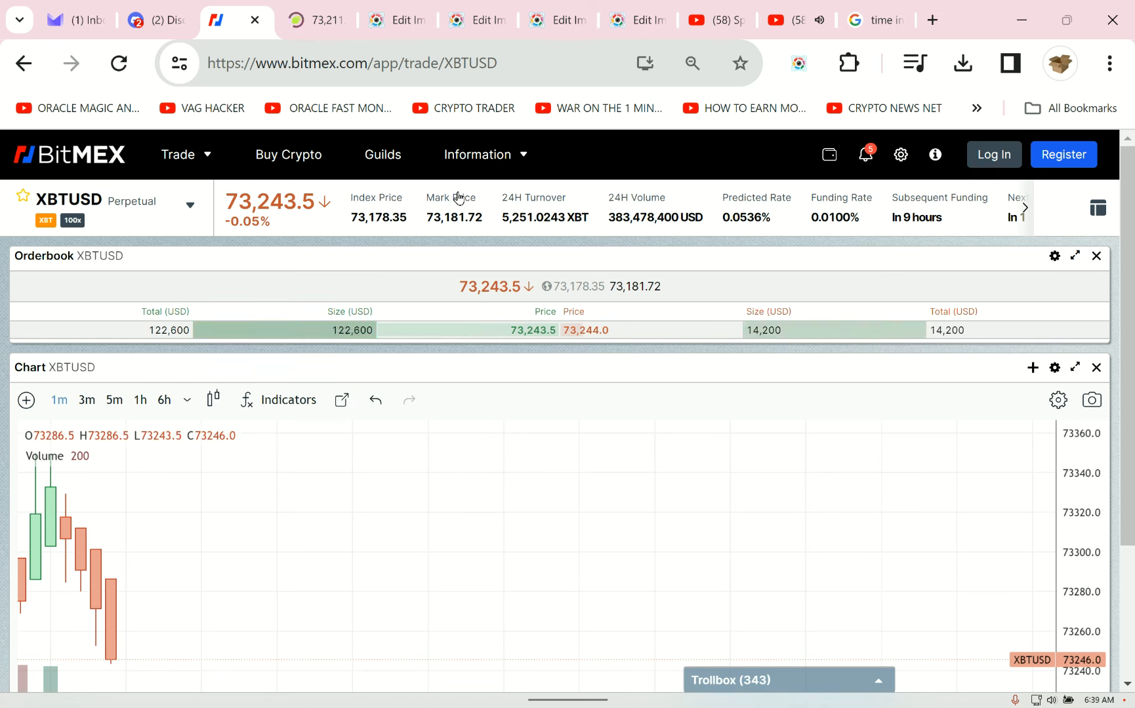
left_click(318, 20)
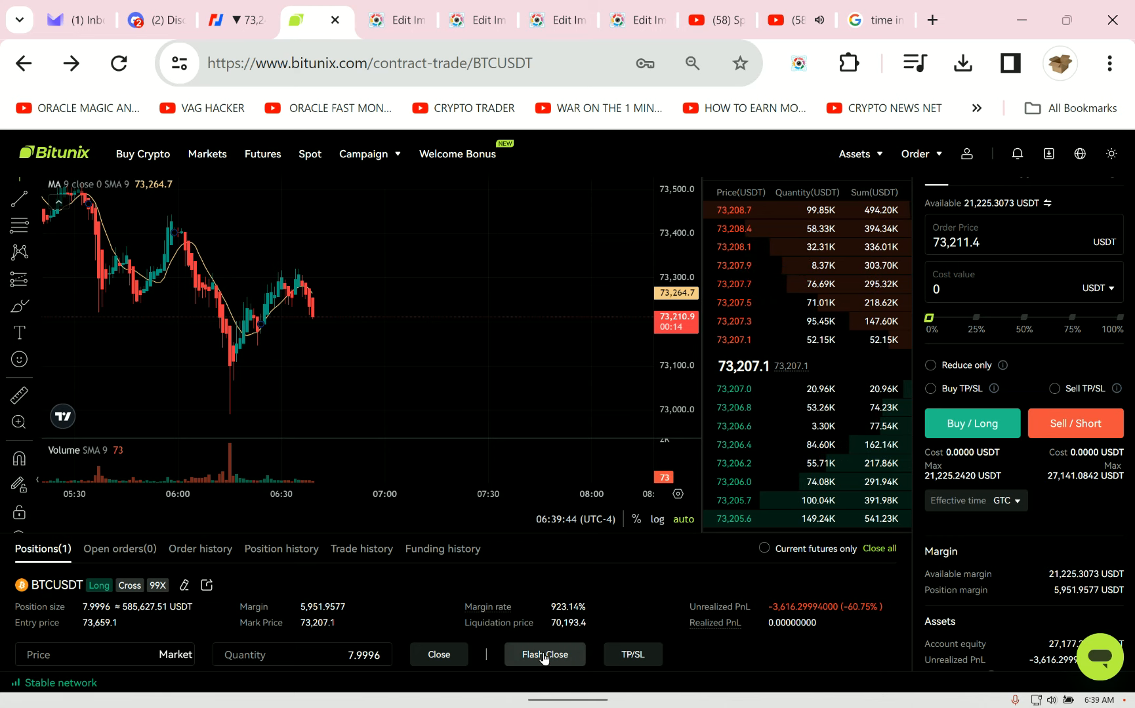
Flash-close the 7.9996 BTCUSDT long position.
left_click(544, 655)
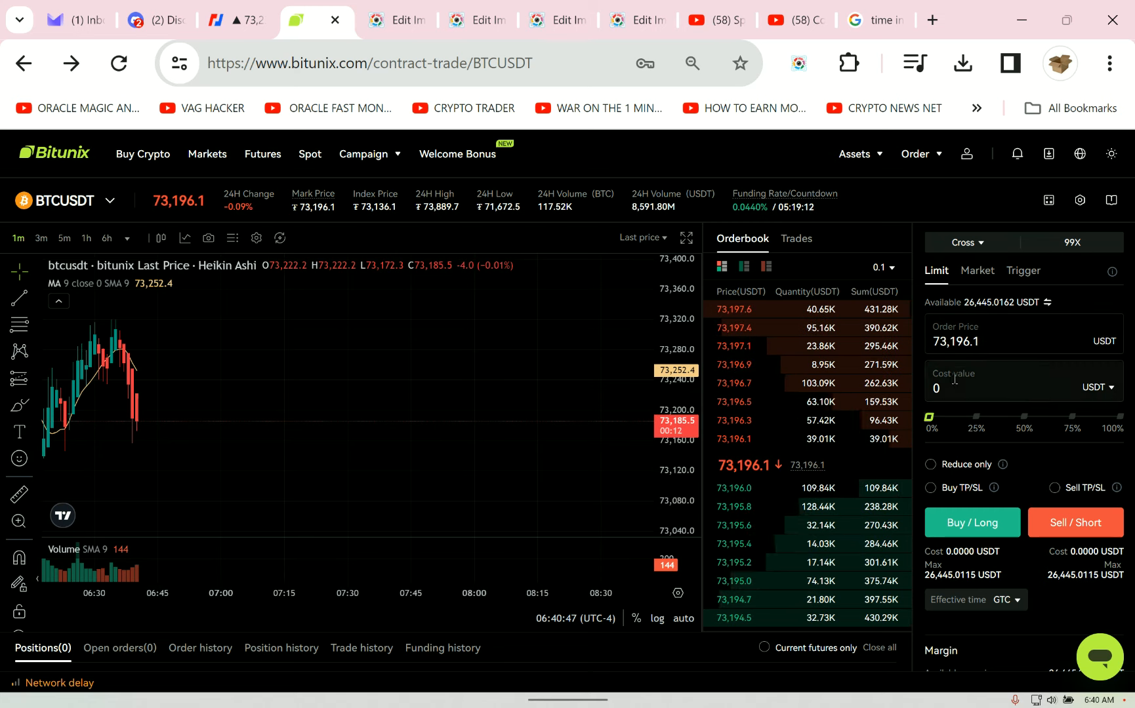
Place a 99X market BTCUSDT long with a 1,111 USDT cost value.
type("111")
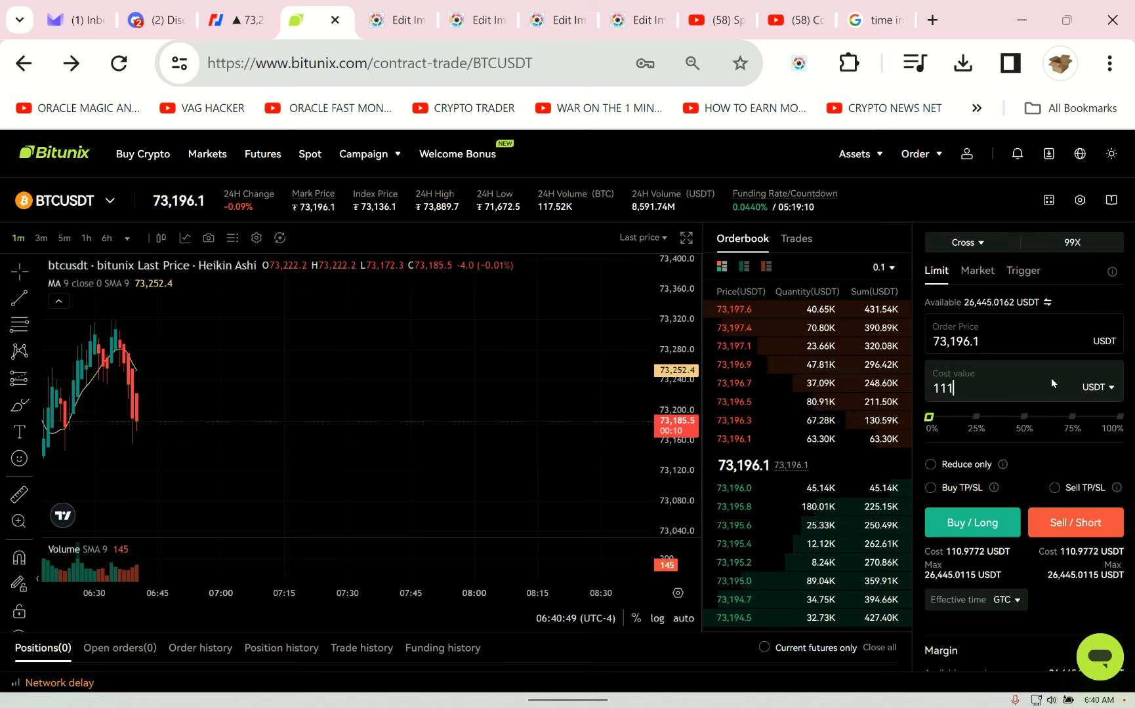
type("1,")
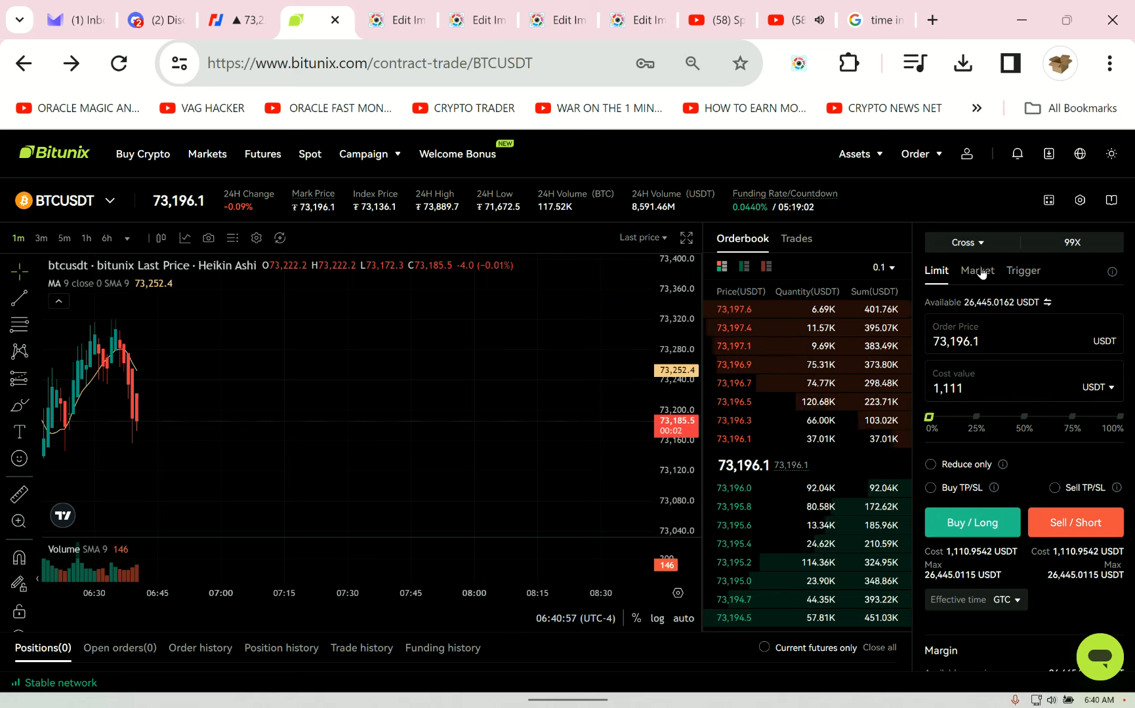
left_click(975, 271)
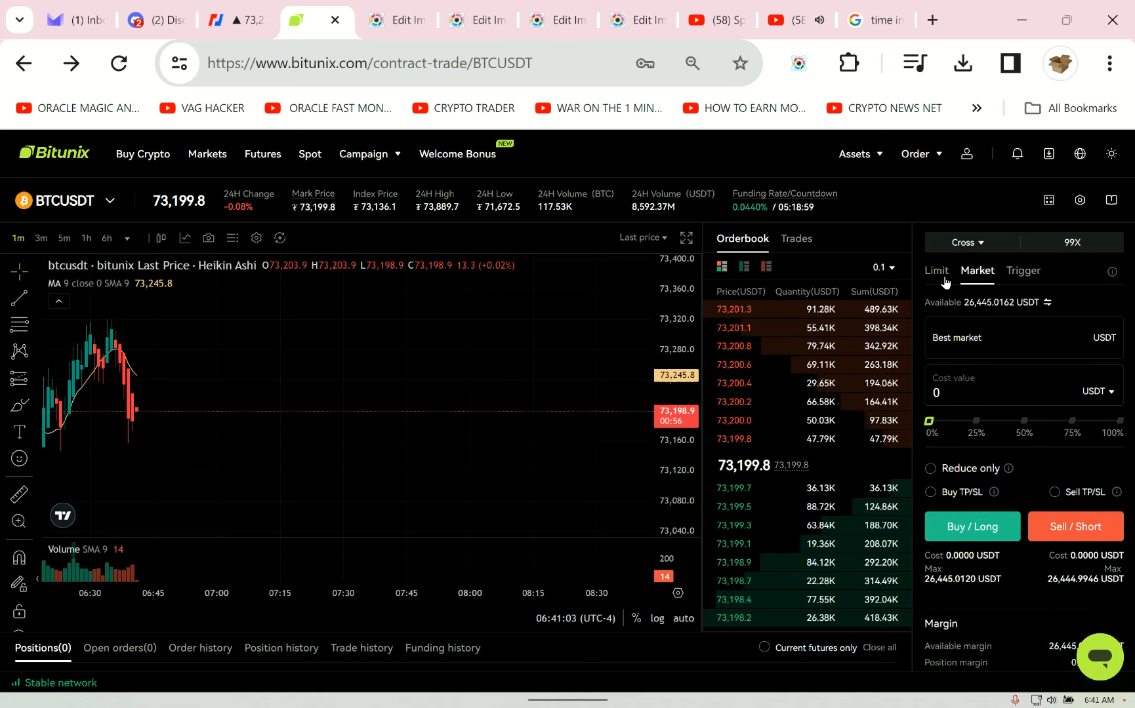
left_click(1013, 392)
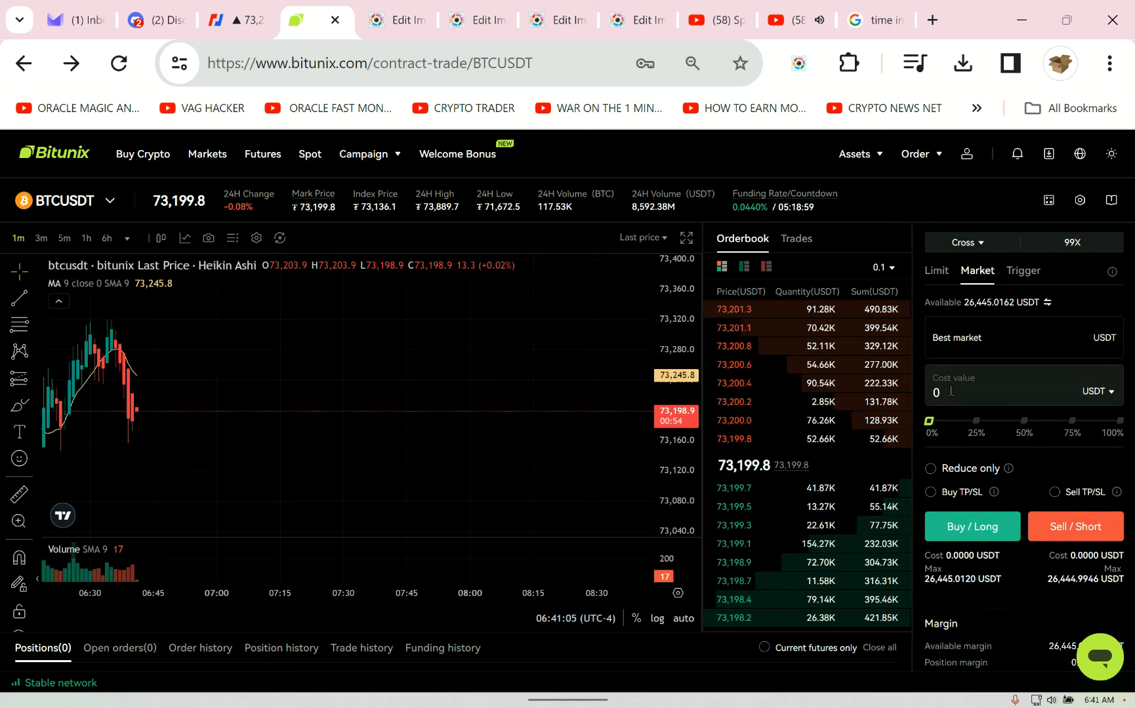
type("1111")
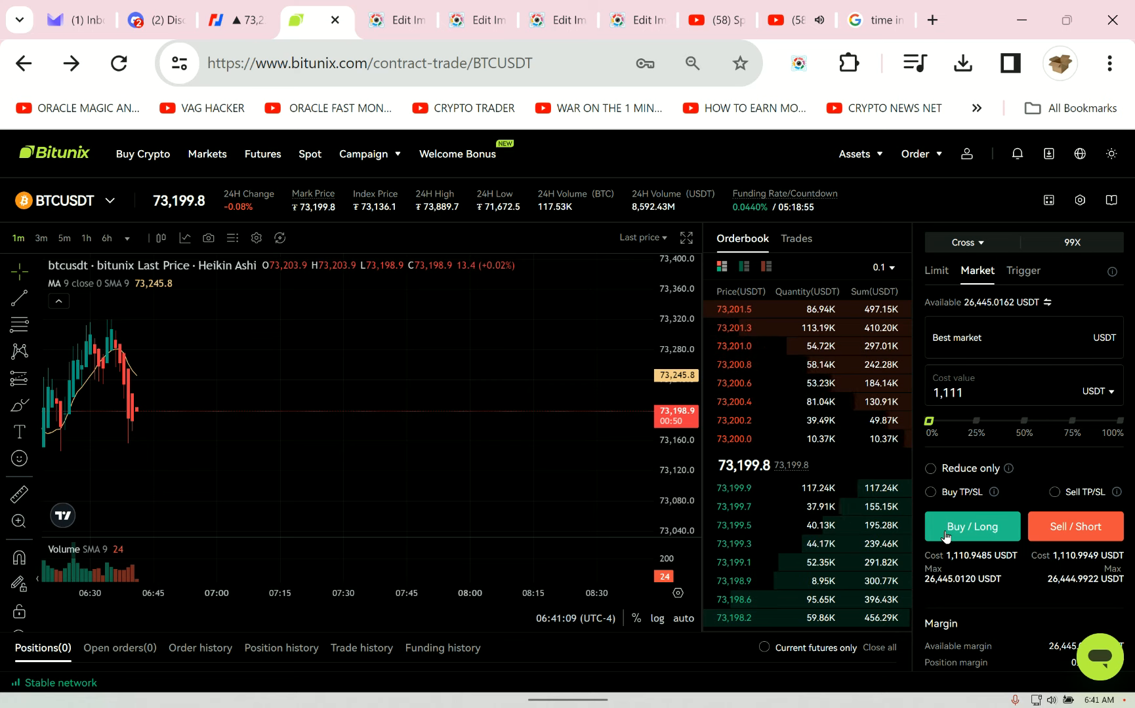
left_click(971, 526)
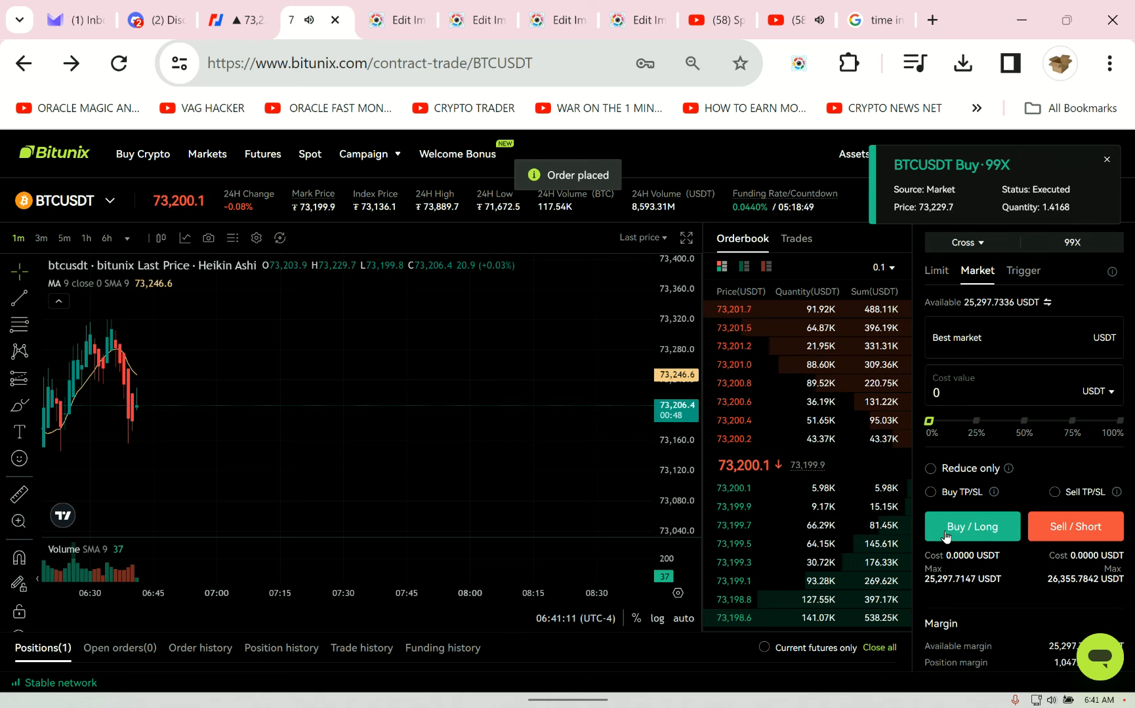
left_click(1106, 160)
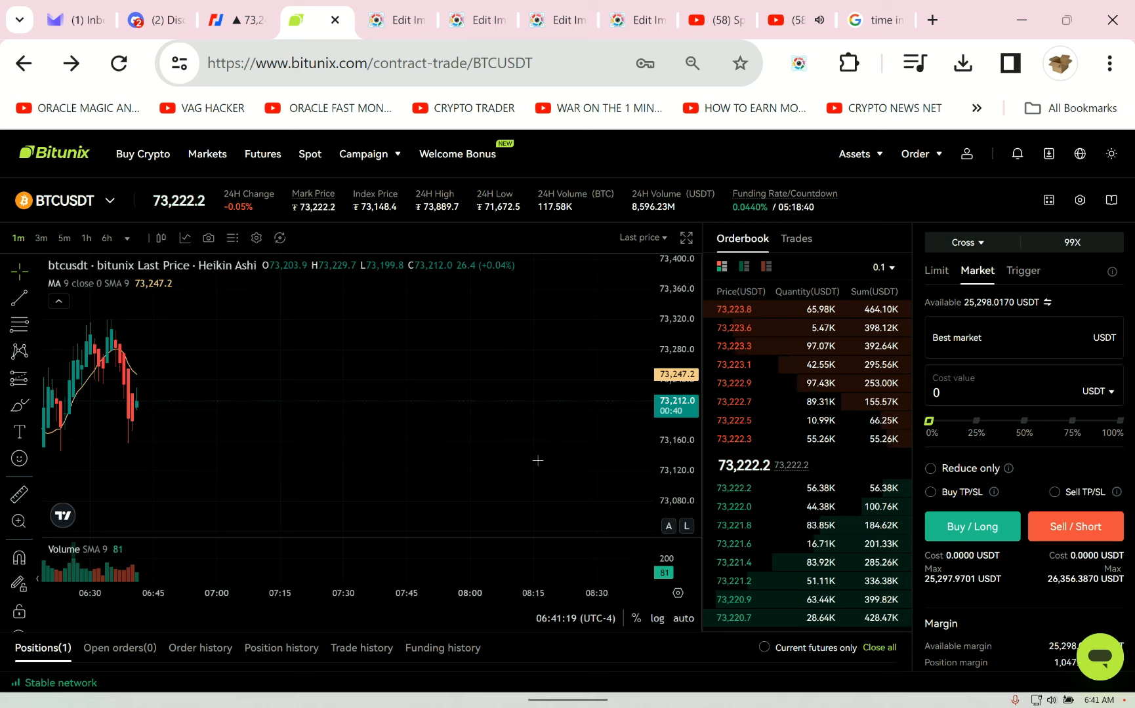
mouse_move(247, 466)
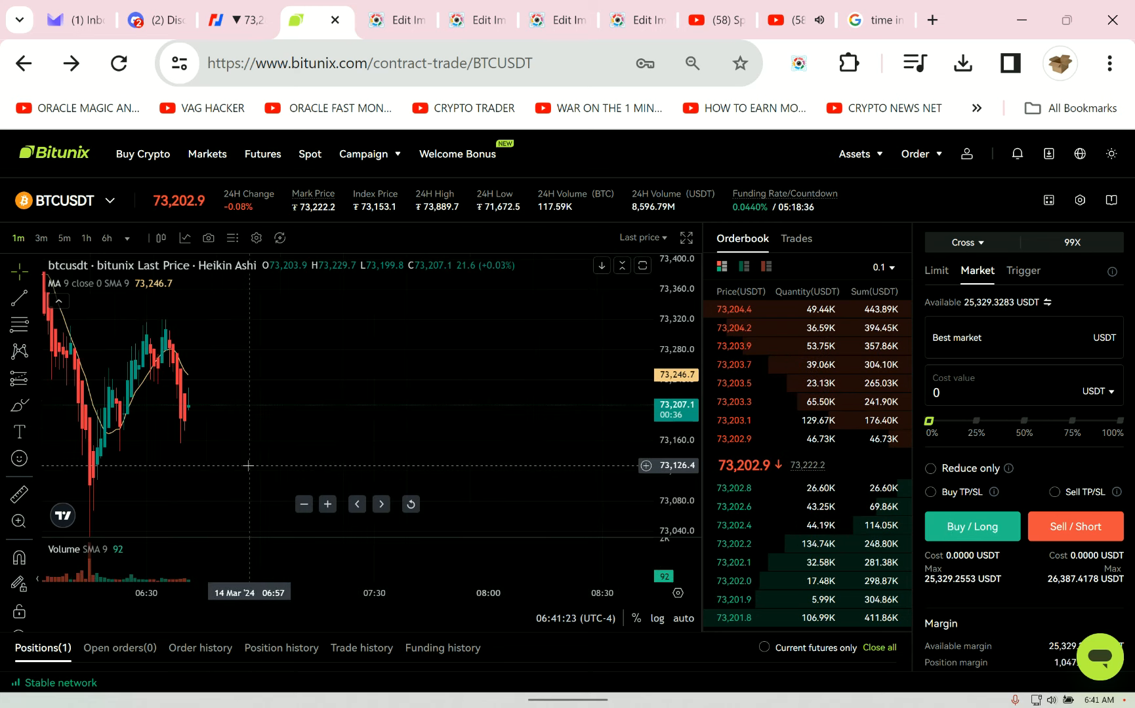
Scroll down the Bitunix futures page while changing the contract to SOLUSDT.
scroll("down", 3)
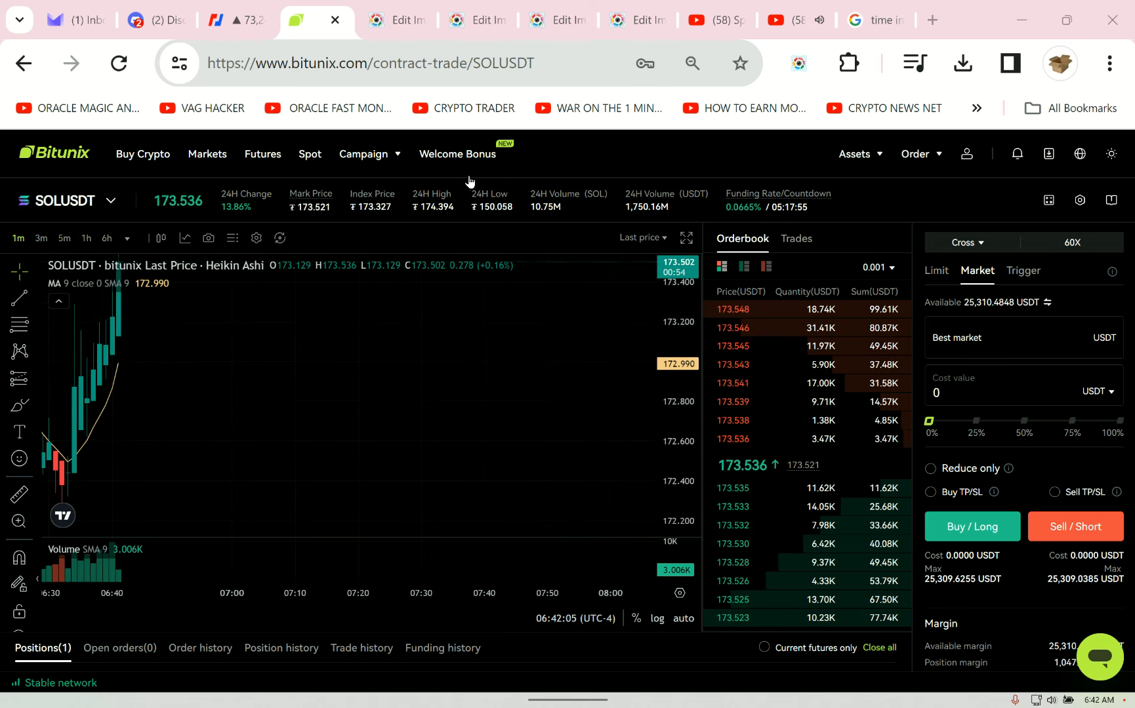
left_click(971, 526)
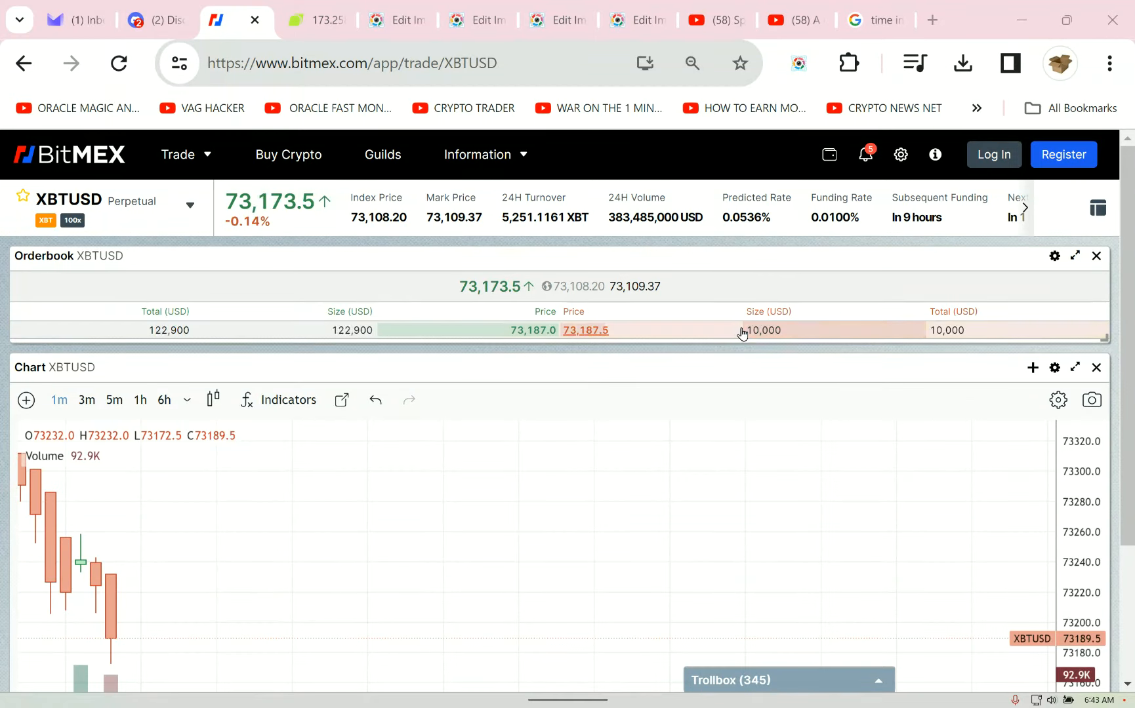
Scroll down BitMEX's XBTUSD page to the orderbook and 1-minute chart near 73,200.
scroll("down", 3)
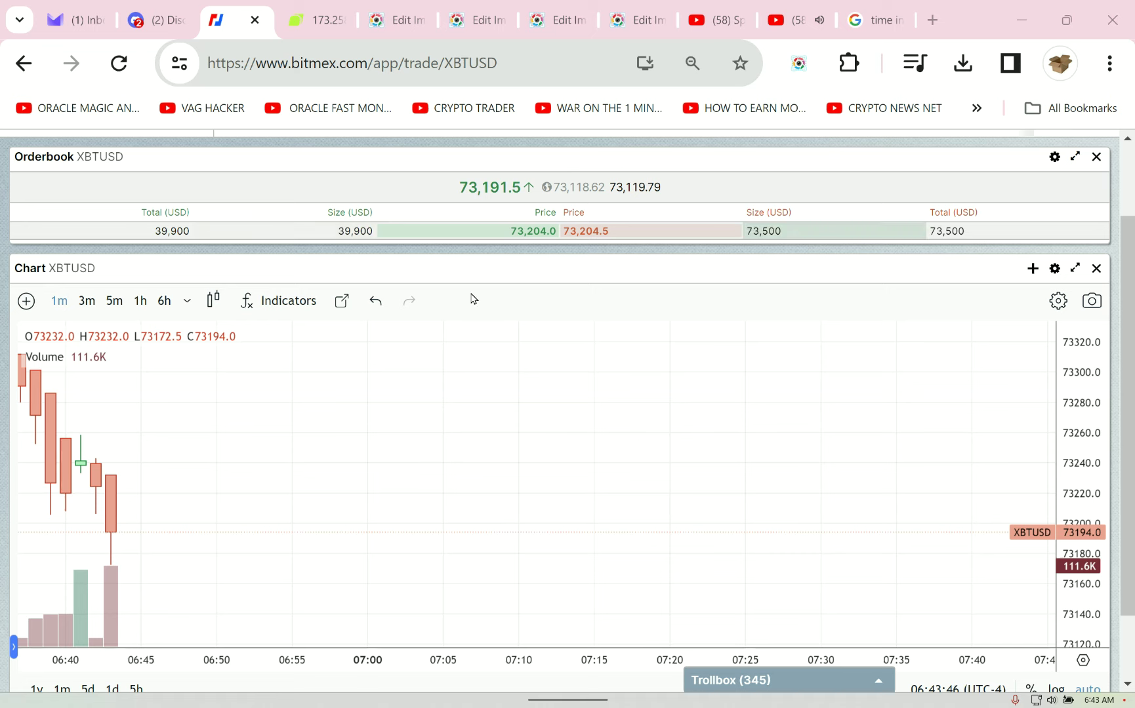
mouse_move(131, 569)
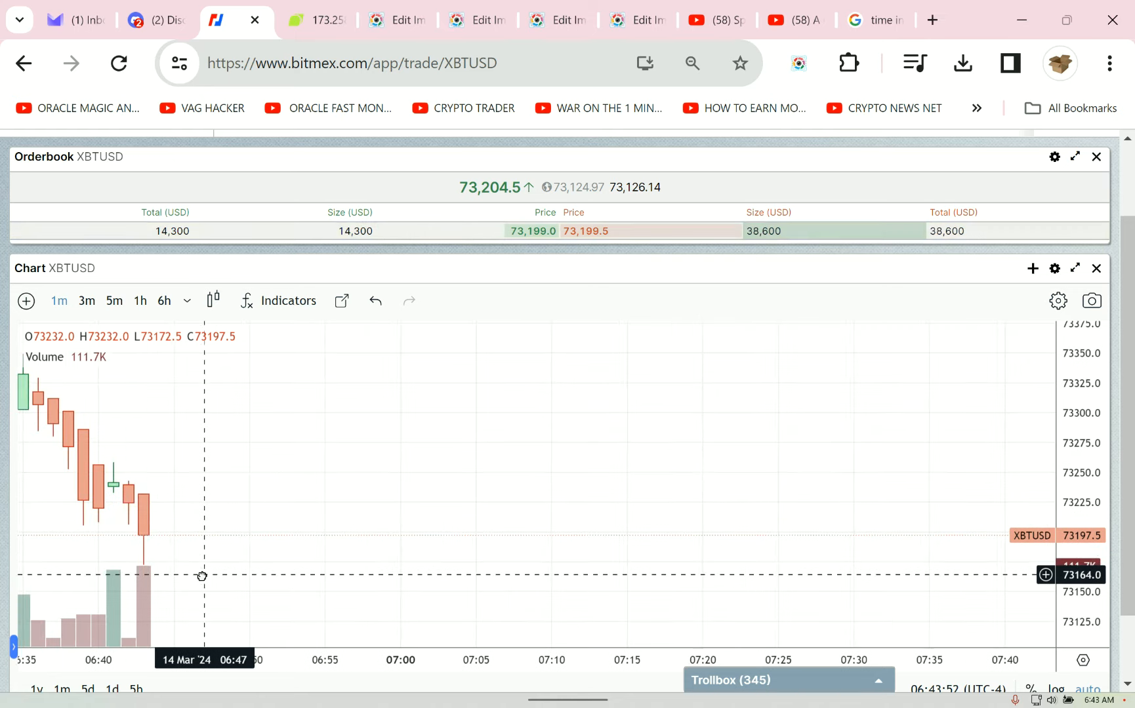
mouse_move(883, 441)
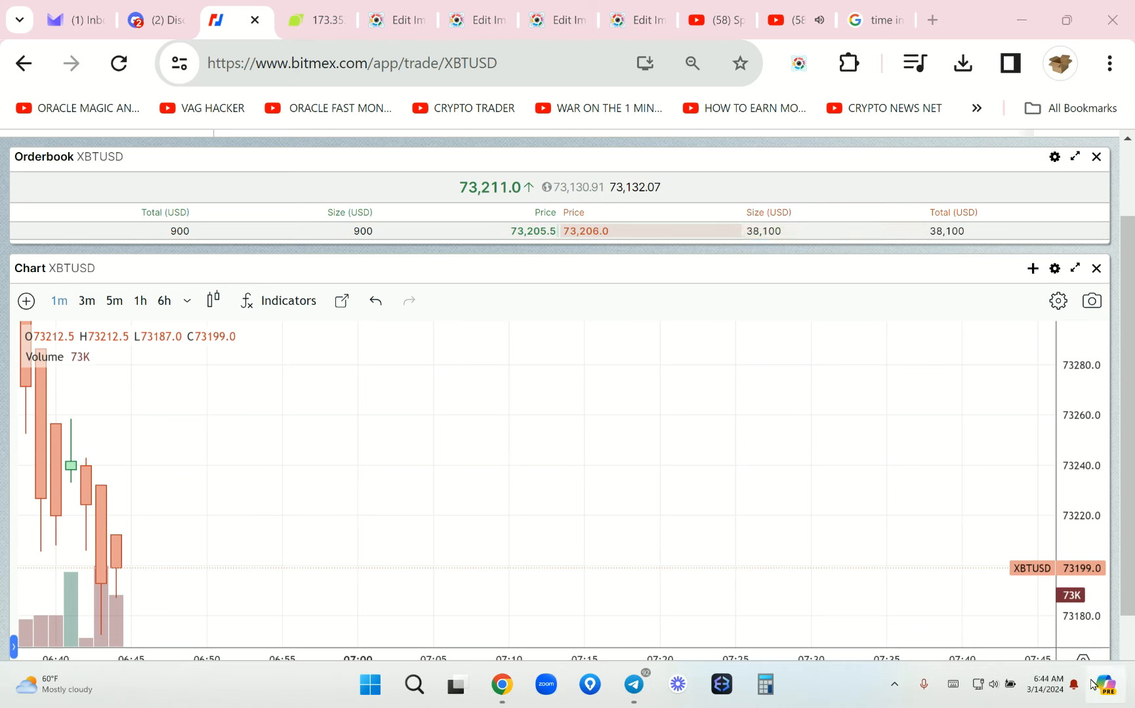
scroll("down", 3)
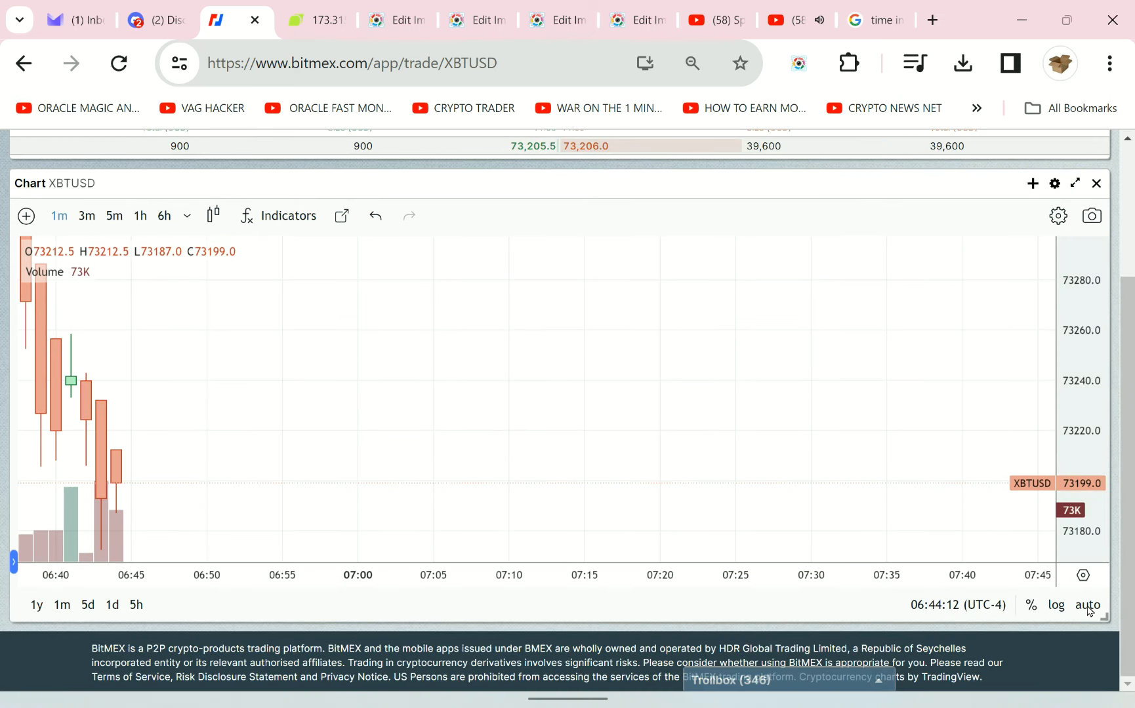
mouse_move(107, 483)
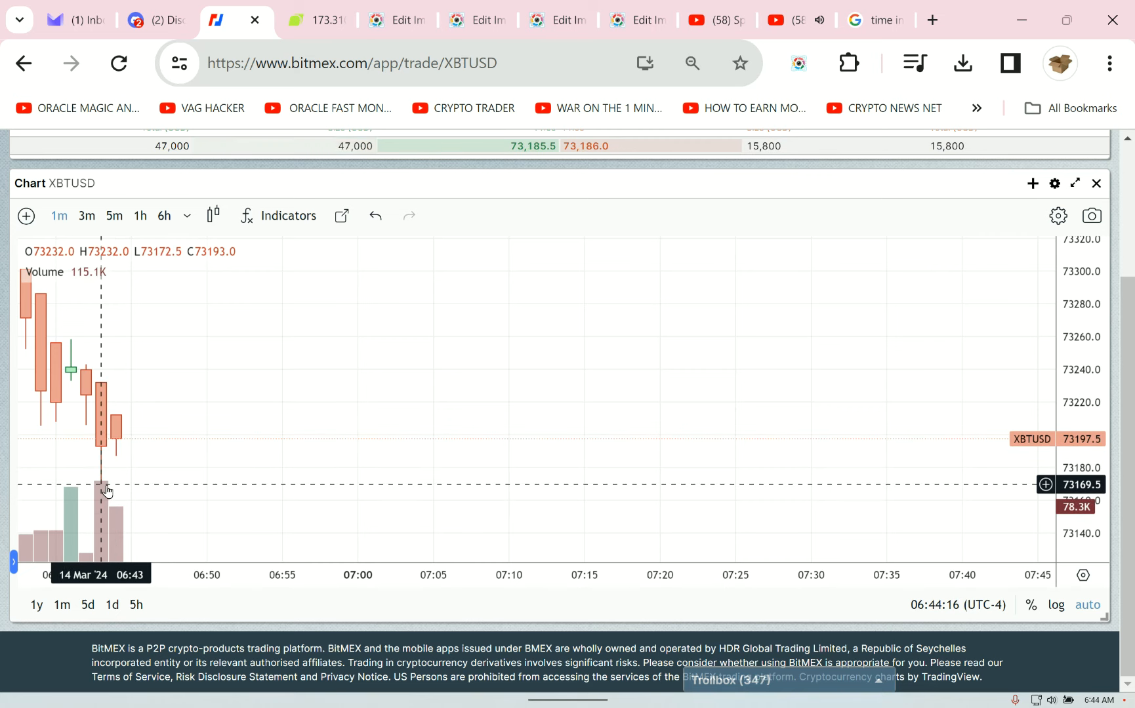
mouse_move(635, 492)
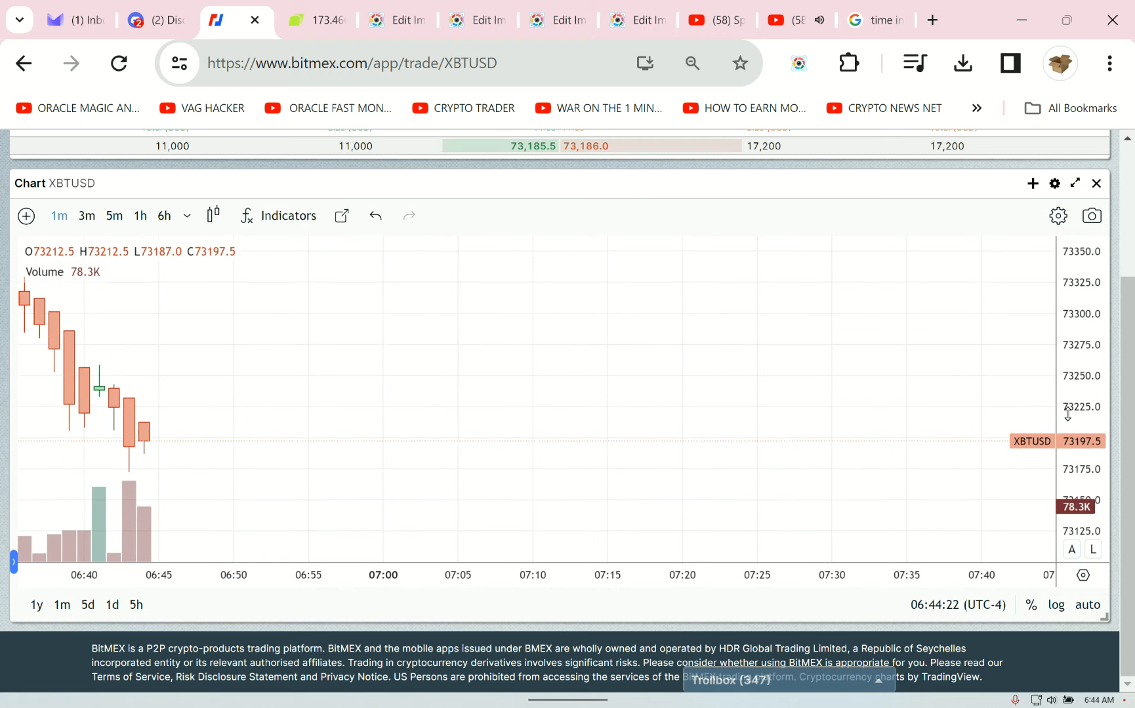
mouse_move(127, 493)
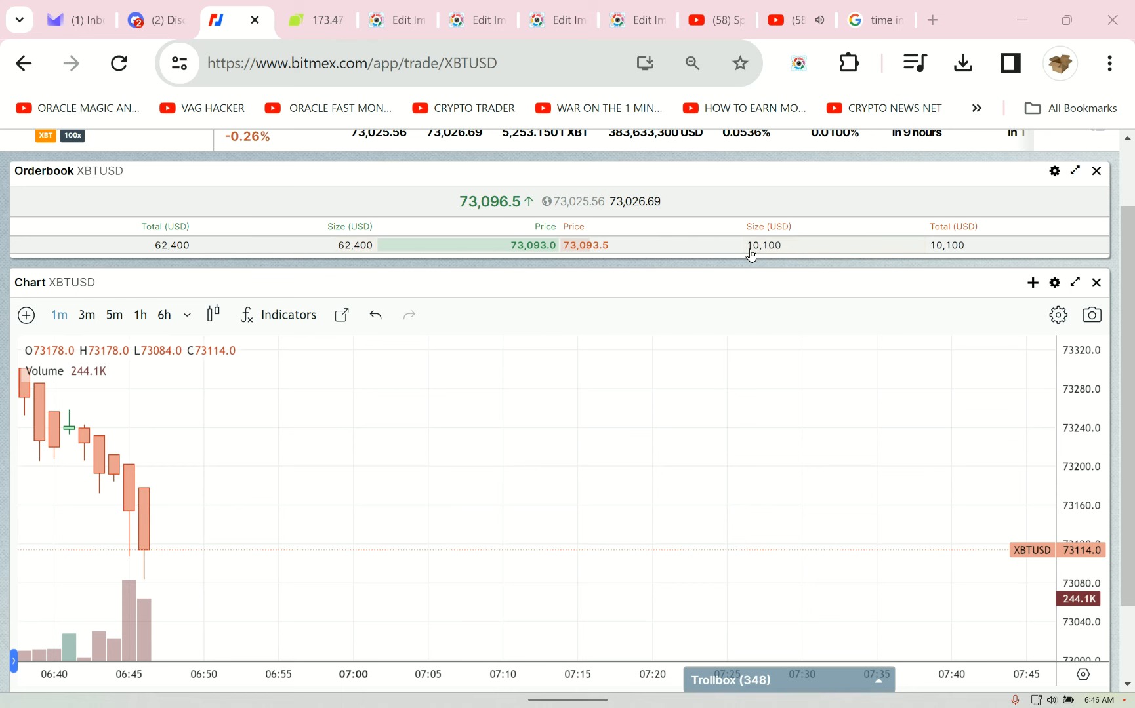
mouse_move(485, 362)
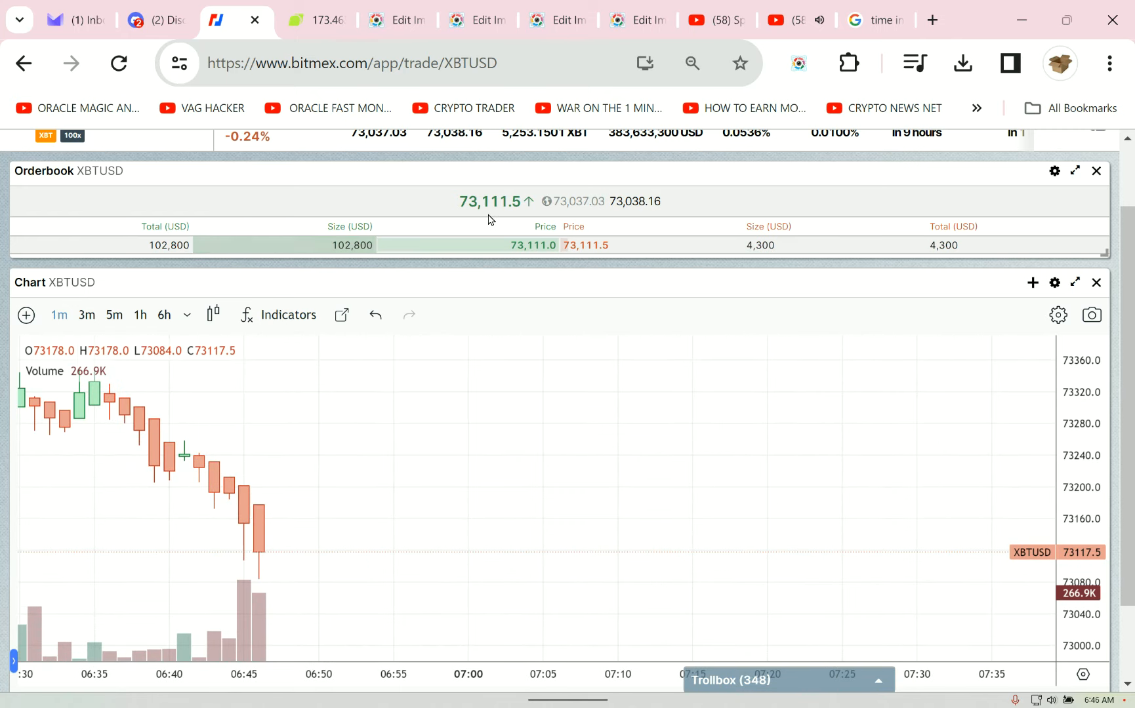
mouse_move(319, 540)
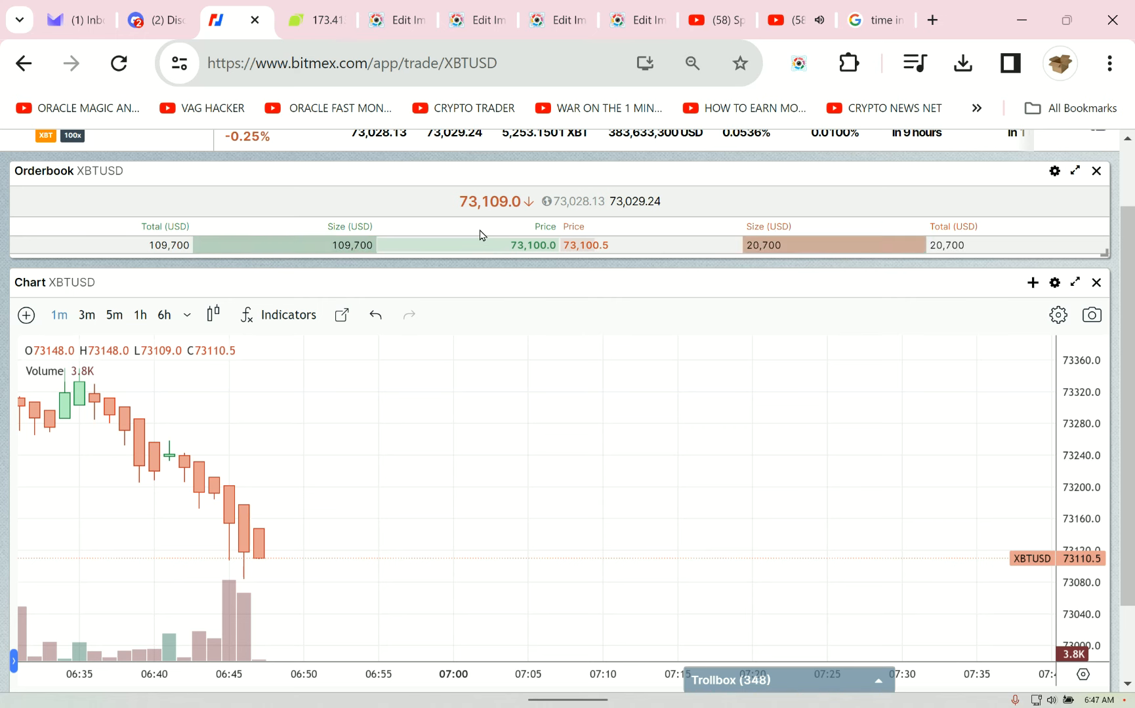
mouse_move(288, 440)
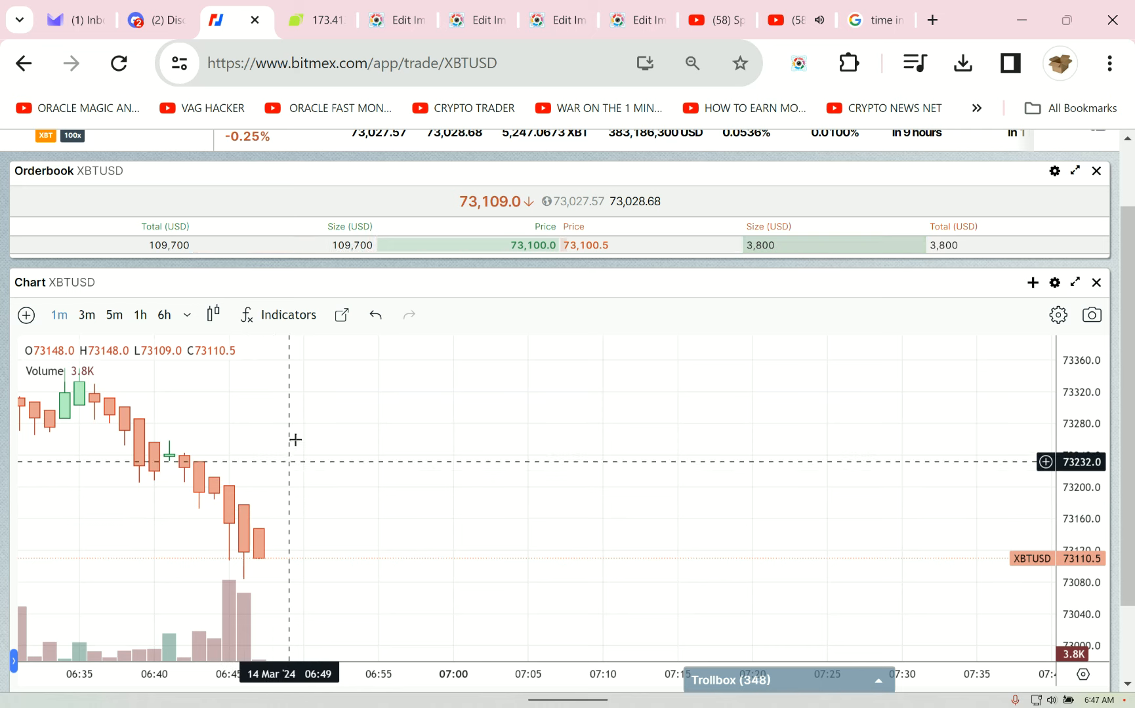
mouse_move(377, 330)
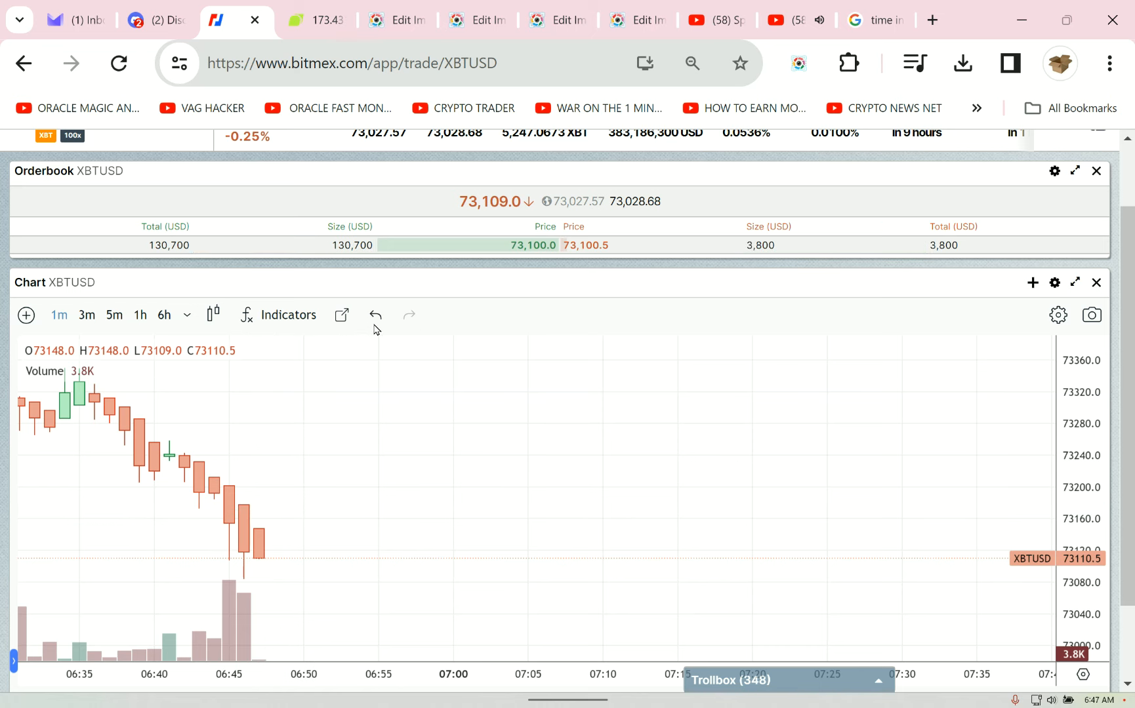
mouse_move(572, 201)
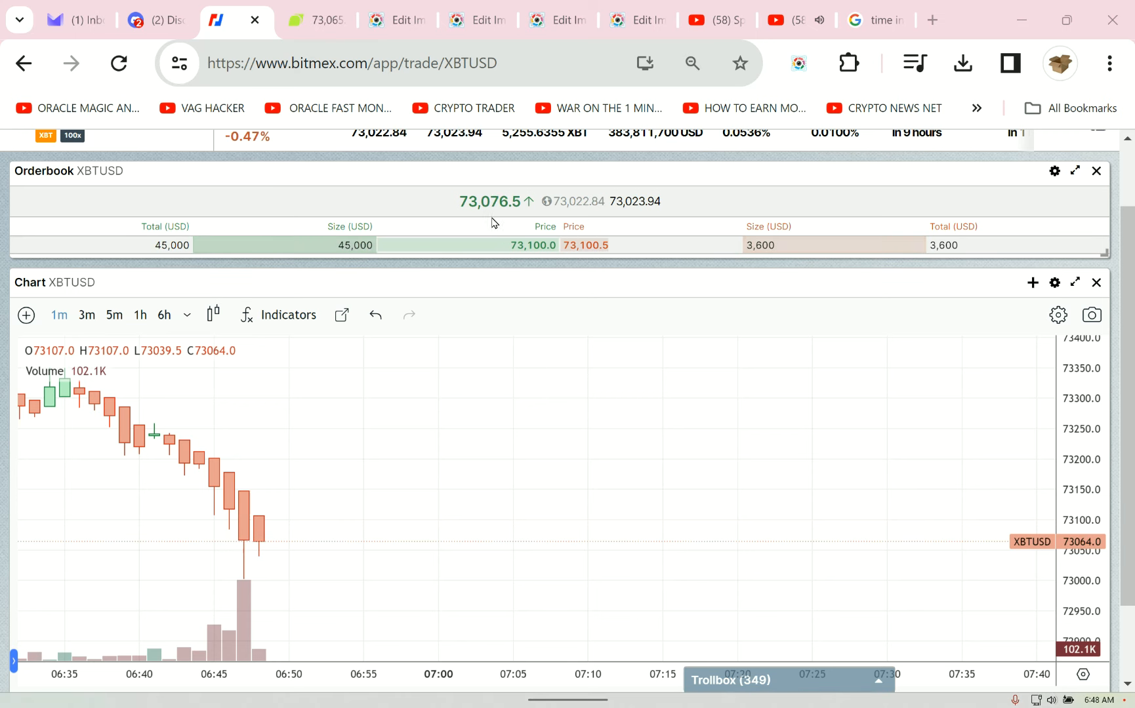
mouse_move(349, 390)
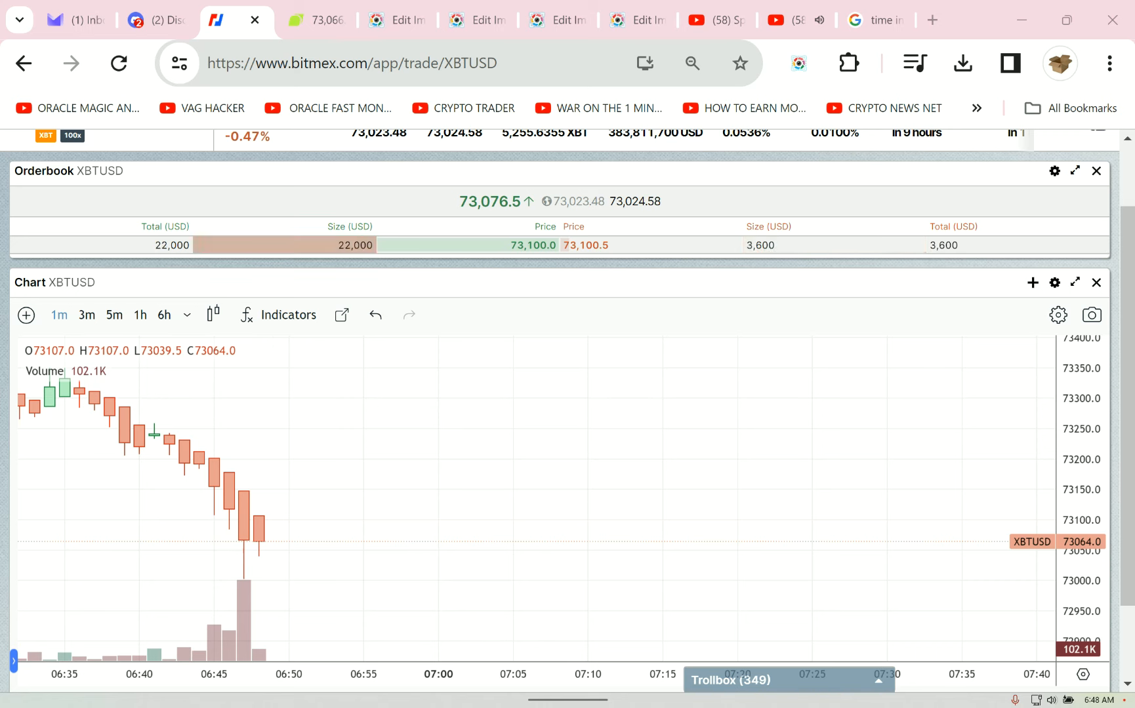
mouse_move(396, 422)
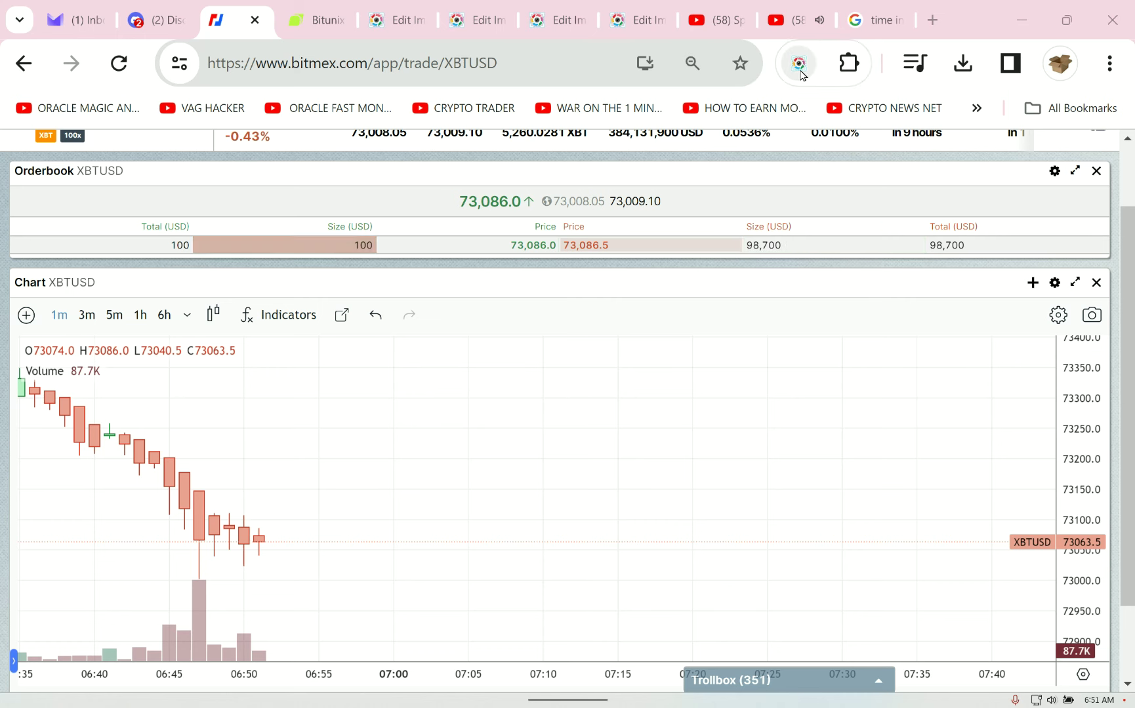
mouse_move(798, 63)
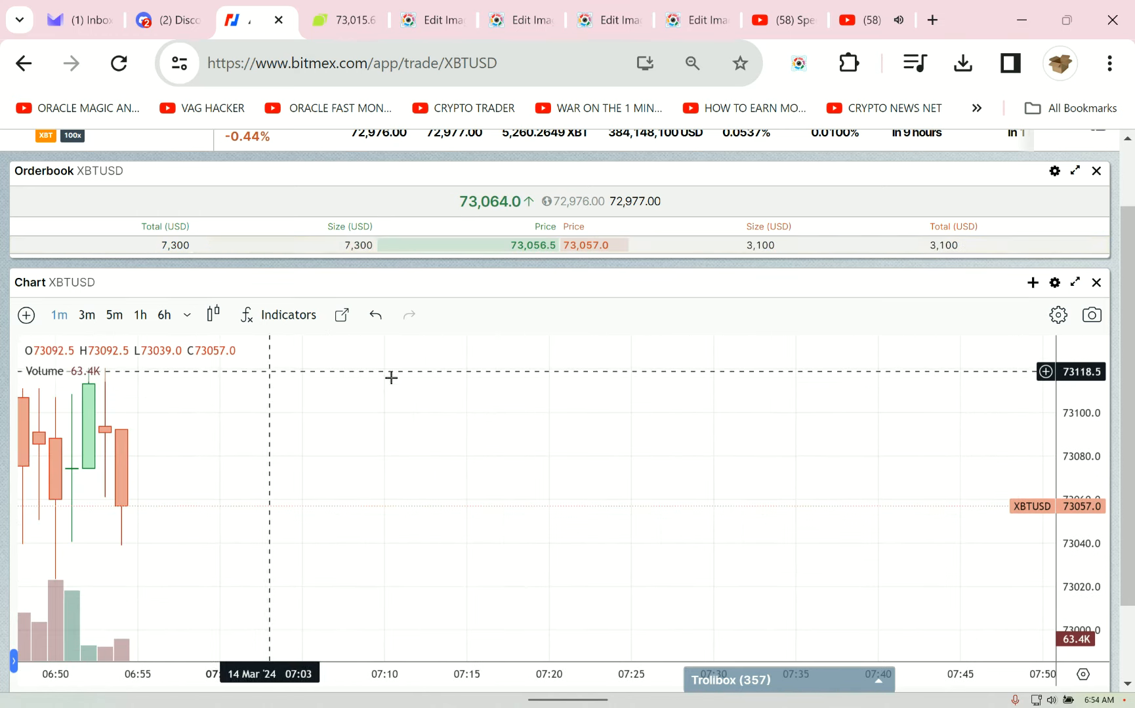
mouse_move(496, 293)
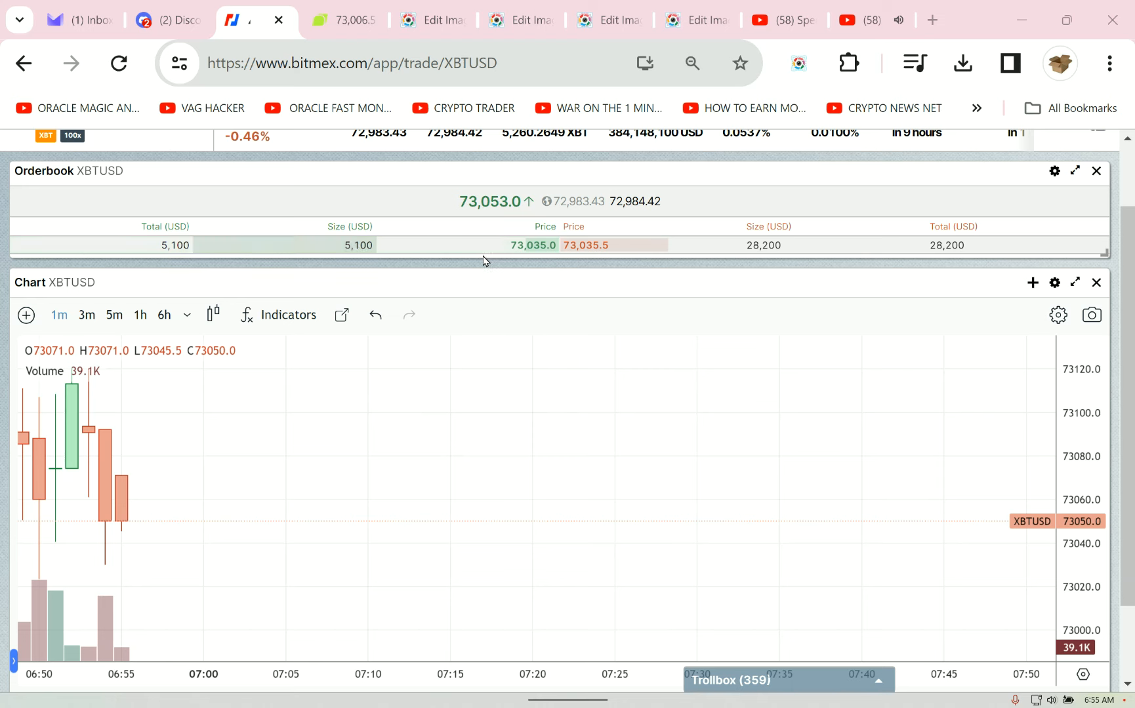
mouse_move(79, 555)
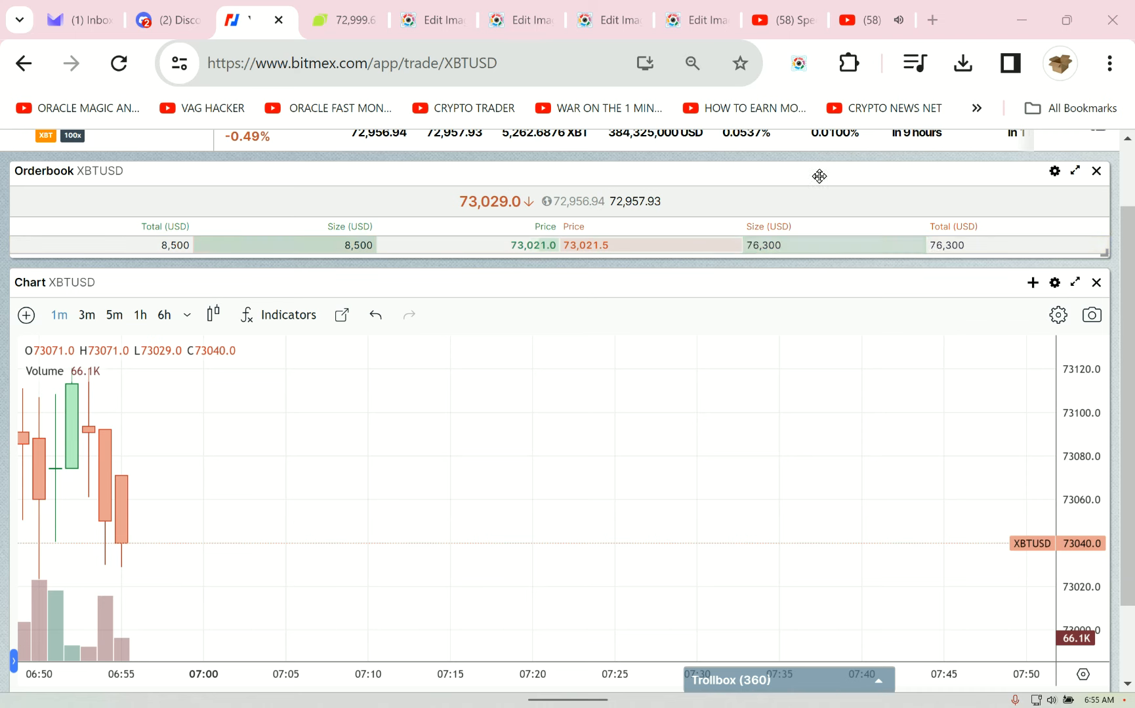
mouse_move(766, 189)
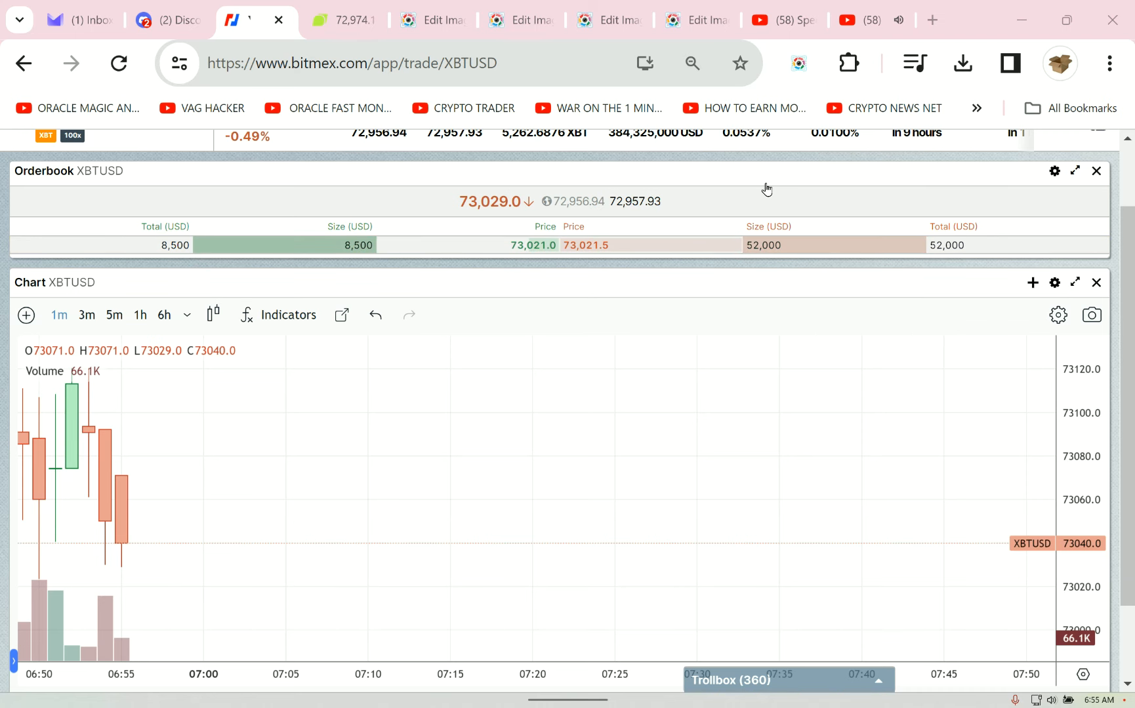